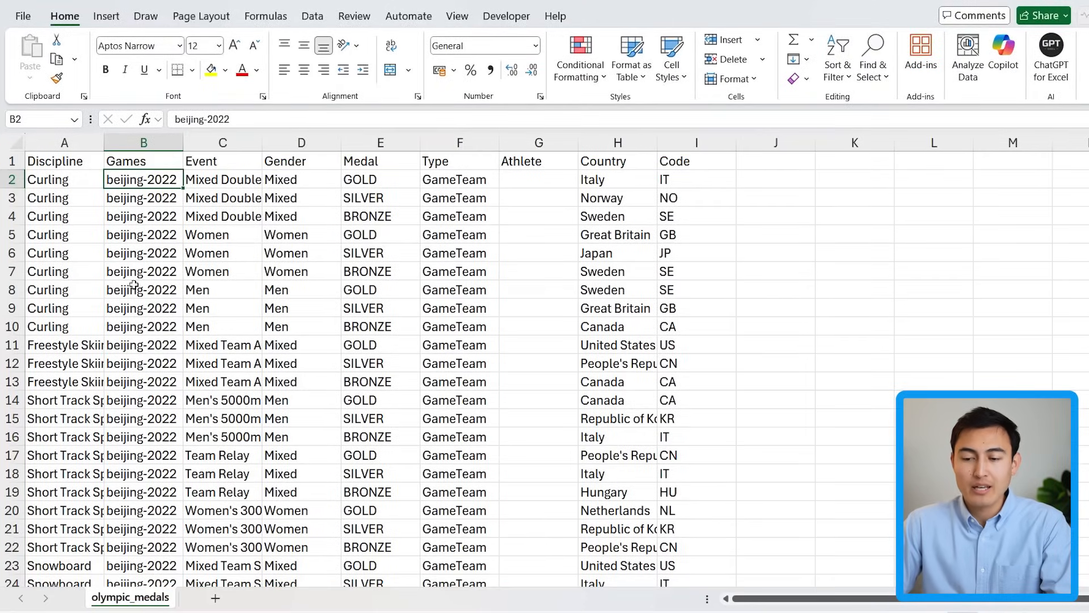
# - Select A1 and Ctrl+drag the olympic_medals tab to create olympic_medals (2)
pyautogui.click(63, 160)
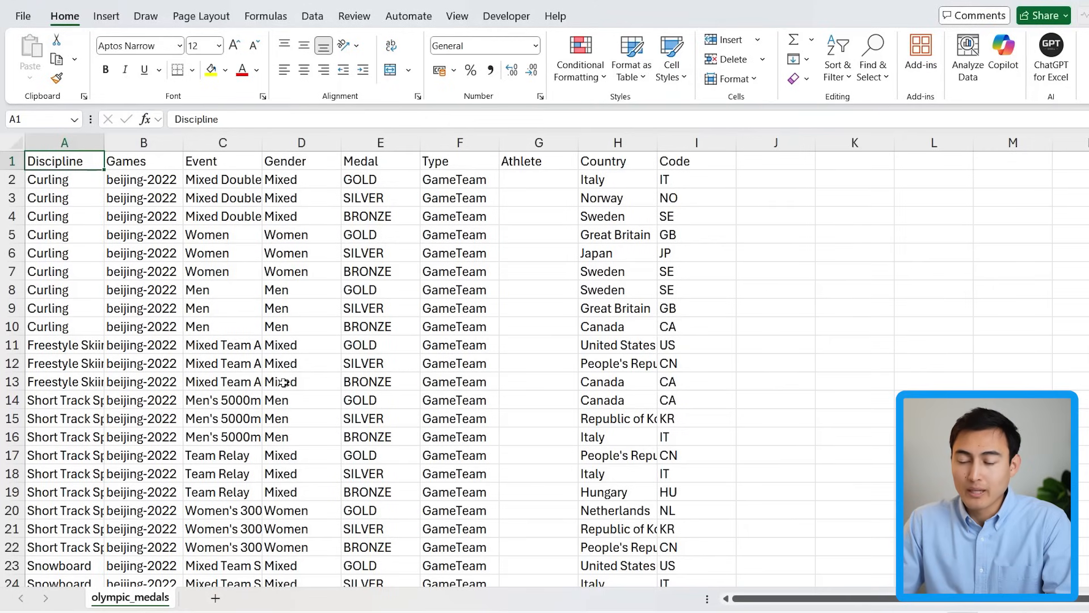
pyautogui.moveTo(313, 370)
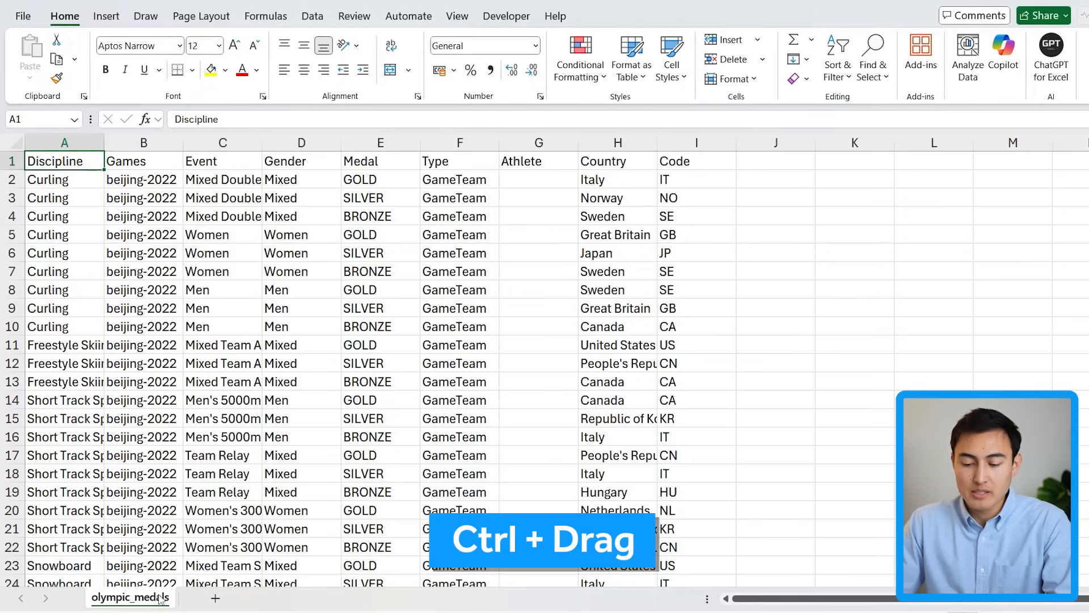
pyautogui.moveTo(130, 598); pyautogui.dragTo(236, 598)
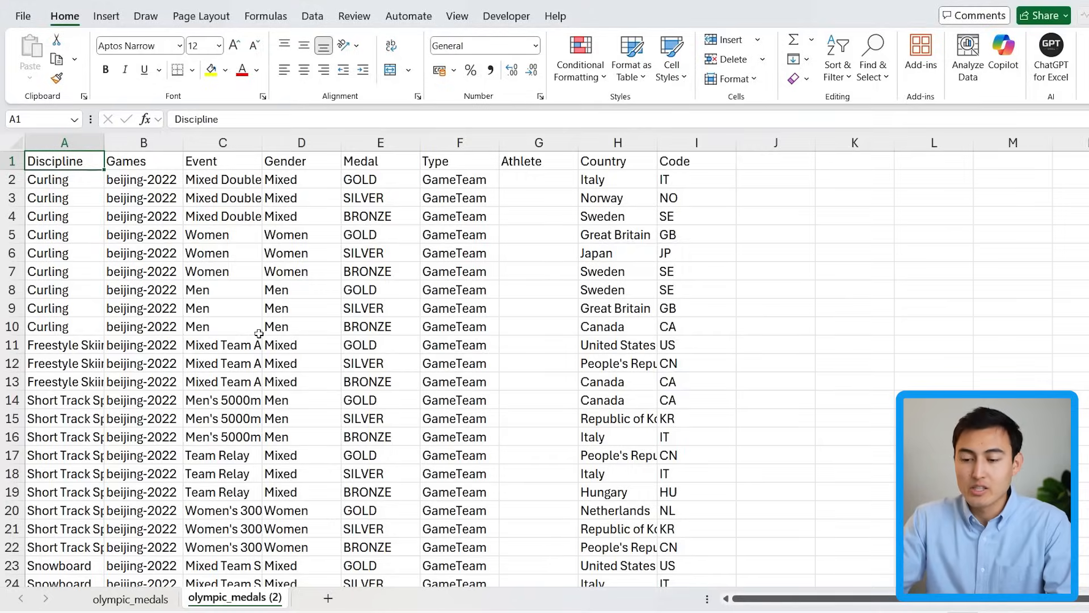
# - Convert the copied medal data into Table1 with 'My table has headers' ticked
pyautogui.click(629, 56)
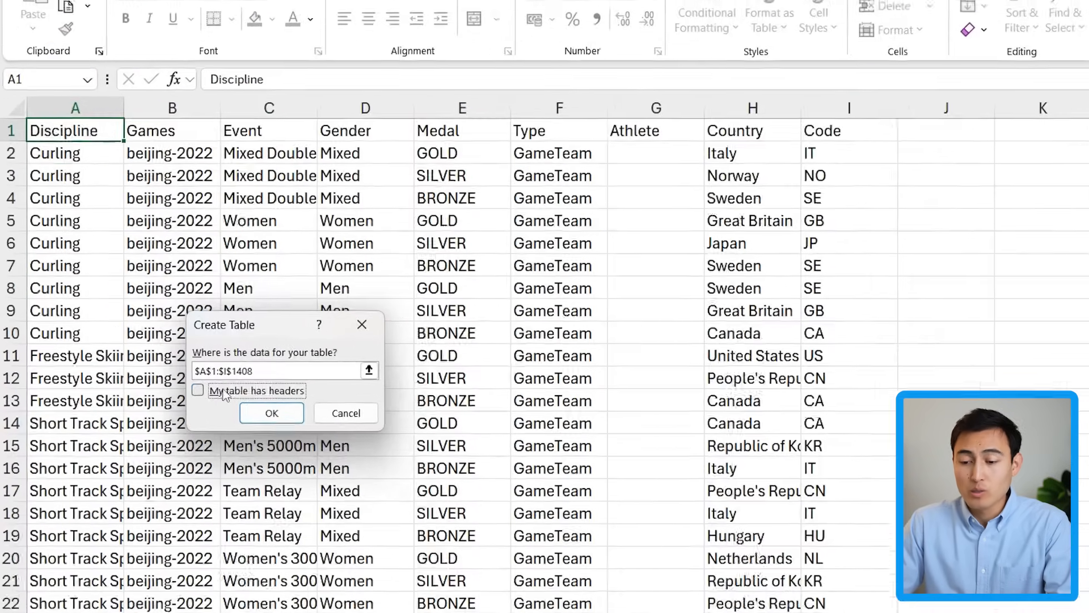
pyautogui.click(198, 392)
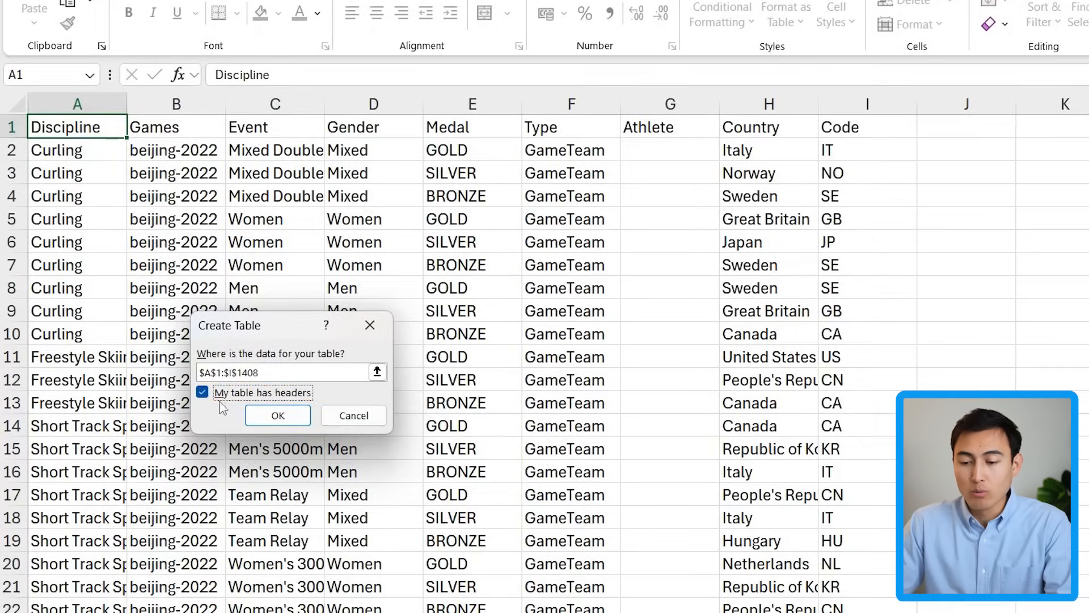
pyautogui.click(277, 415)
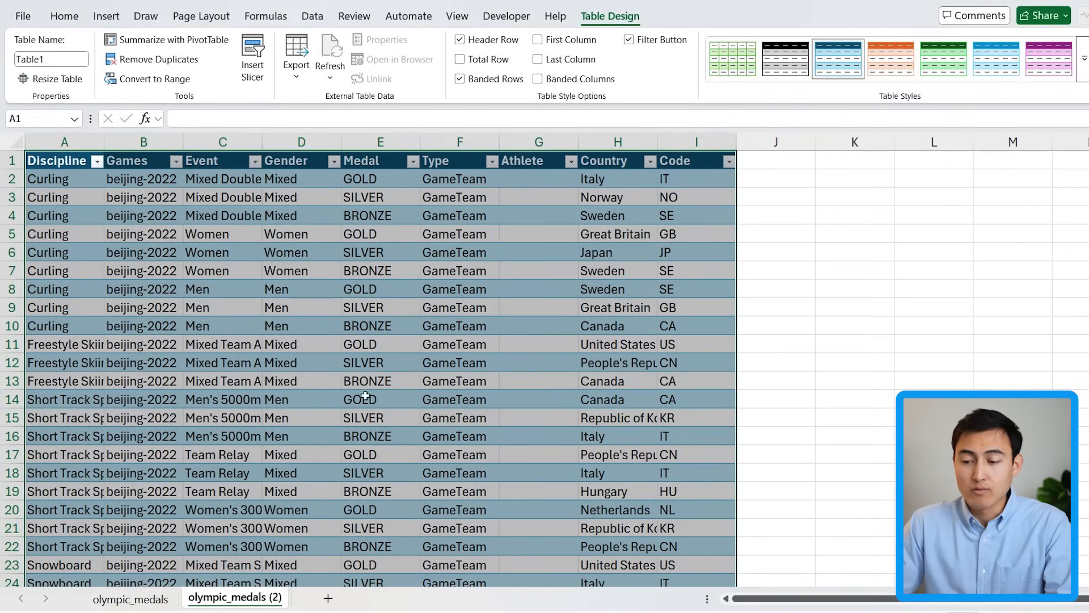
pyautogui.moveTo(260, 280)
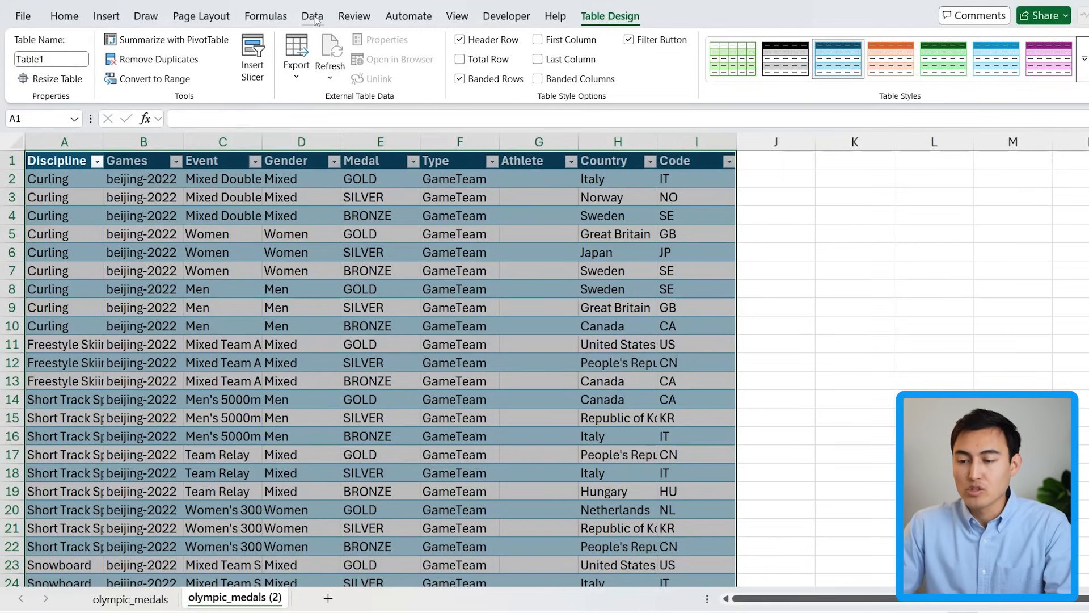
# - Run Remove Duplicates on all Table1 columns and dismiss the no-duplicates message
pyautogui.click(312, 16)
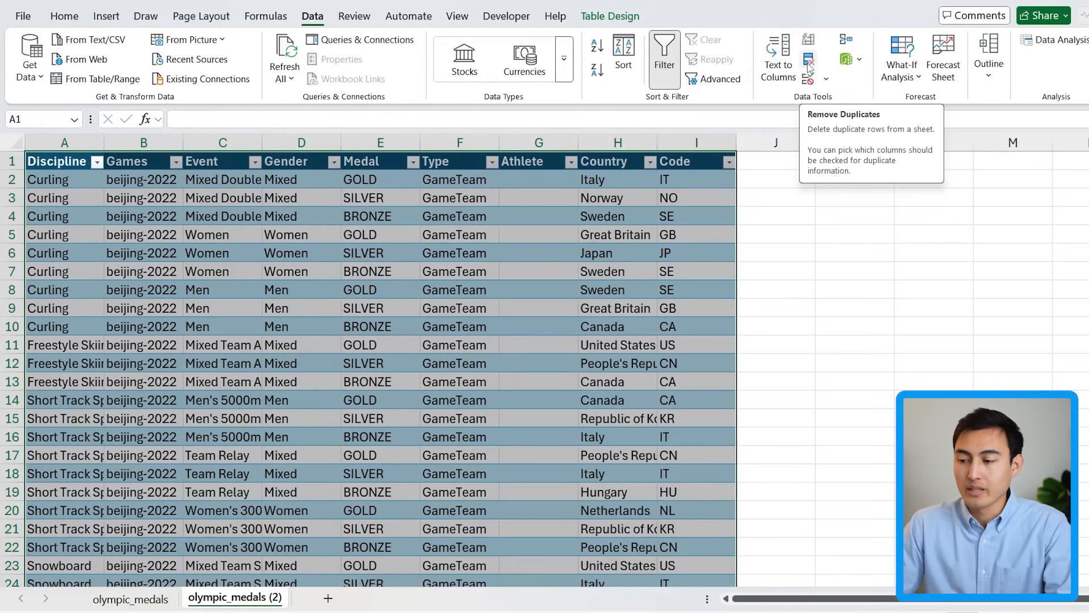
pyautogui.click(808, 65)
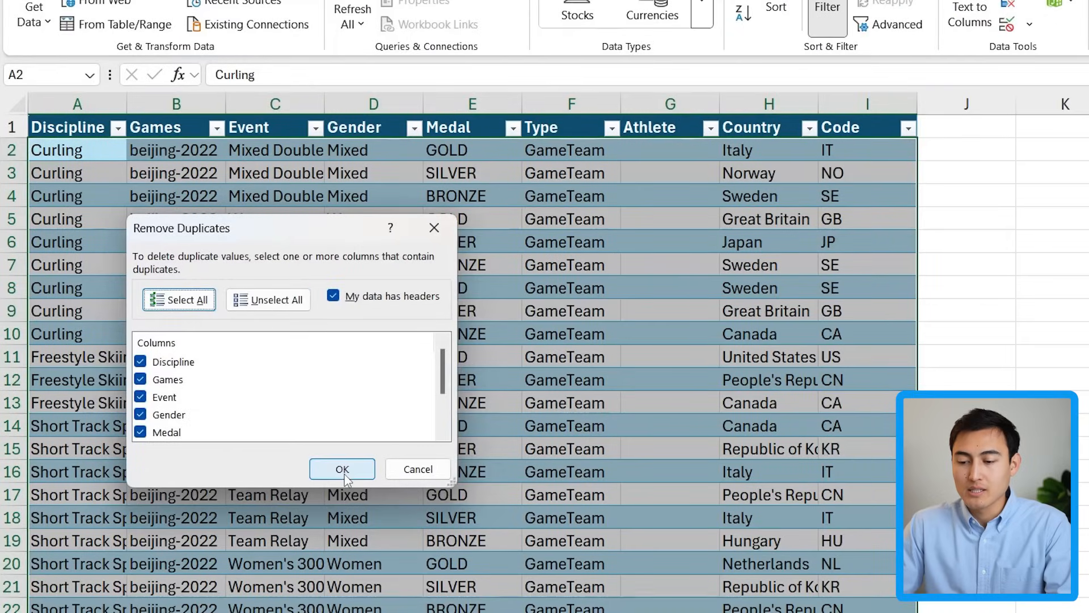
pyautogui.click(342, 468)
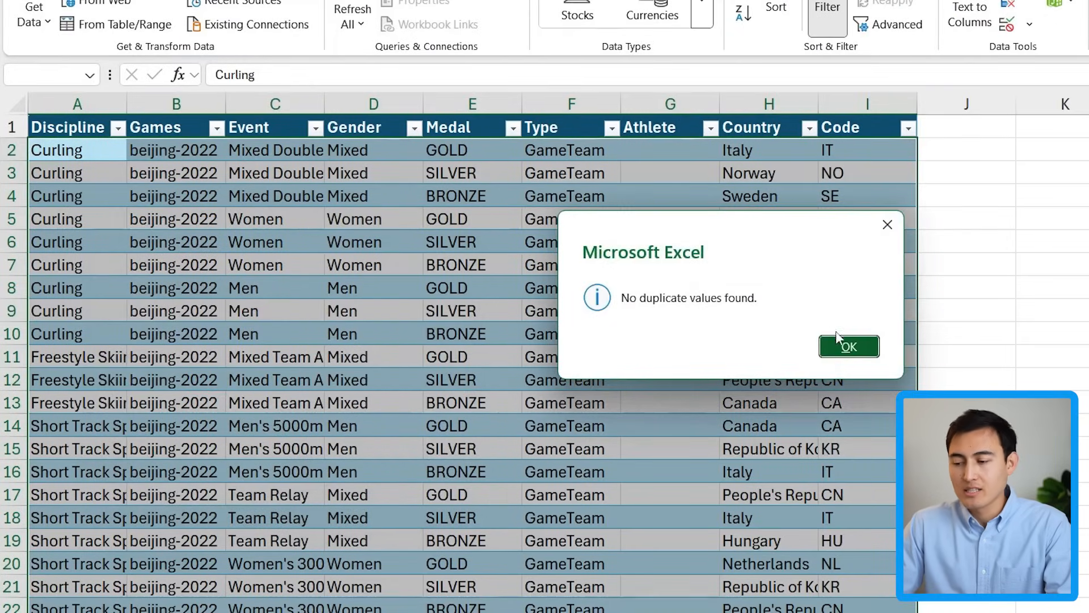
pyautogui.click(848, 347)
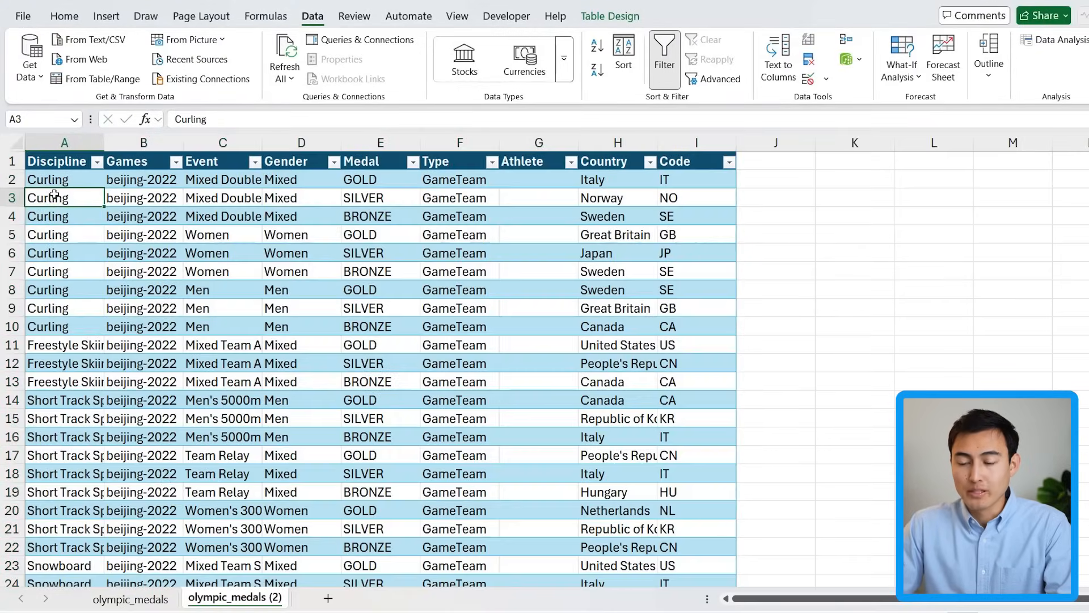
pyautogui.click(97, 161)
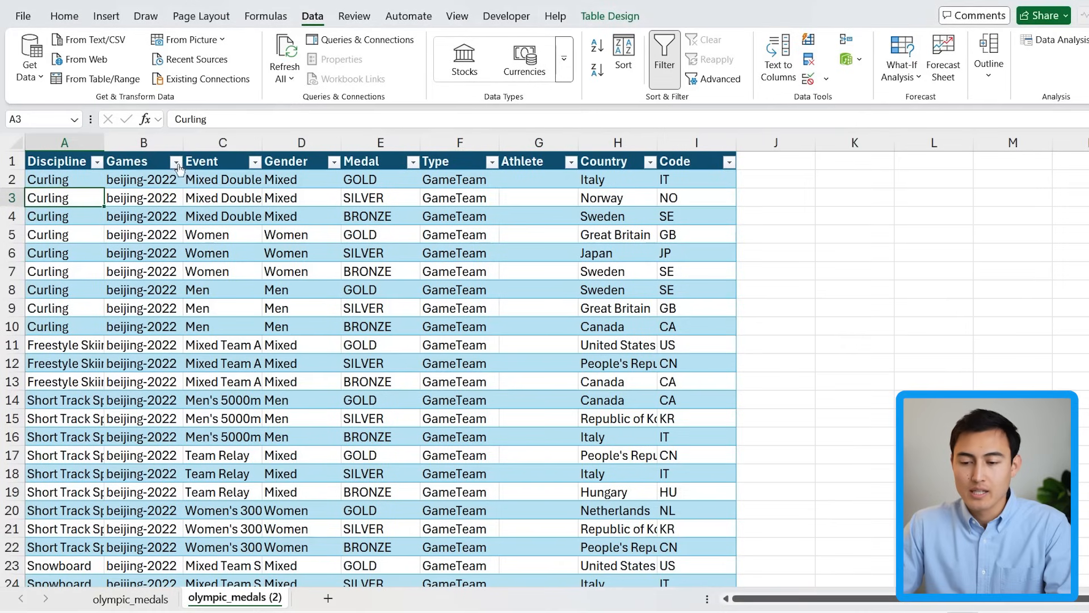
pyautogui.click(177, 161)
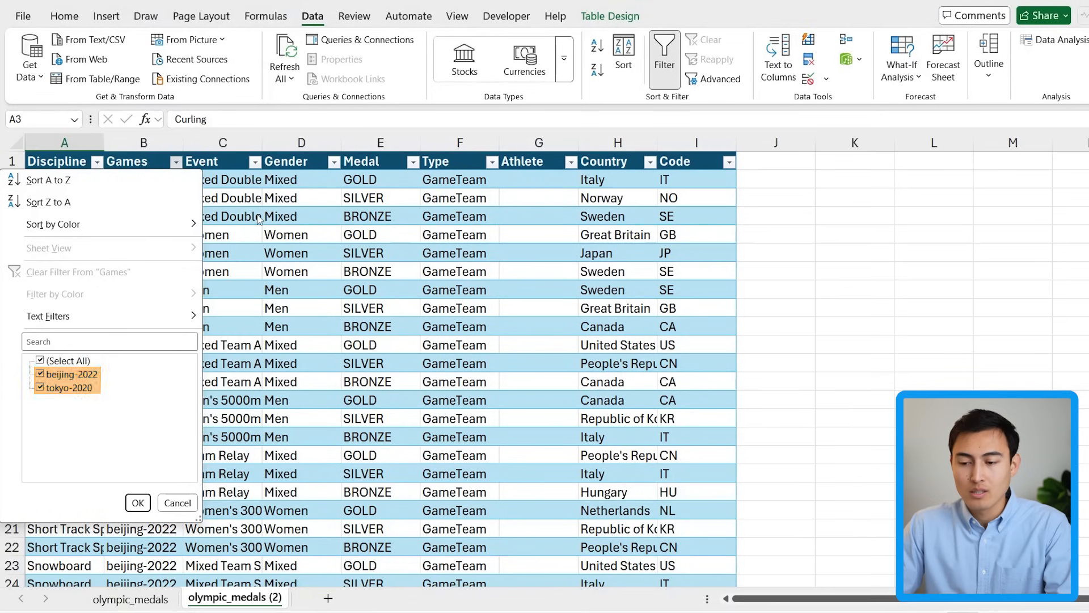
pyautogui.click(137, 502)
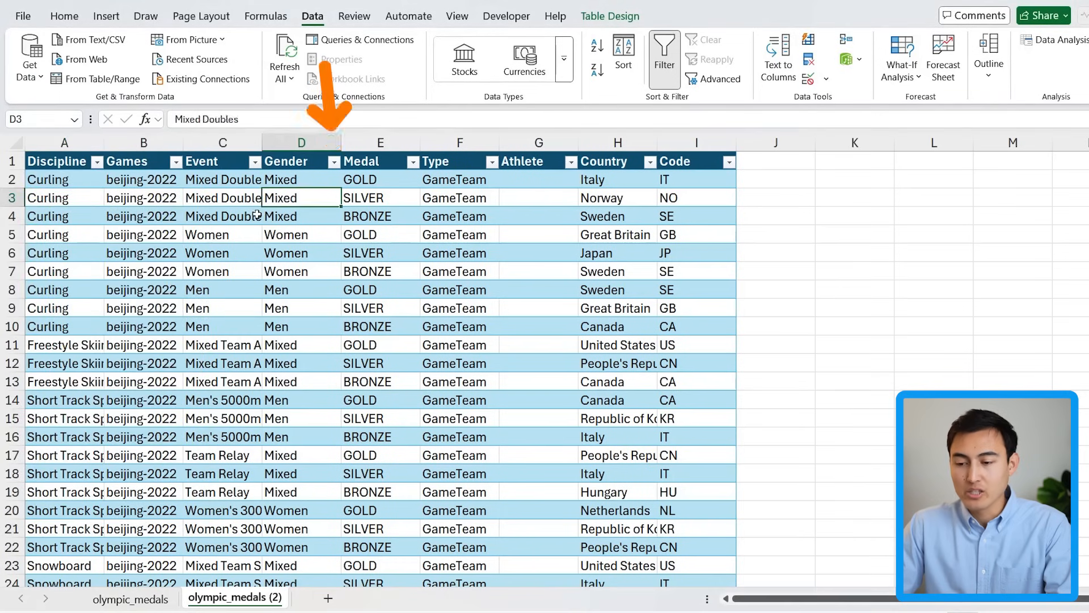
pyautogui.click(334, 161)
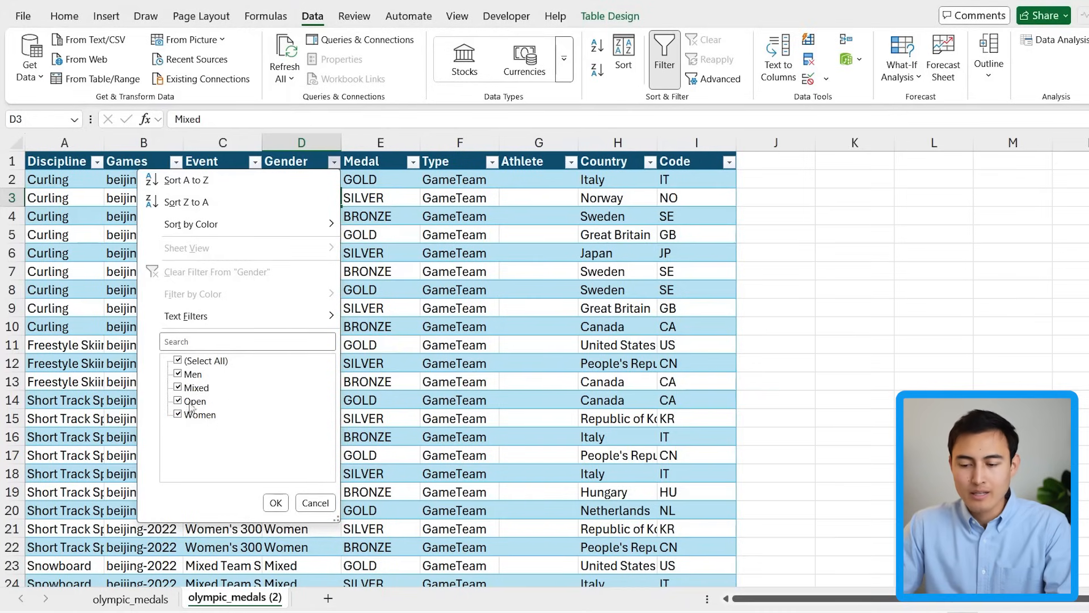
pyautogui.click(179, 360)
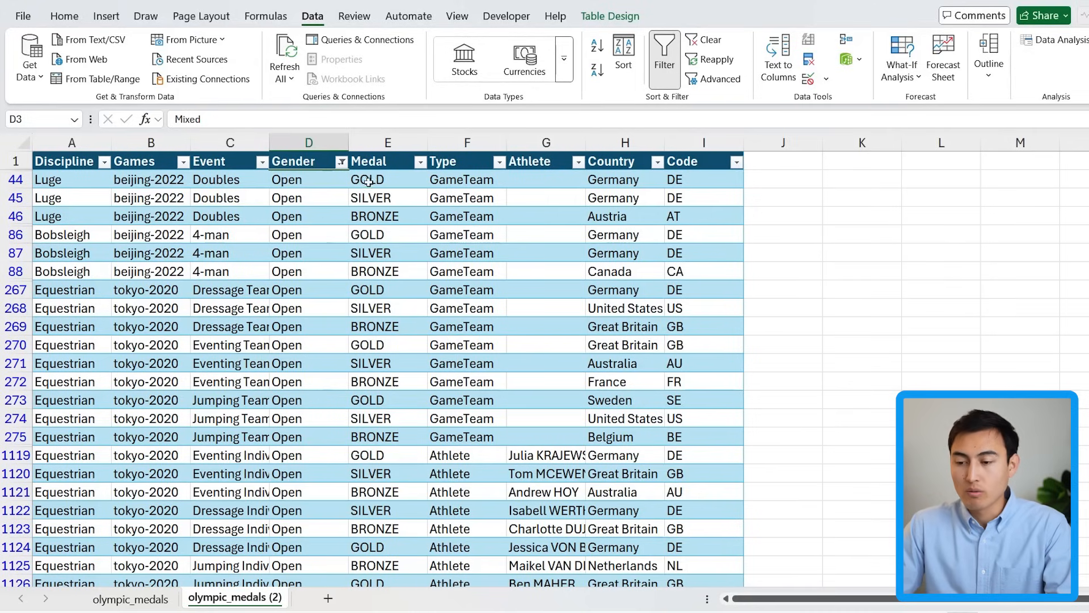
pyautogui.moveTo(332, 189)
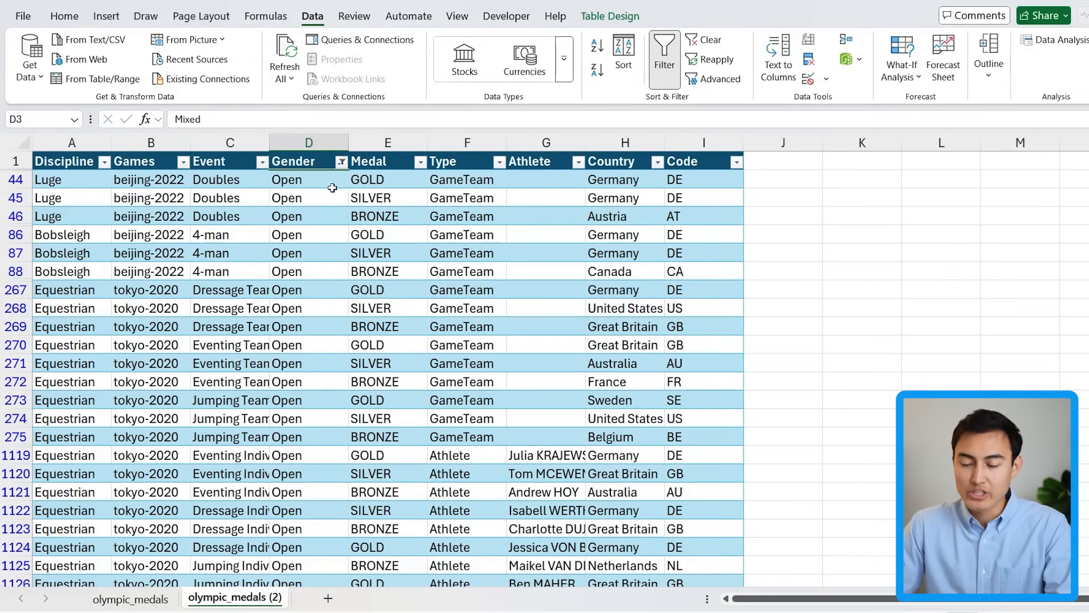
pyautogui.click(341, 161)
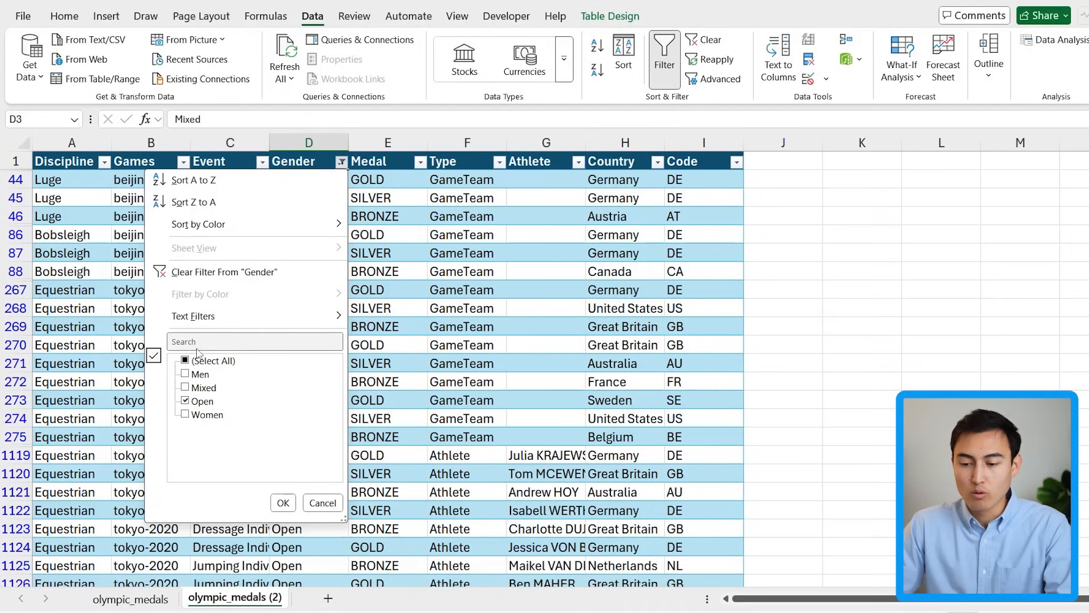
pyautogui.click(185, 360)
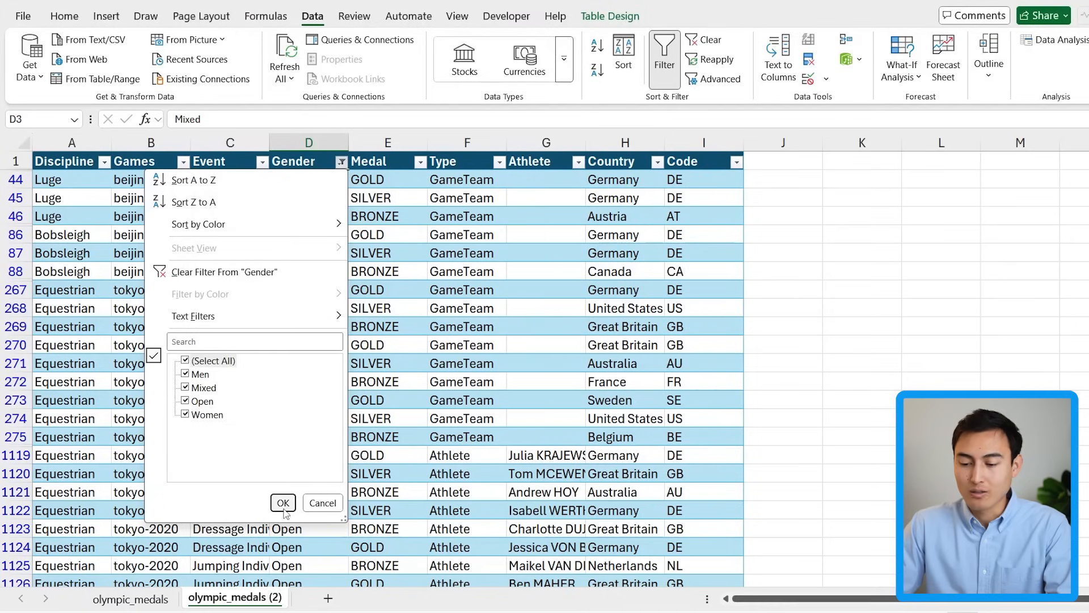
pyautogui.click(282, 502)
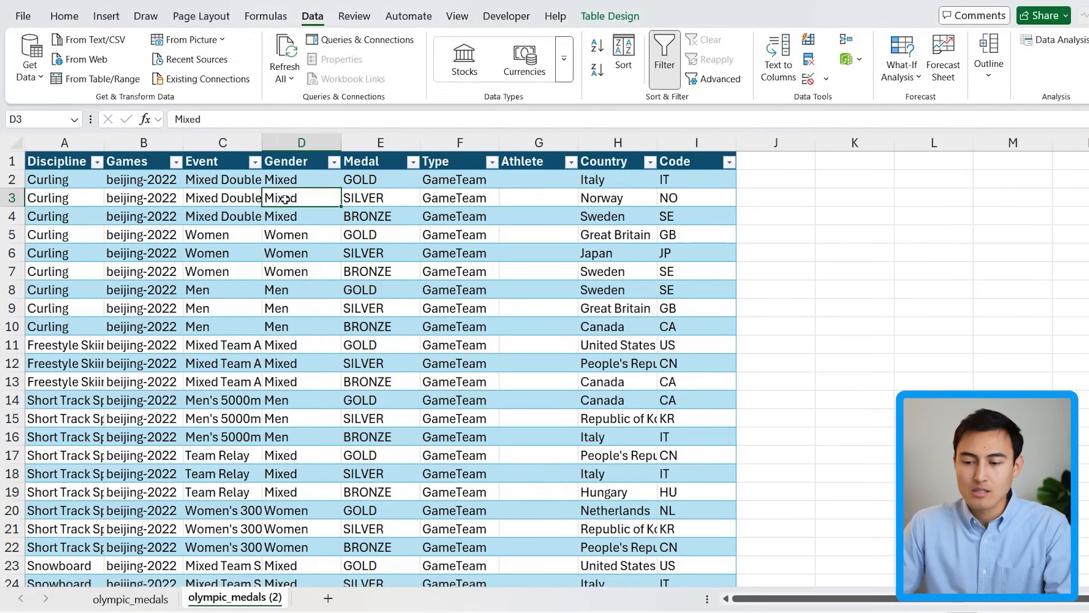
pyautogui.click(362, 161)
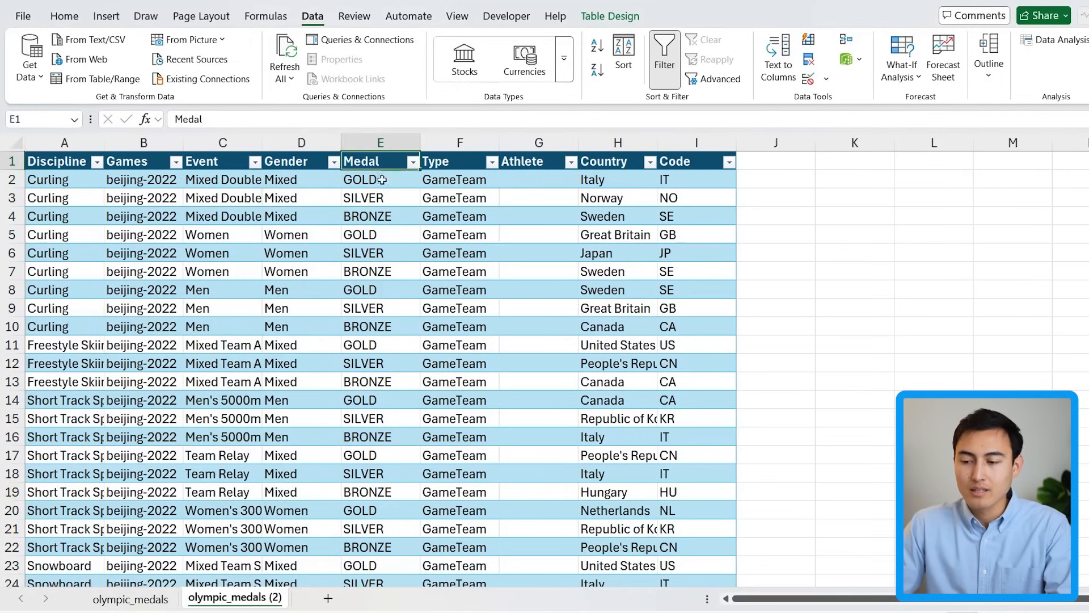
pyautogui.moveTo(388, 271)
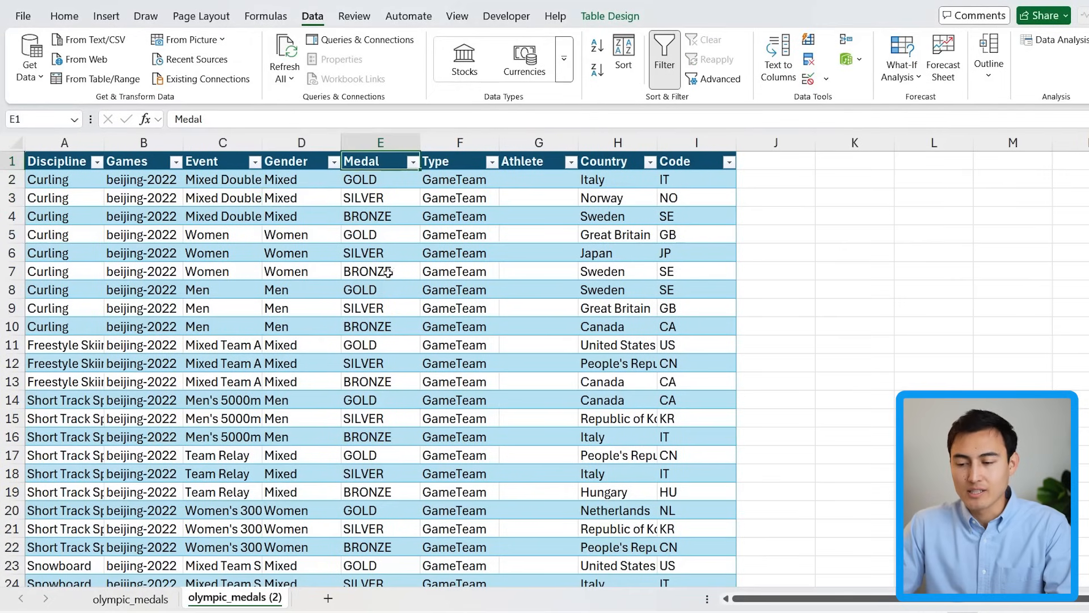
pyautogui.click(412, 161)
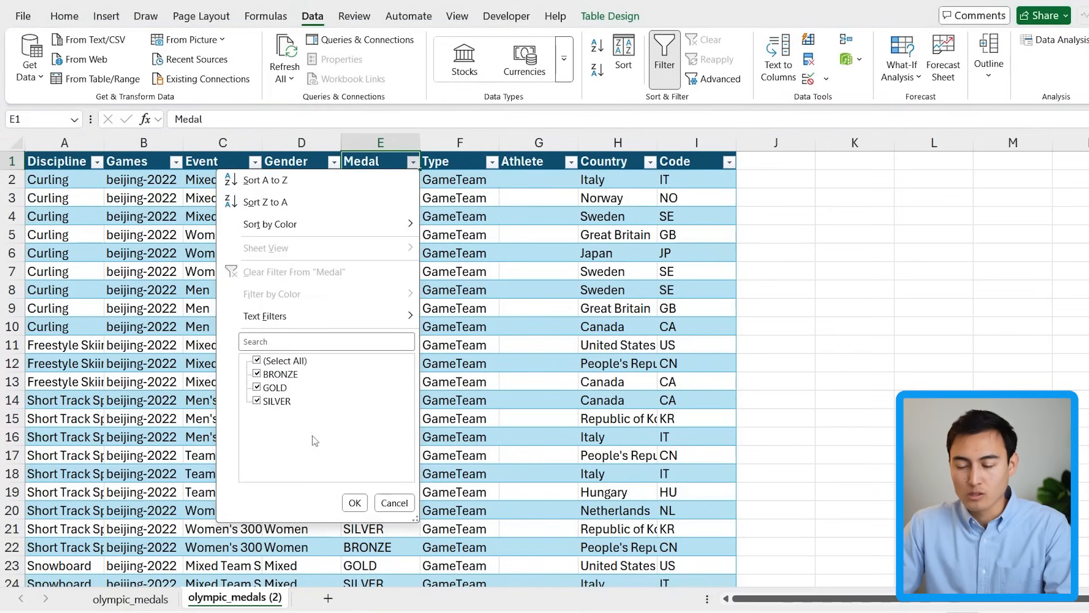
pyautogui.click(354, 502)
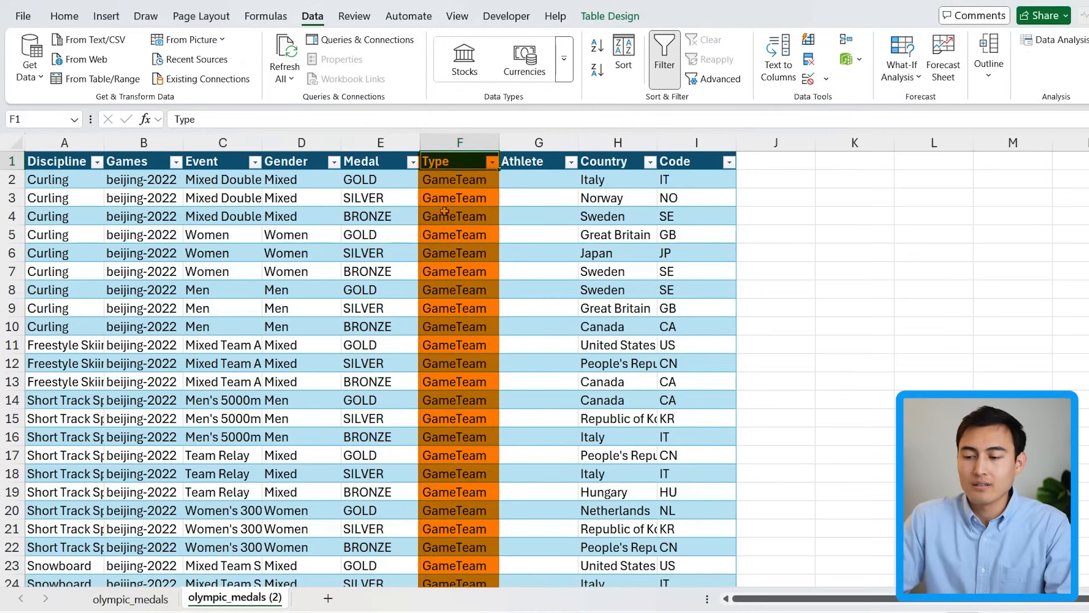
pyautogui.click(458, 198)
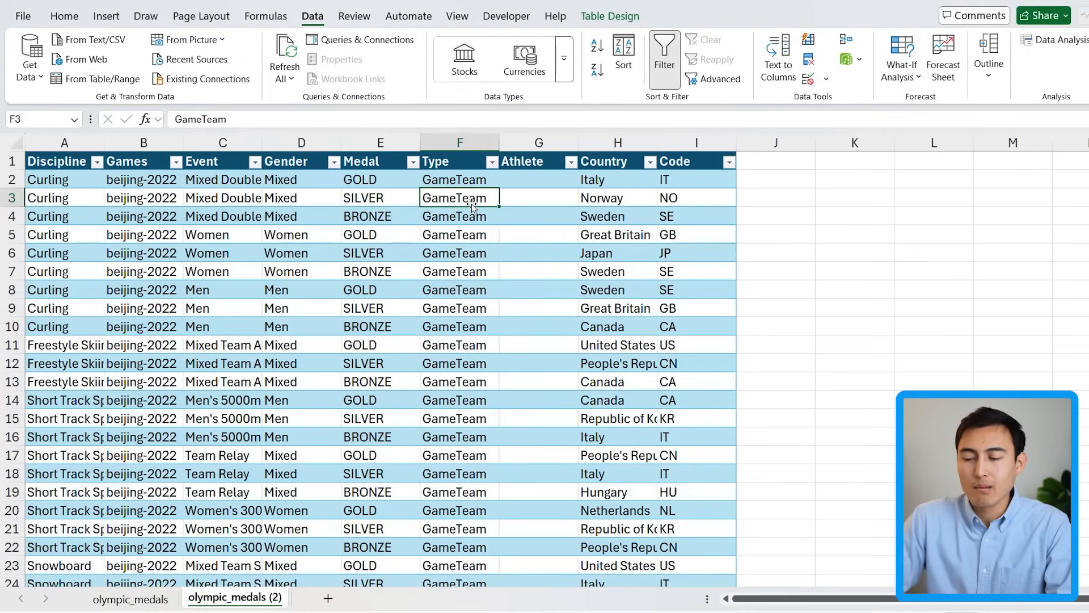
pyautogui.press('ctrl+down')
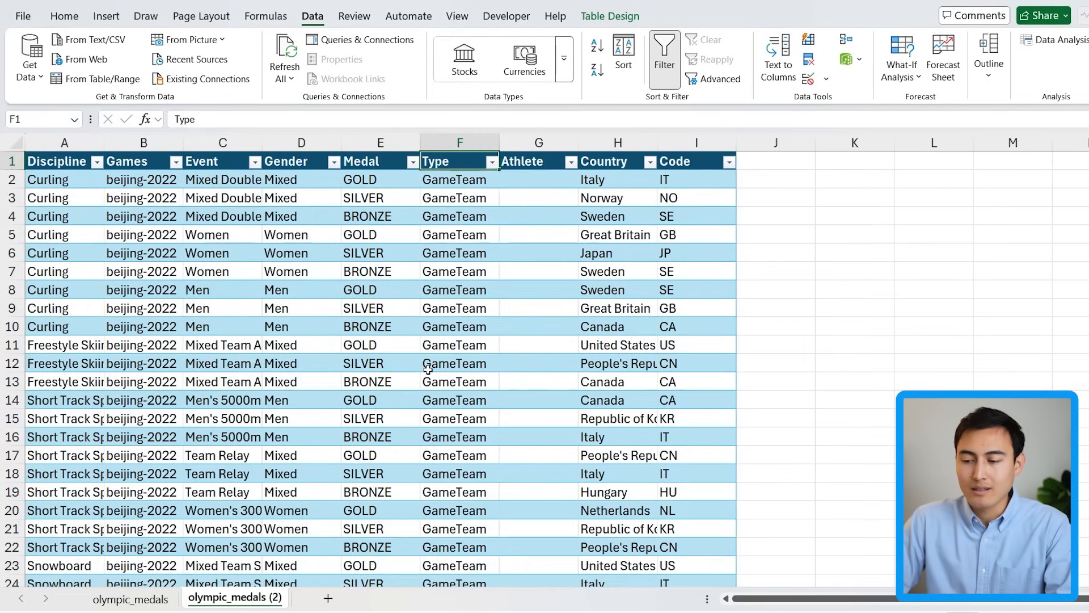
pyautogui.click(491, 161)
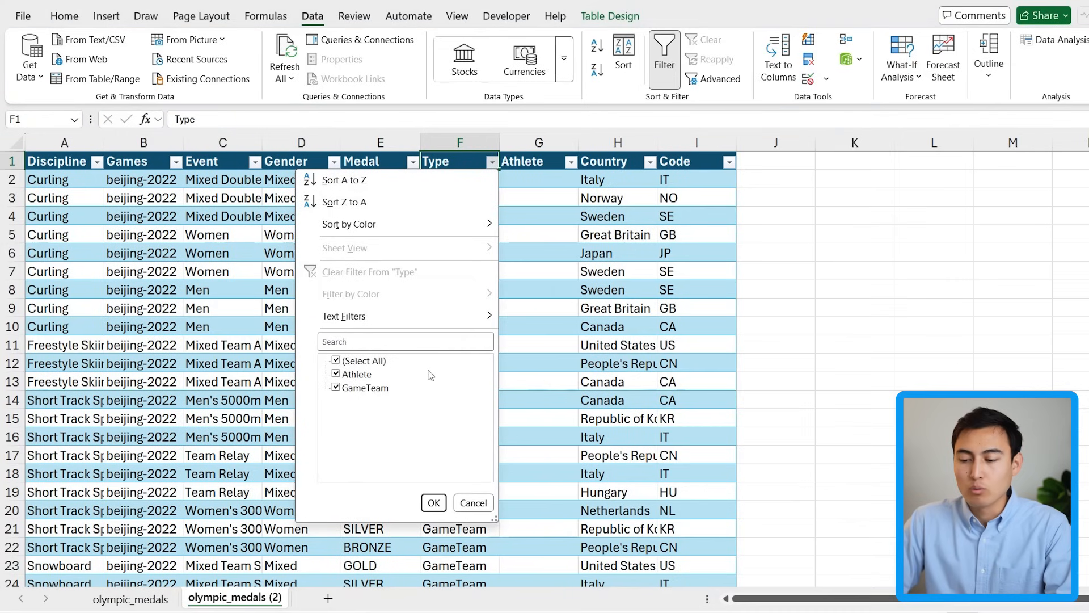
pyautogui.click(433, 503)
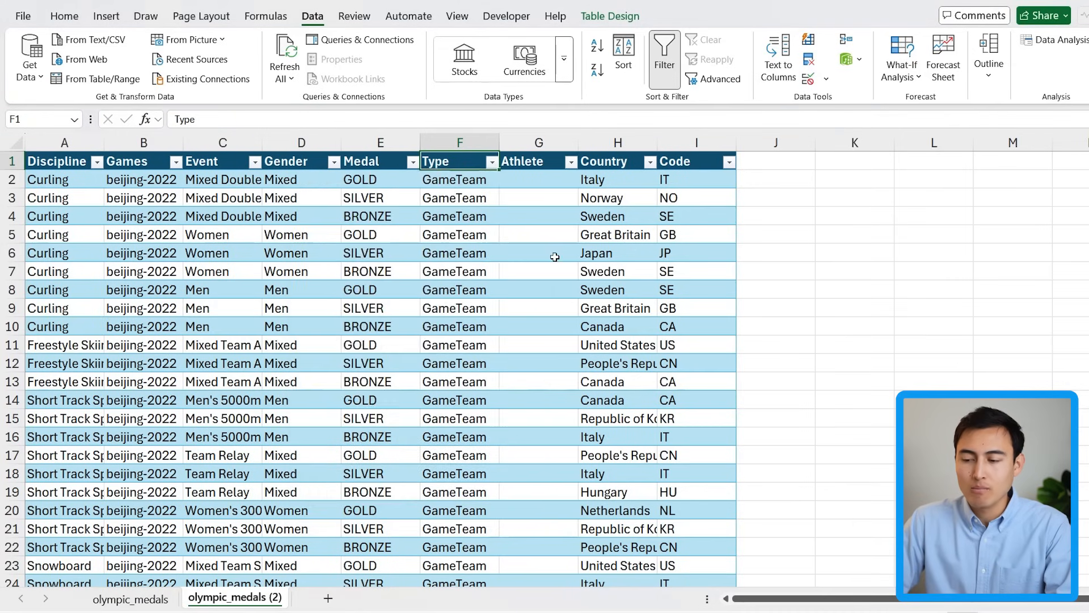
pyautogui.click(459, 198)
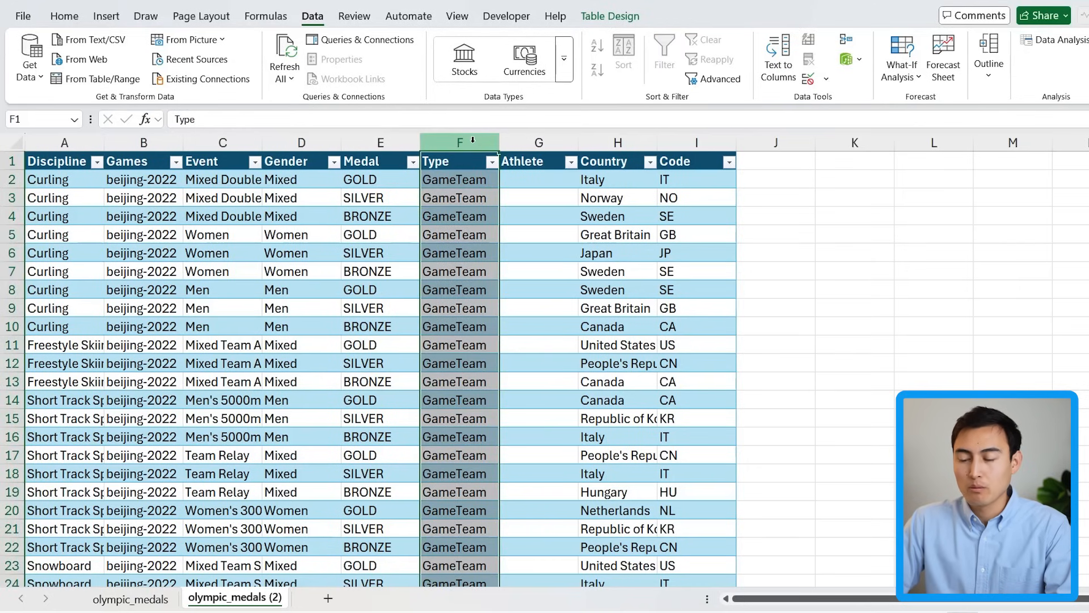
# - Replace All 'GameTeam' with 'Team' in the Type column, then close Find and Replace
pyautogui.press('ctrl+h')
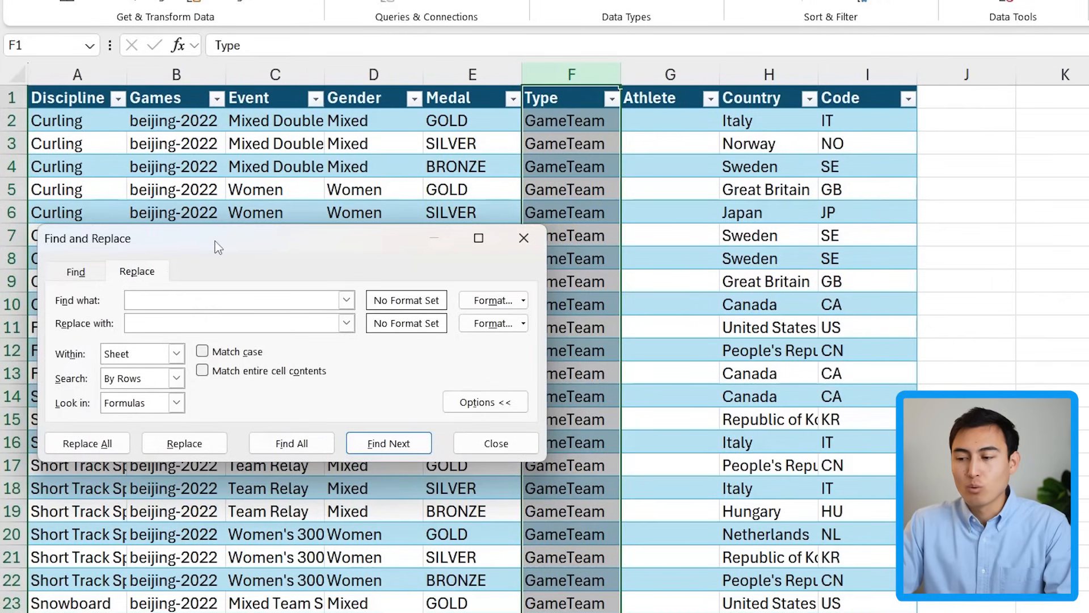
pyautogui.click(495, 443)
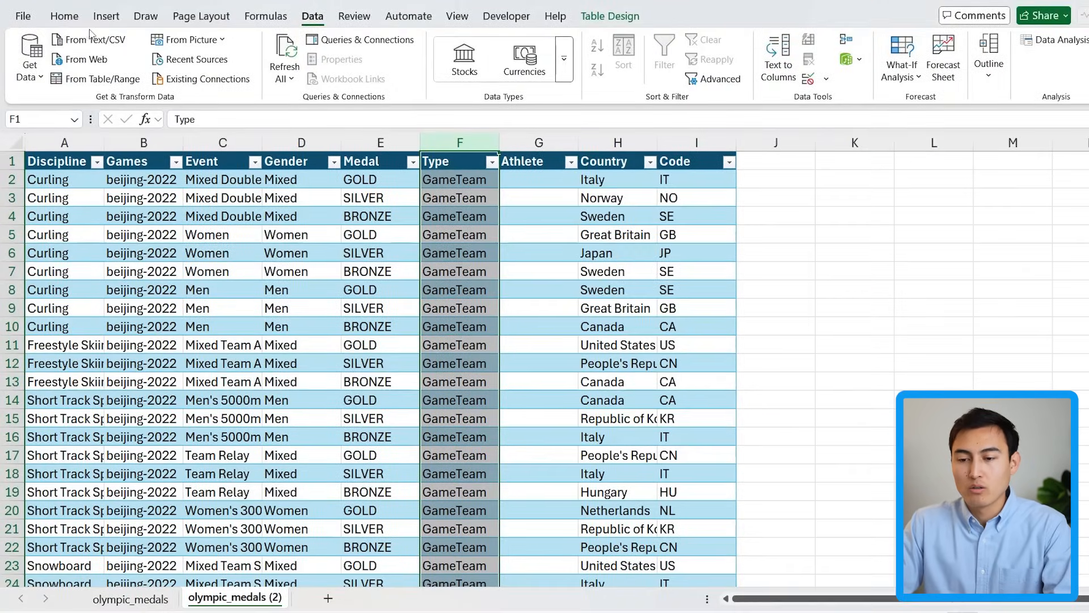
pyautogui.click(65, 16)
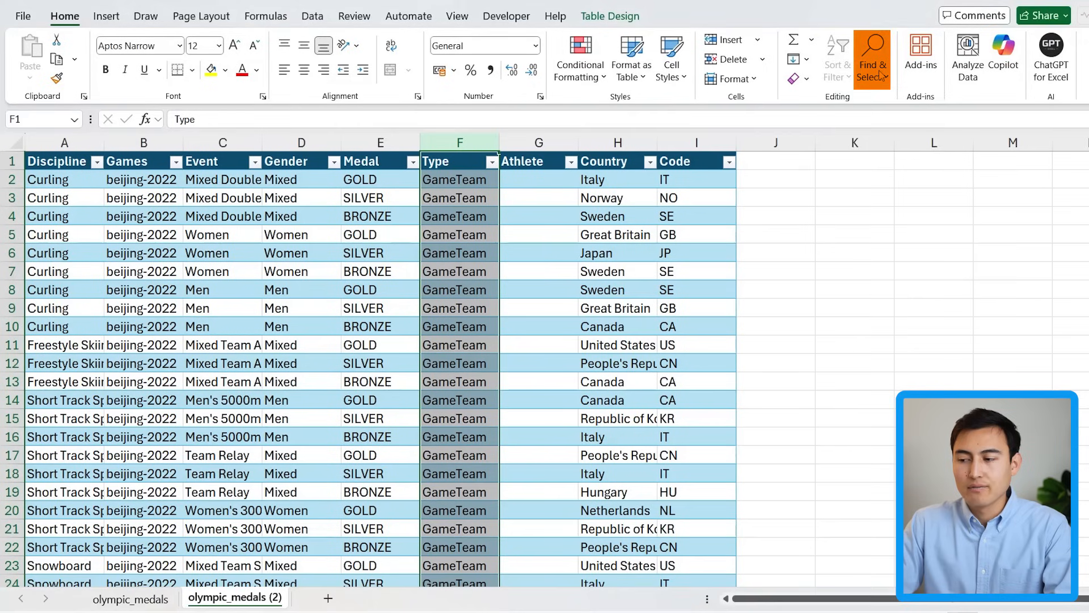
pyautogui.click(872, 57)
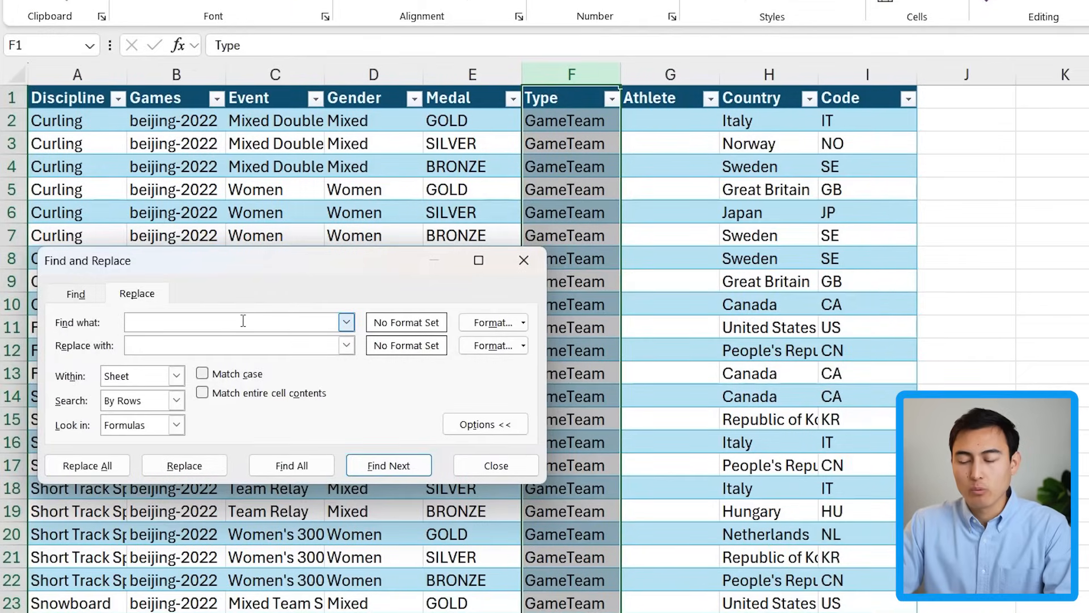
pyautogui.write('GameTeam')
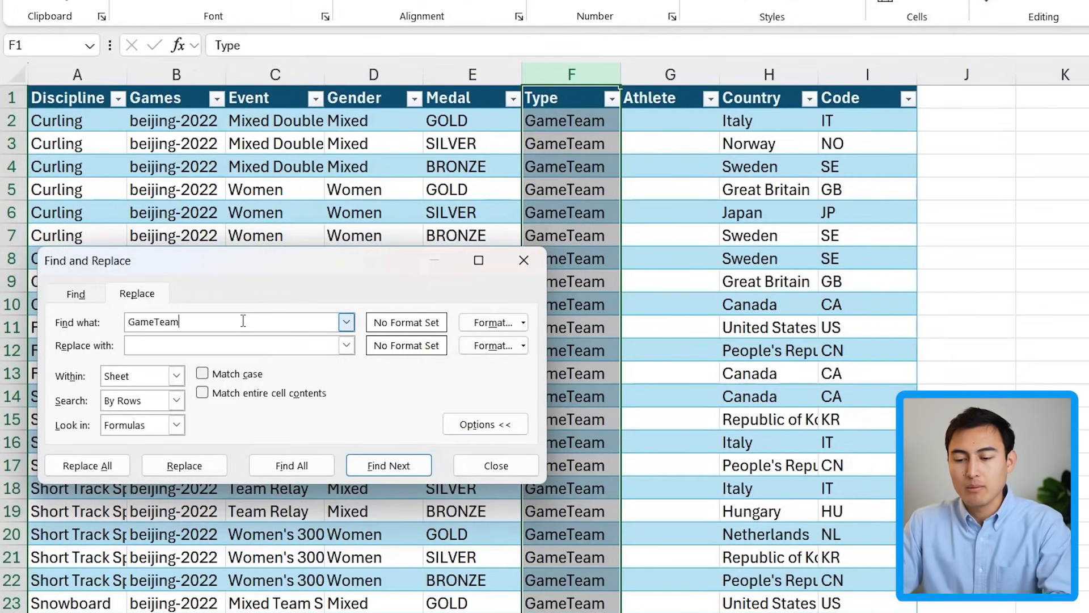
pyautogui.write('Team')
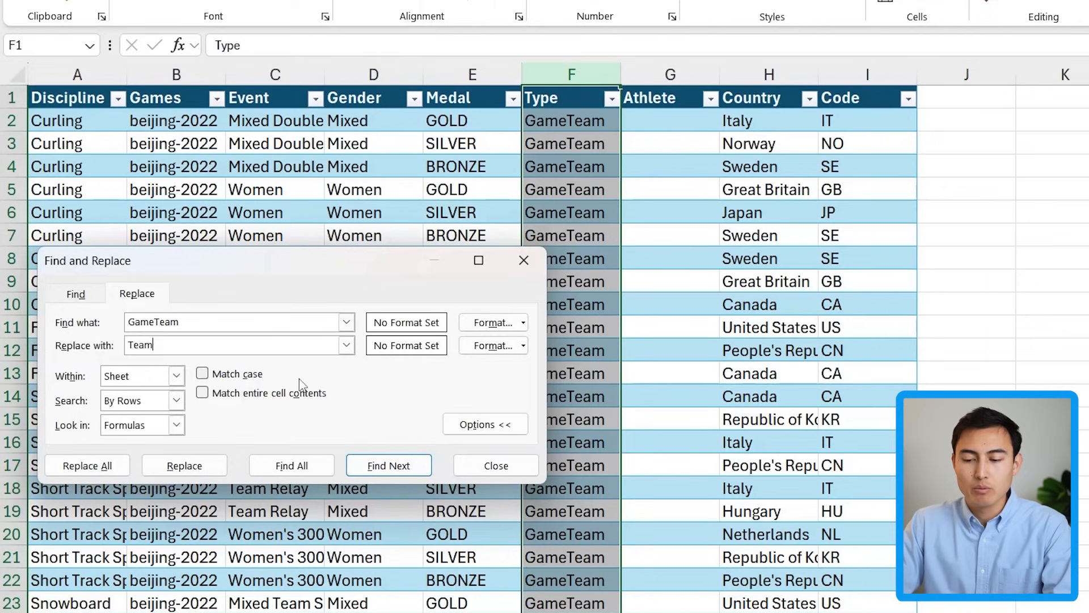
pyautogui.click(87, 465)
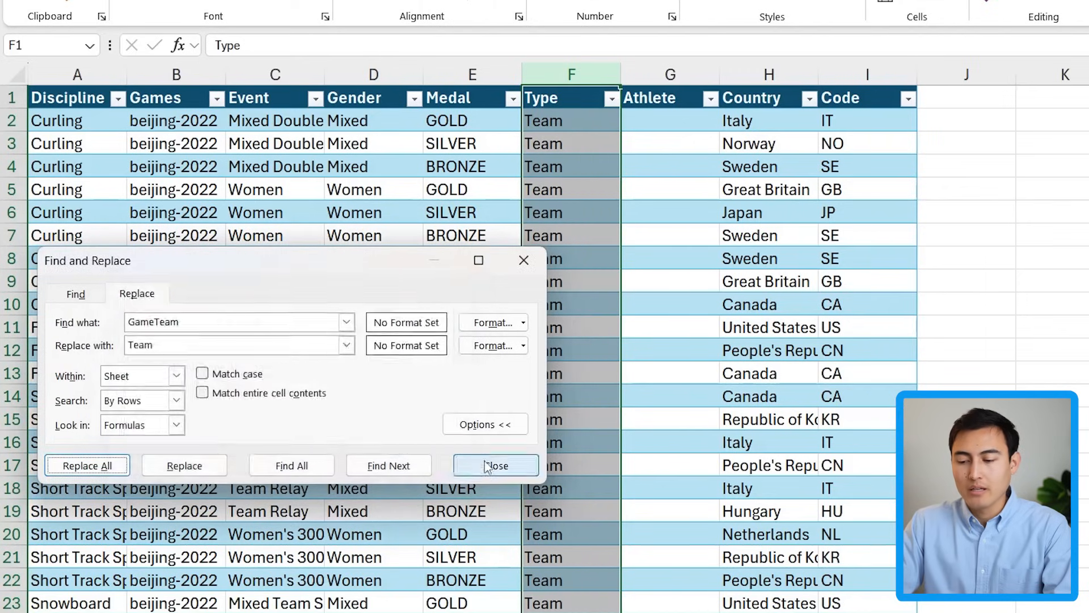
pyautogui.click(496, 466)
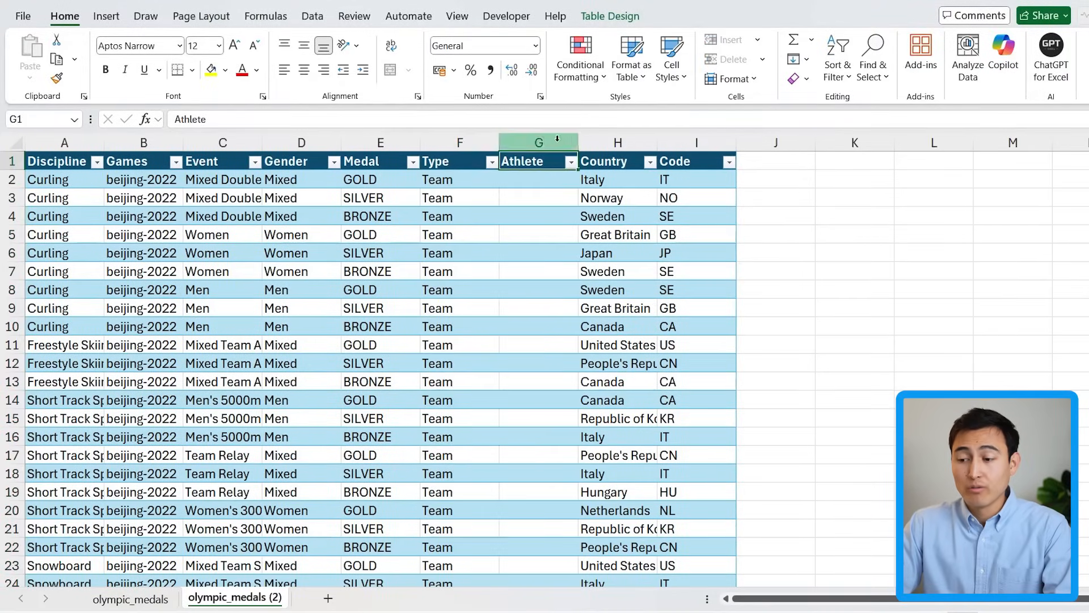
# - Select the Athlete column's blanks via Go To Special and fill them with 'Team' using Ctrl+Enter
pyautogui.click(538, 179)
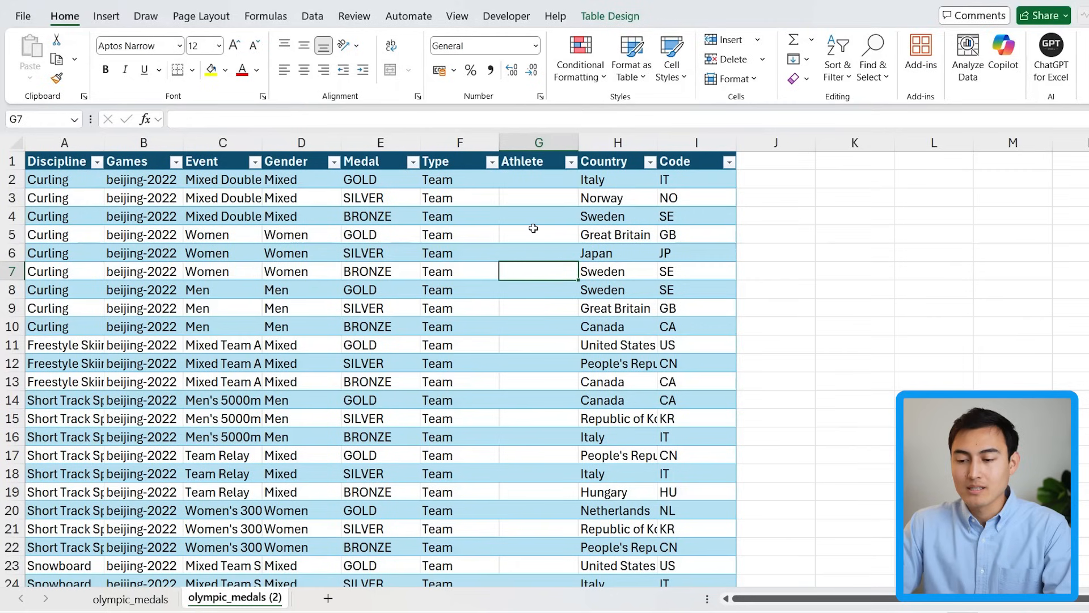
pyautogui.click(537, 235)
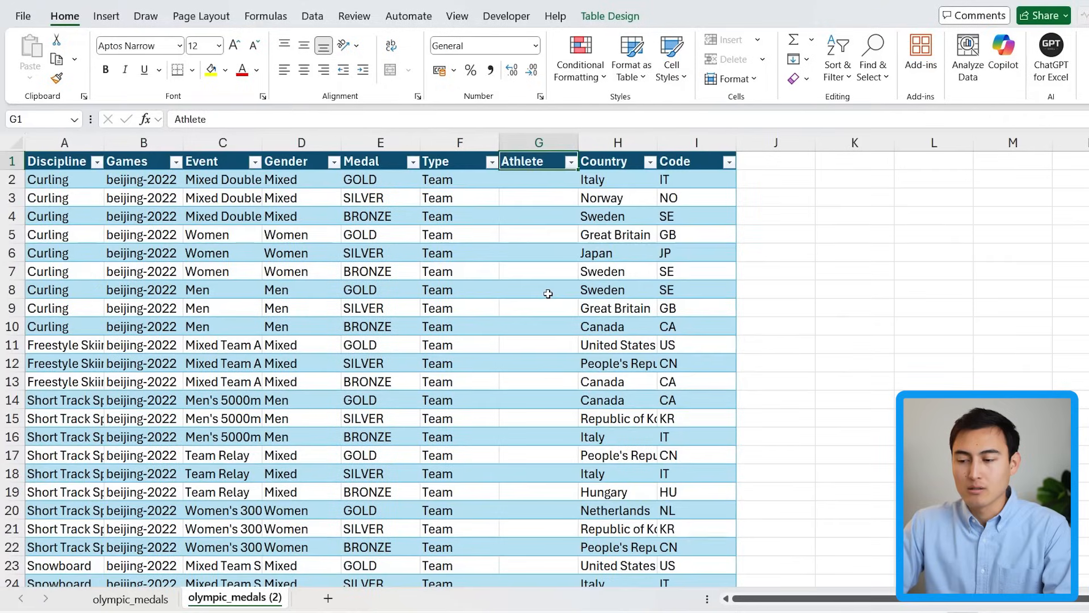
pyautogui.click(538, 179)
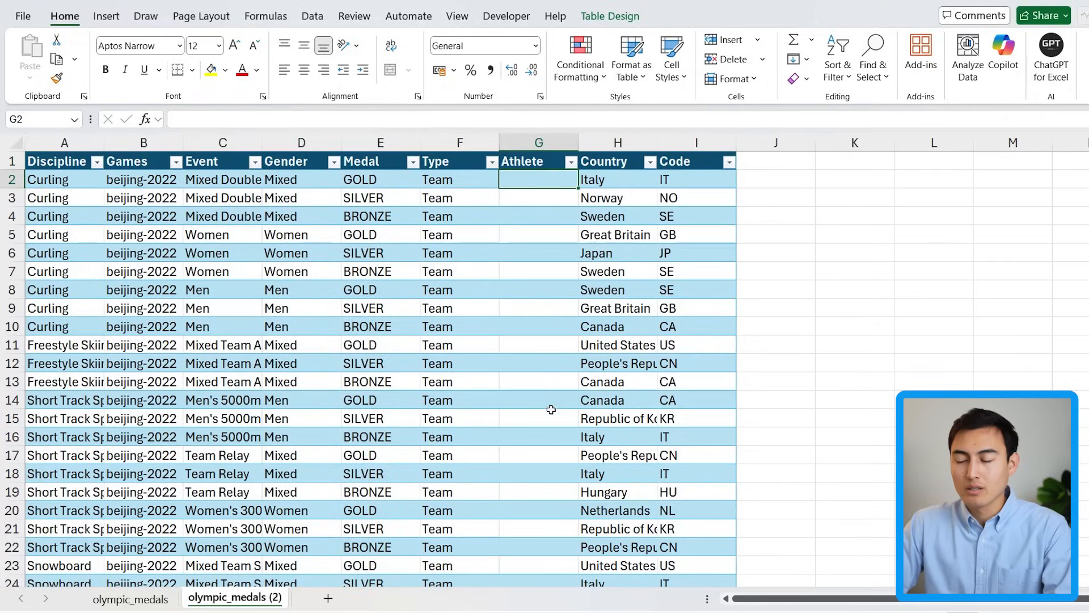
pyautogui.write('Tem')
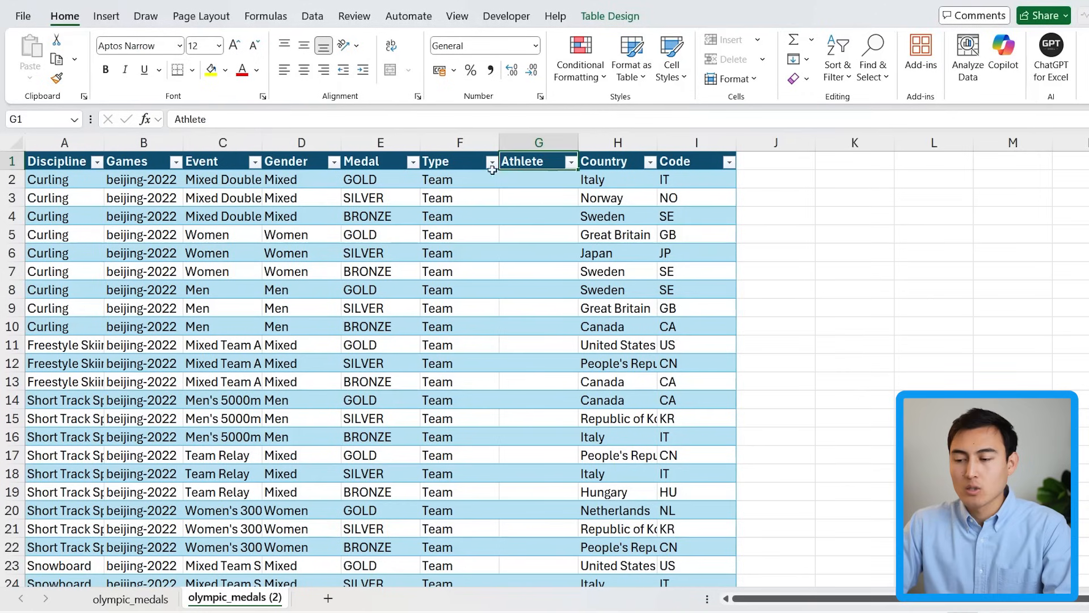
pyautogui.click(538, 142)
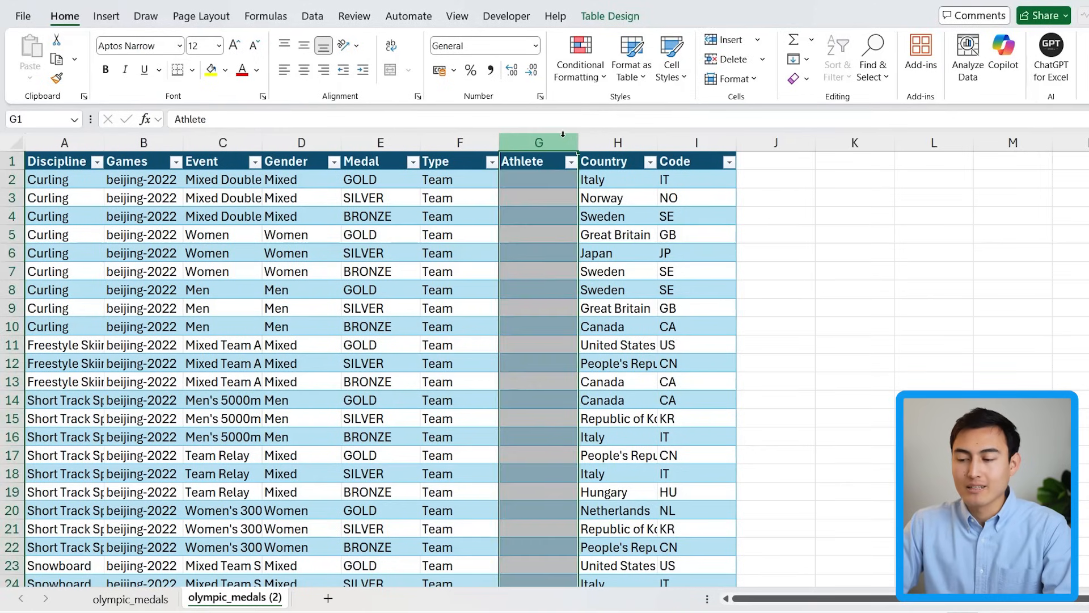
pyautogui.press('ctrl+g')
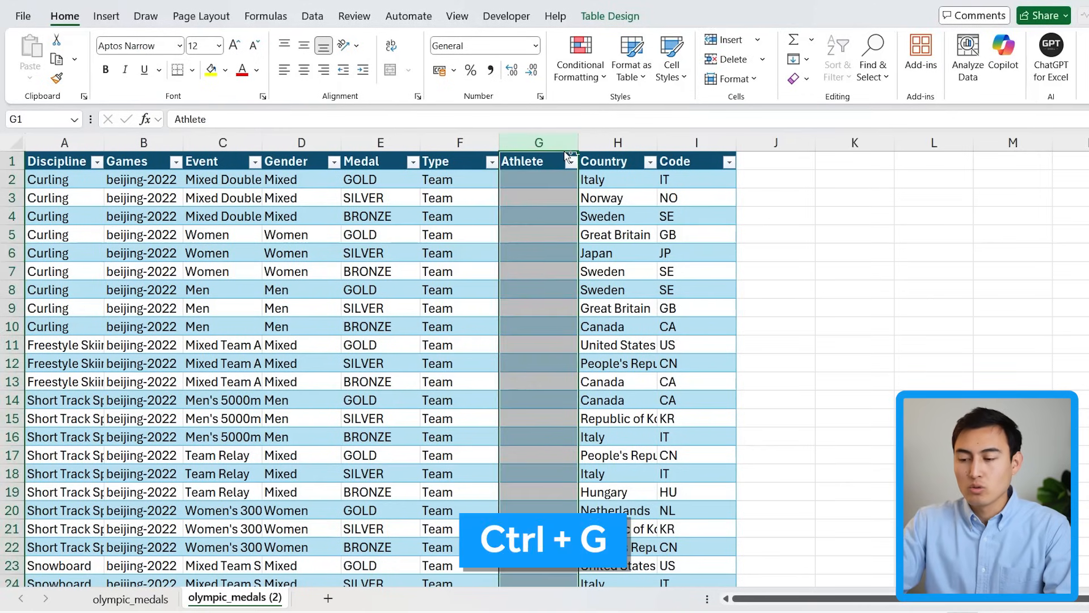
pyautogui.press('ctrl+g')
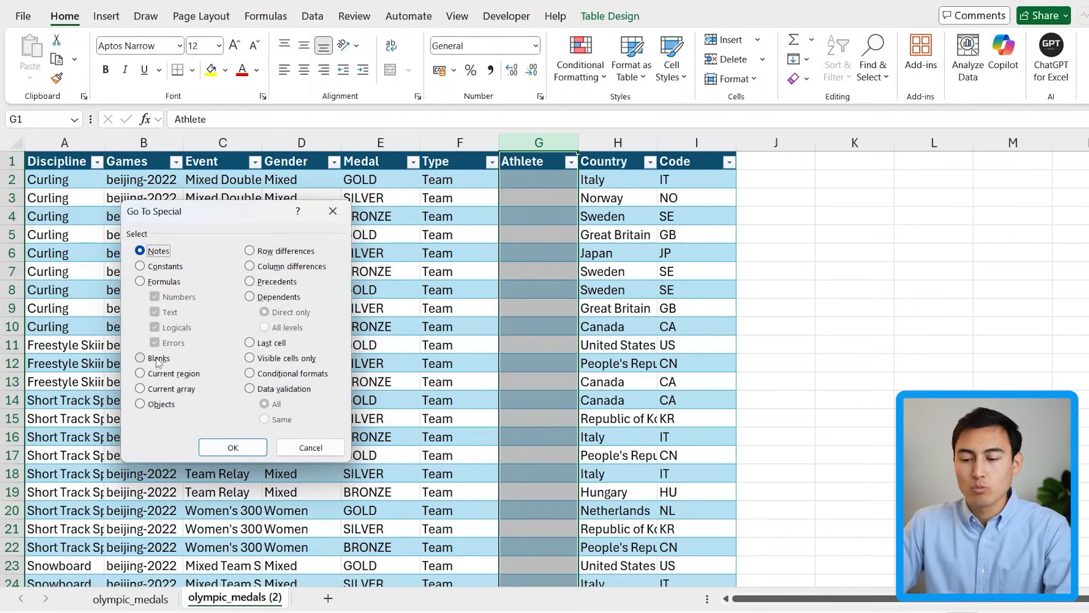
pyautogui.click(142, 358)
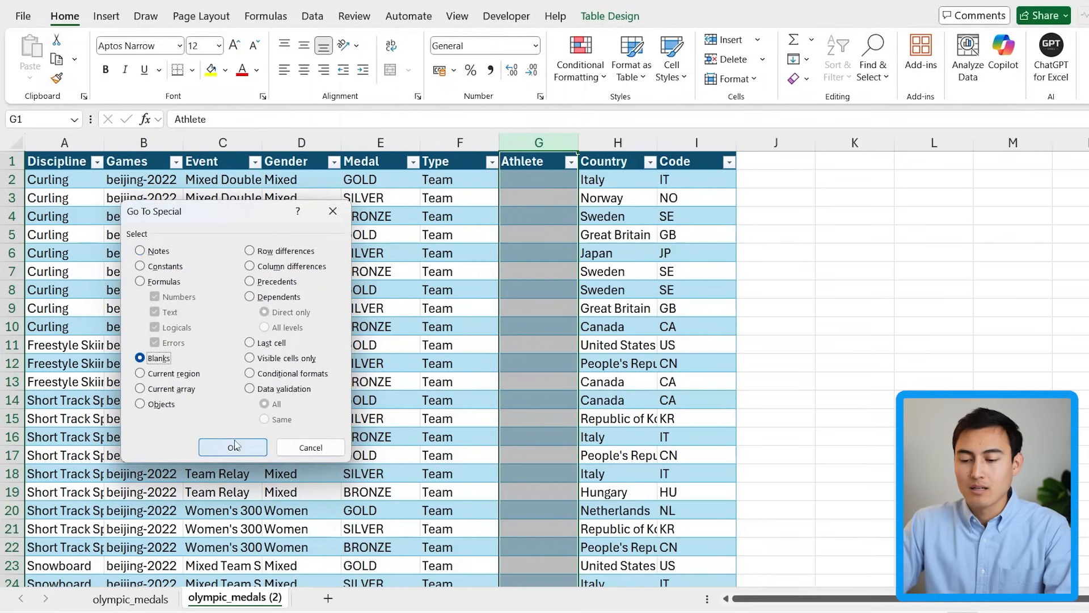
pyautogui.click(233, 448)
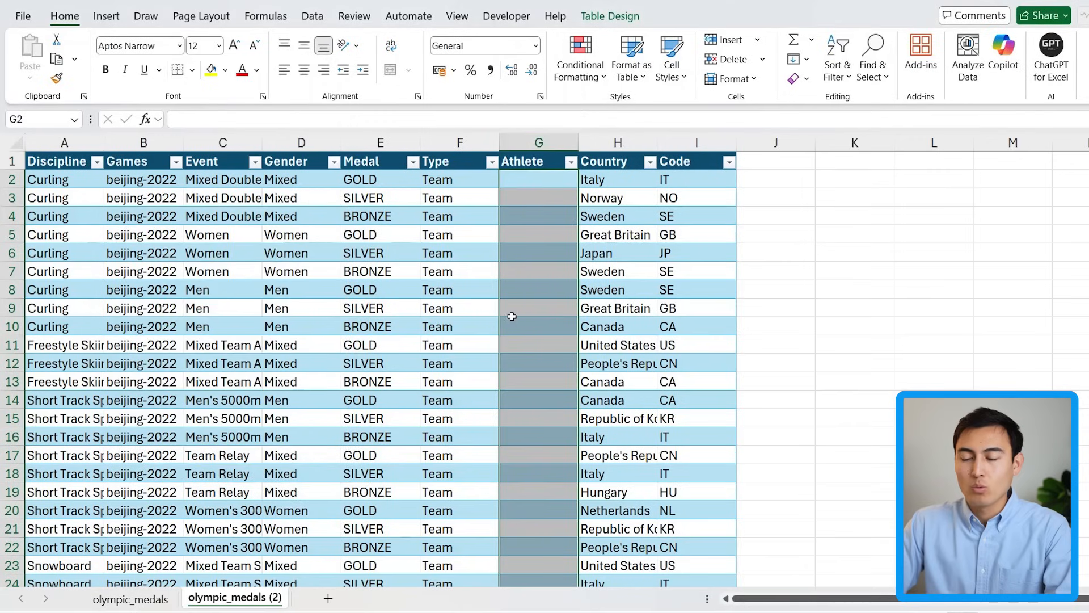
pyautogui.write('Team')
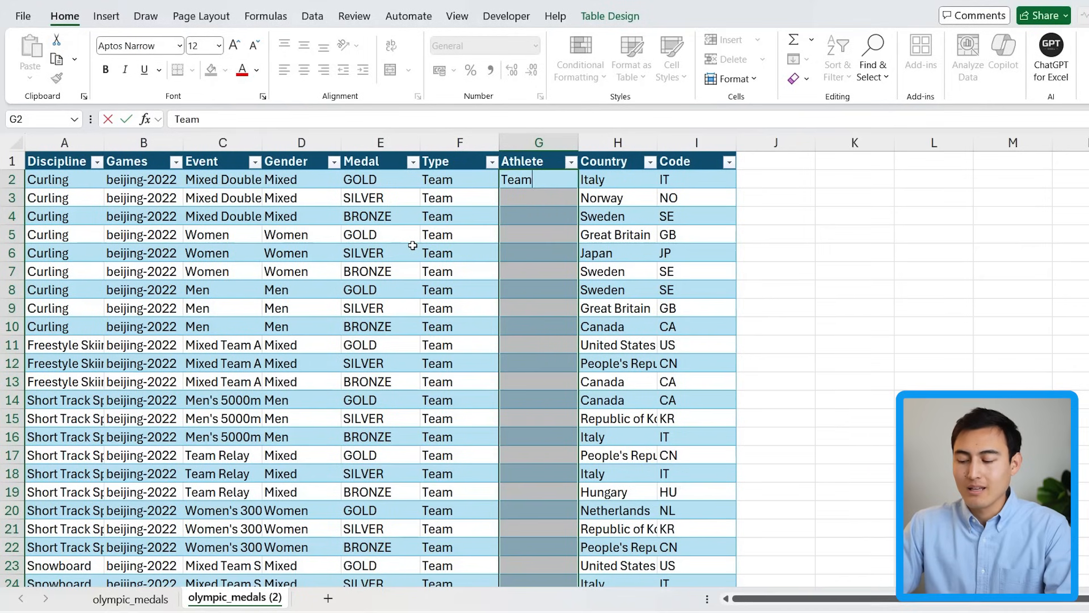
pyautogui.press('Ctrl+Enter')
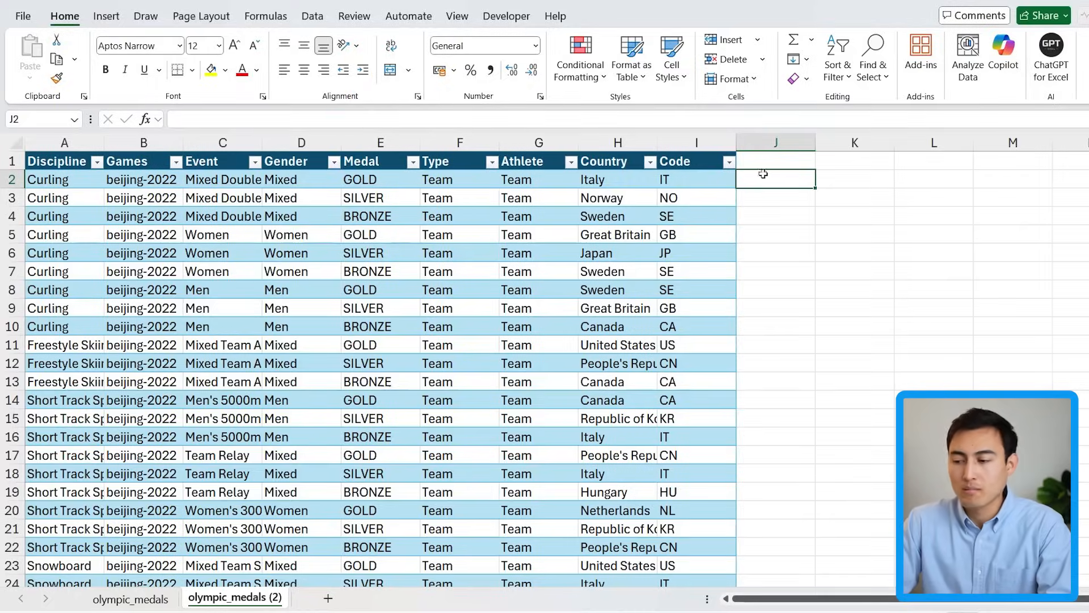
pyautogui.write('=pro')
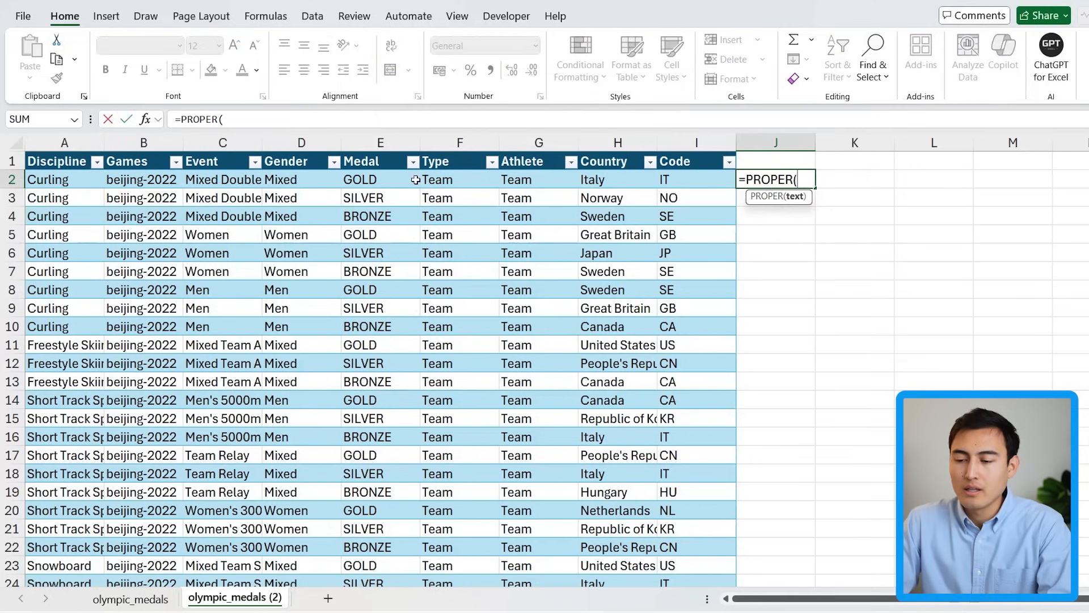
pyautogui.press('enter')
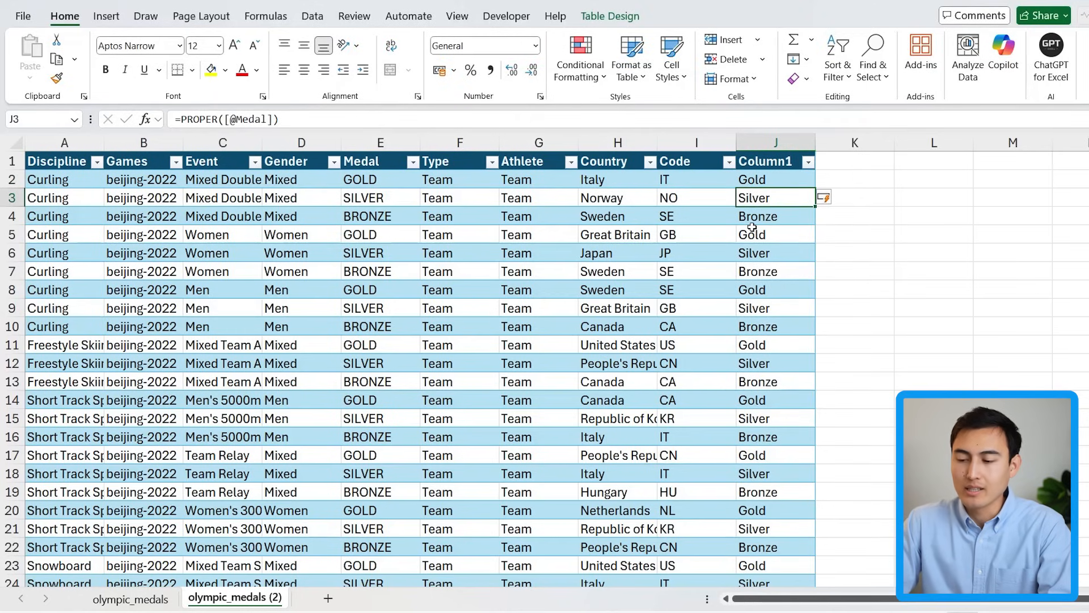
pyautogui.write('=tr')
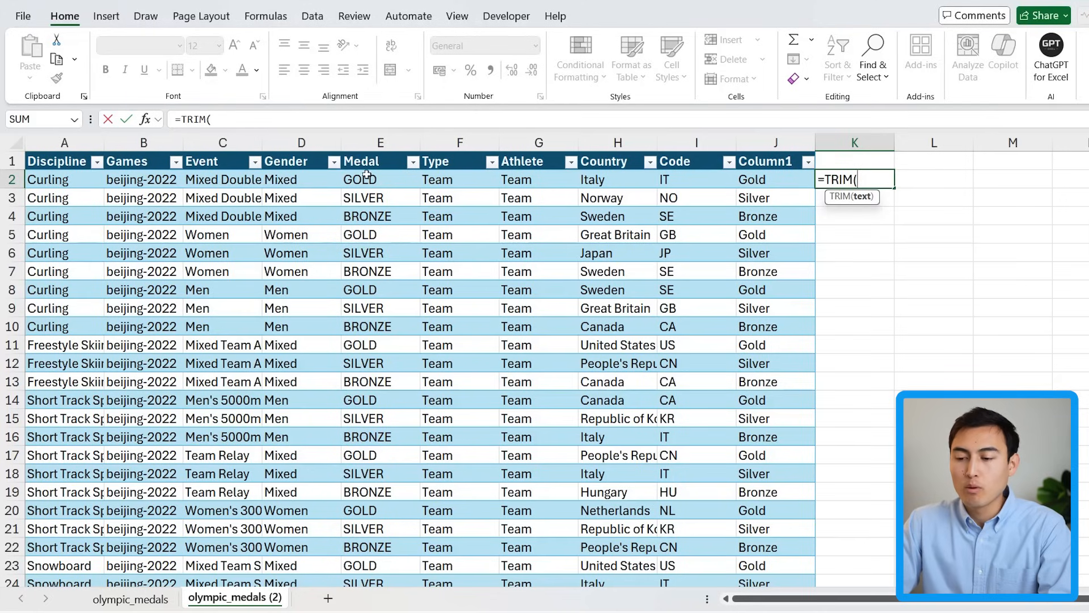
pyautogui.moveTo(867, 208)
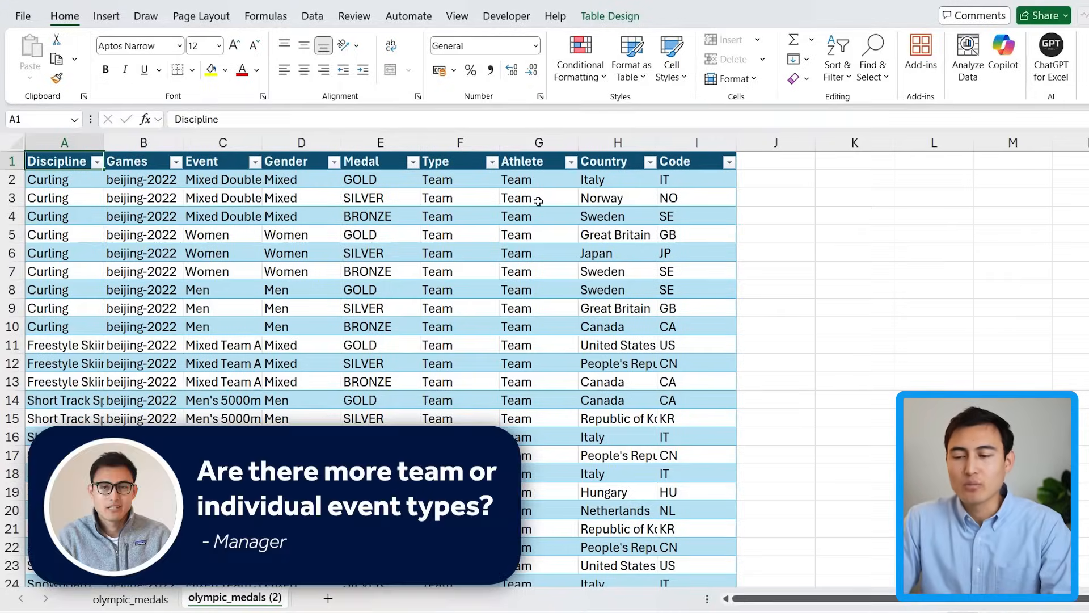
pyautogui.click(459, 197)
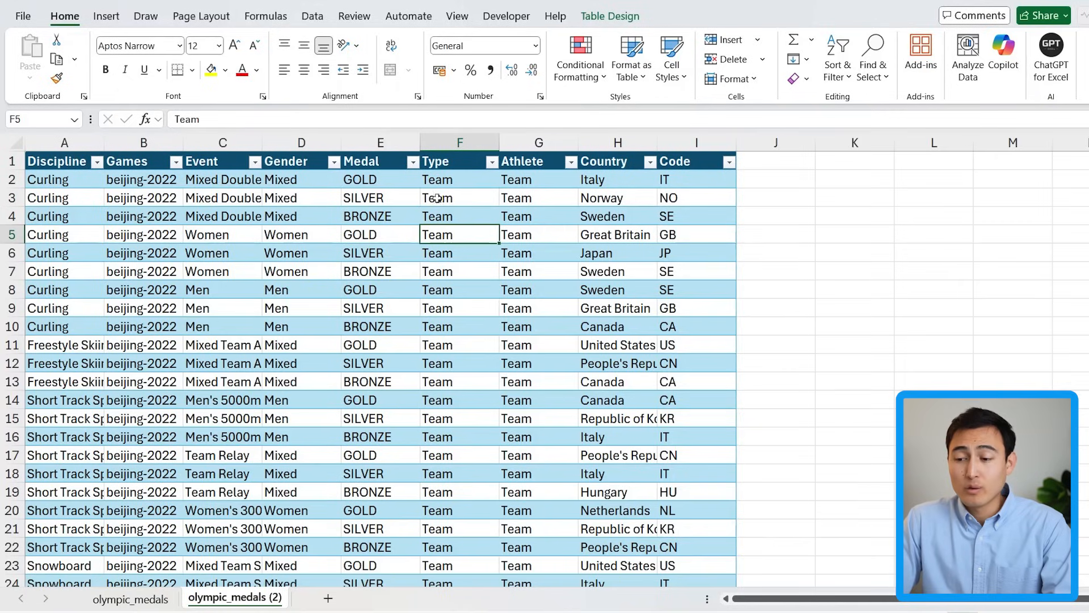
pyautogui.click(459, 160)
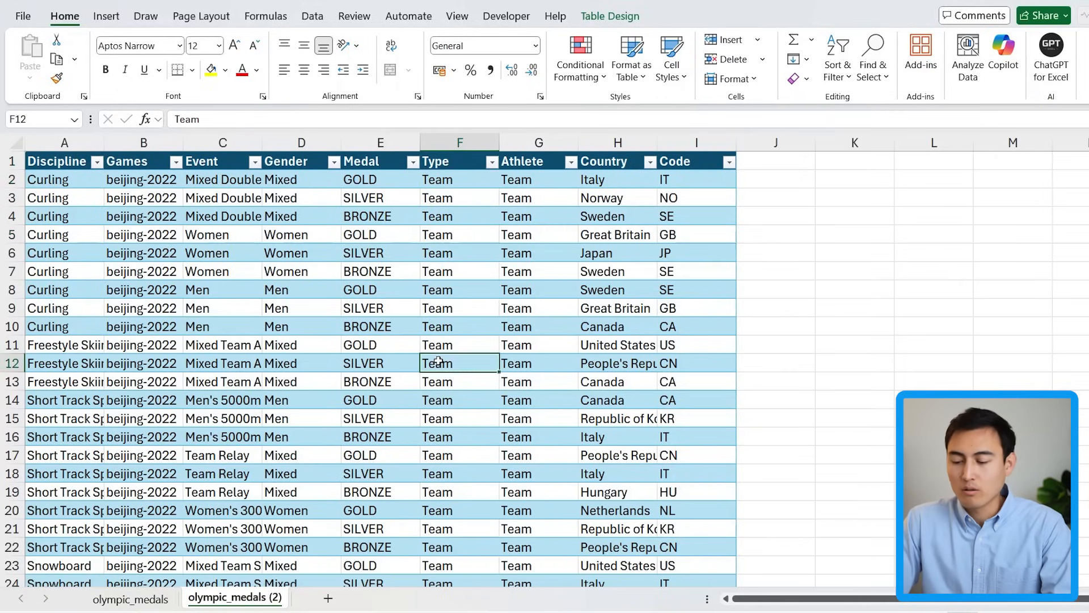
pyautogui.click(459, 161)
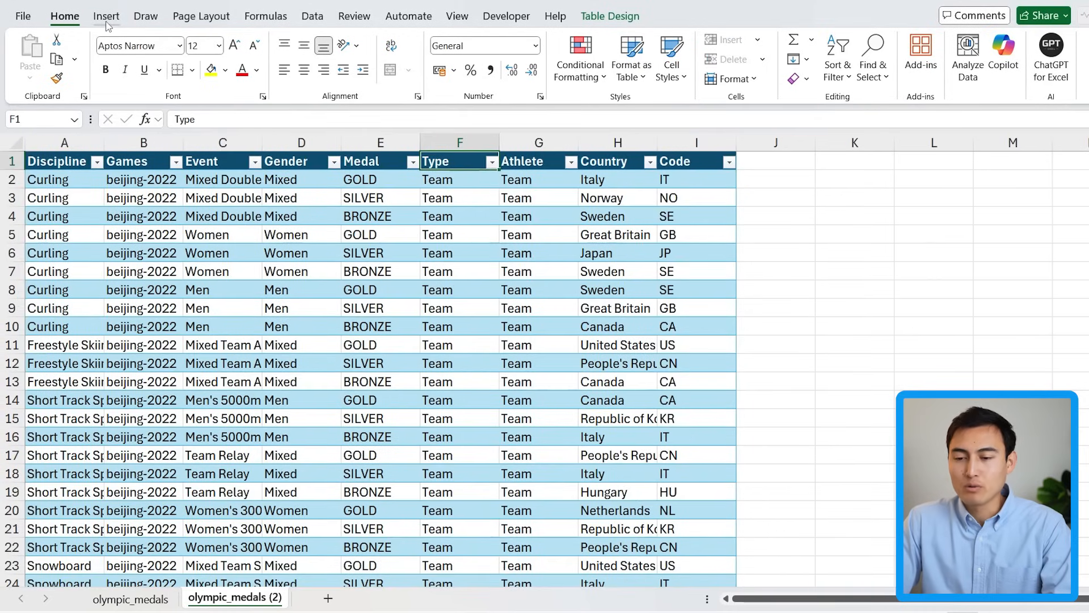
# - Insert a PivotTable on new Sheet3 with Type as rows: Athlete 1025, Team 382
pyautogui.click(106, 16)
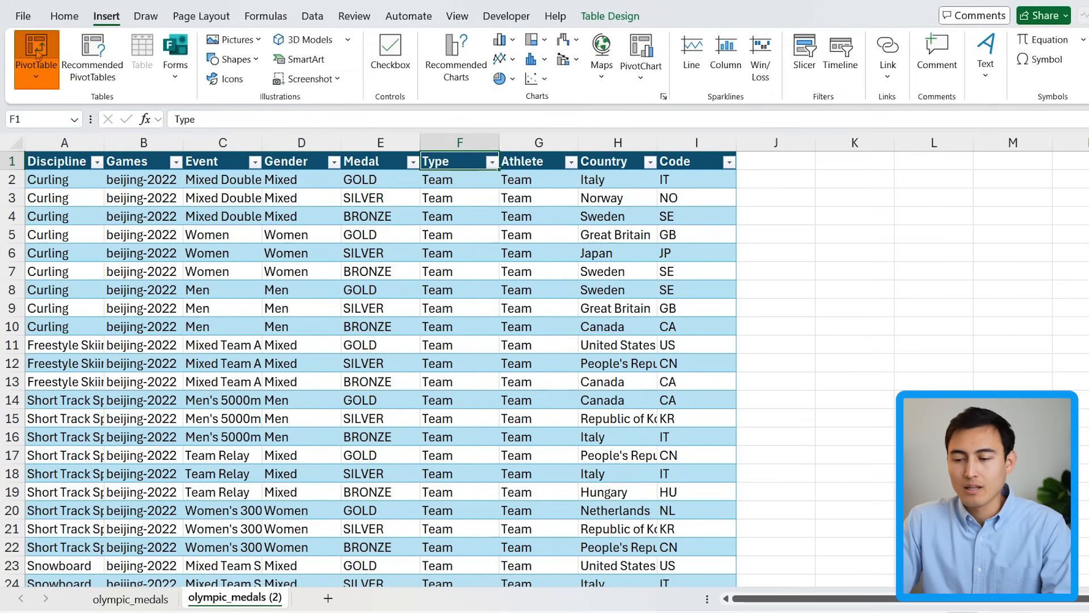
pyautogui.click(37, 52)
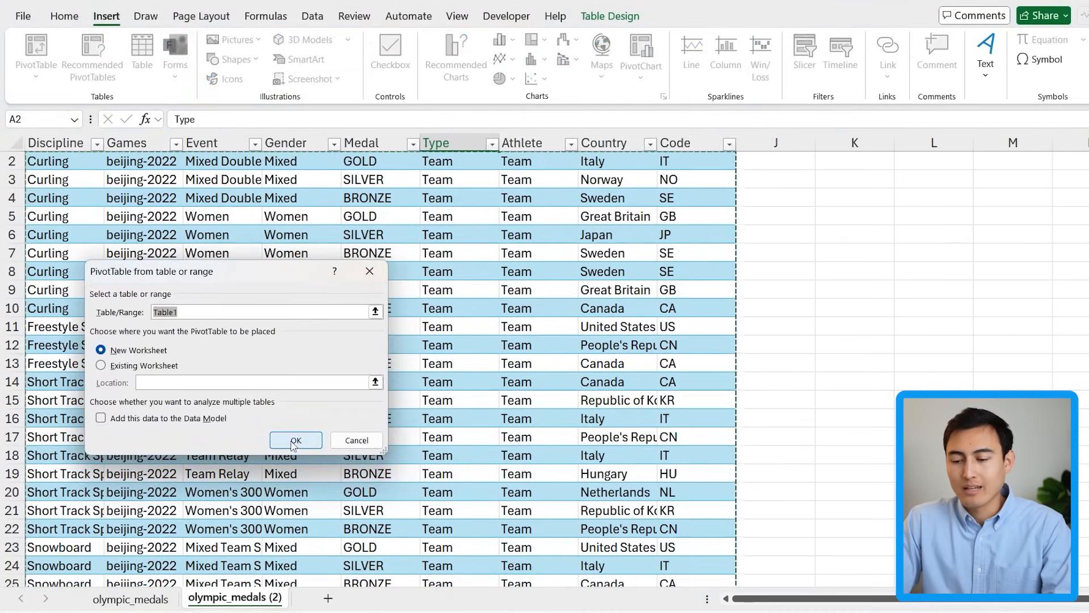
pyautogui.click(295, 440)
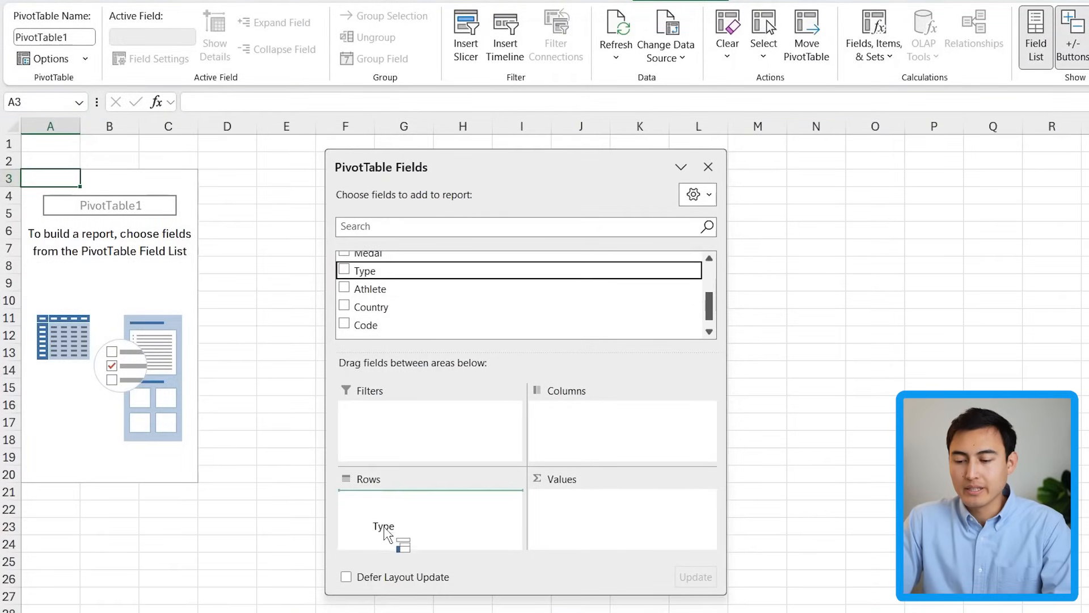
pyautogui.click(344, 271)
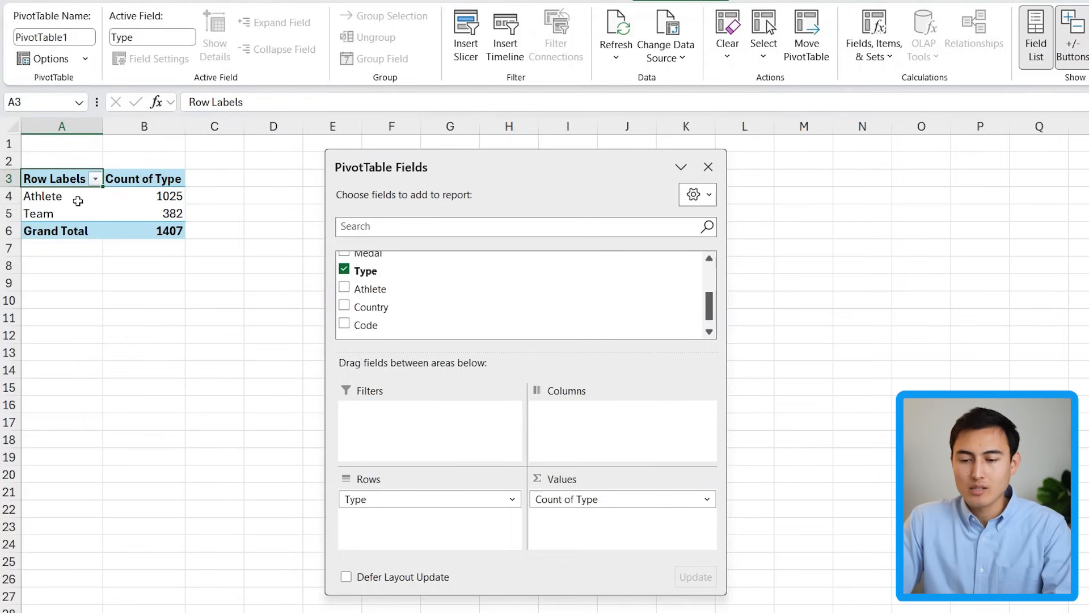
pyautogui.click(143, 196)
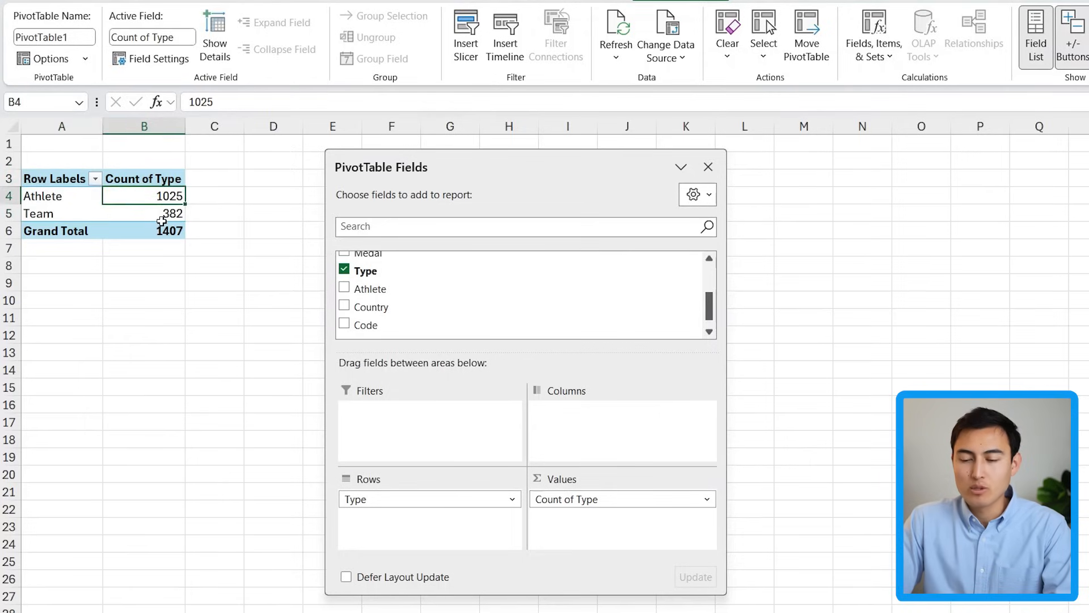
pyautogui.click(144, 213)
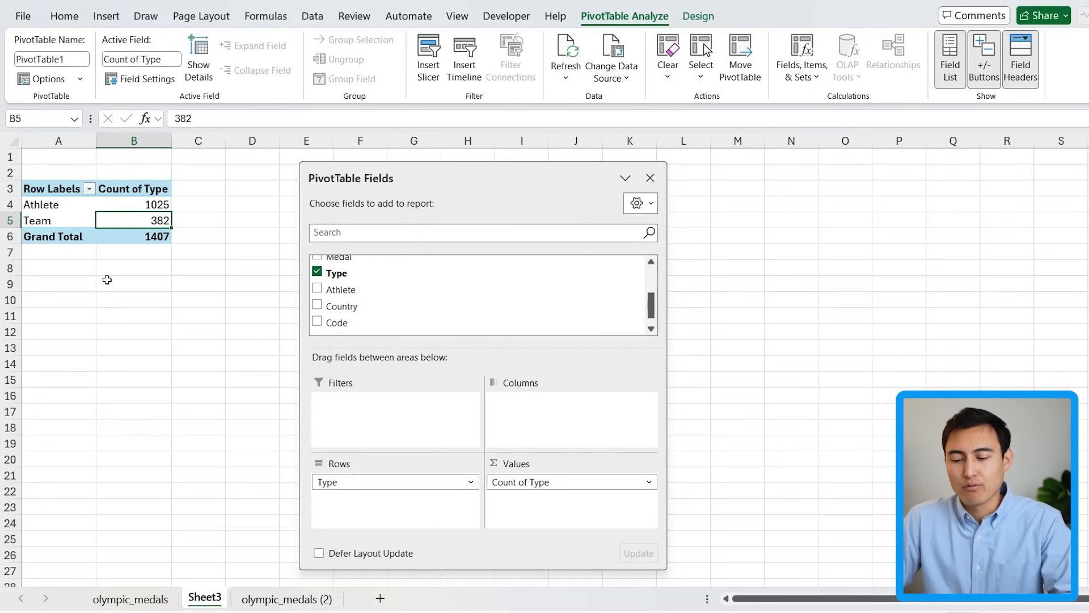
pyautogui.click(286, 599)
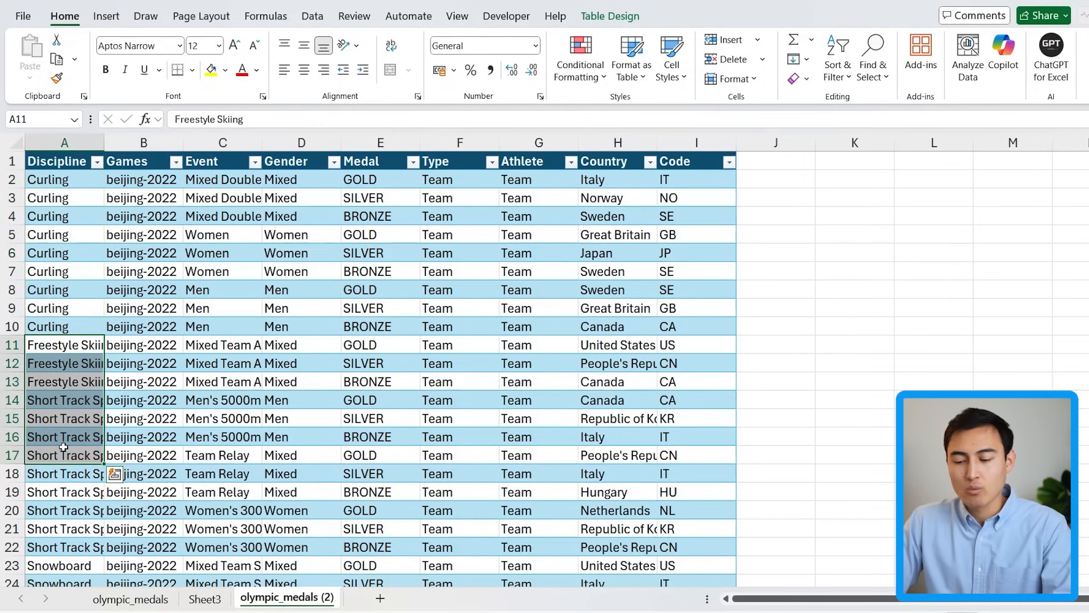
# - Copy the Type pivot table, paste it below, and switch its rows to Discipline
pyautogui.click(205, 599)
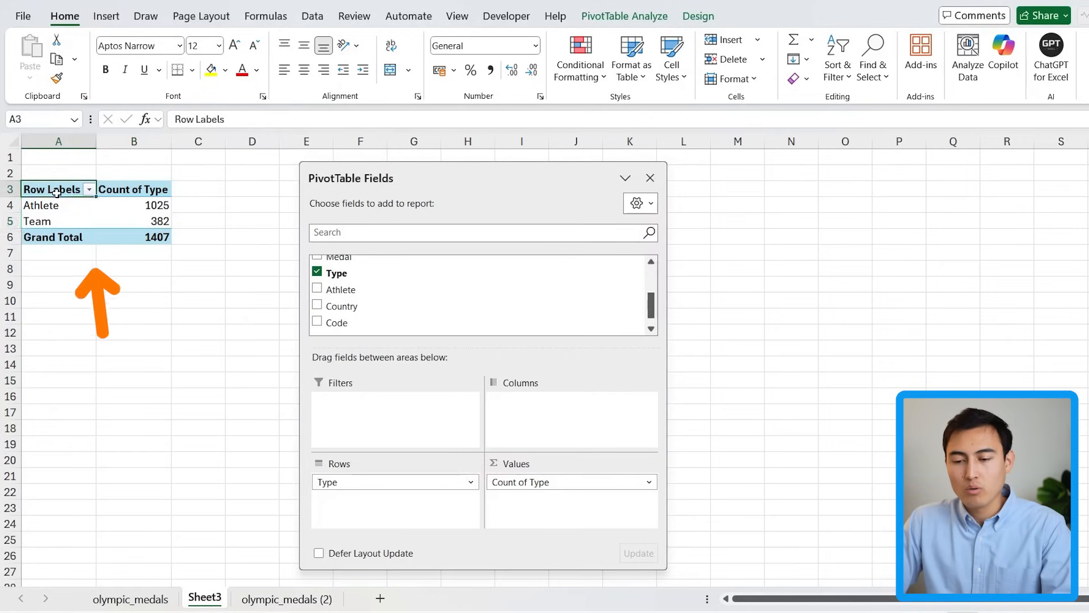
pyautogui.press('ctrl+c')
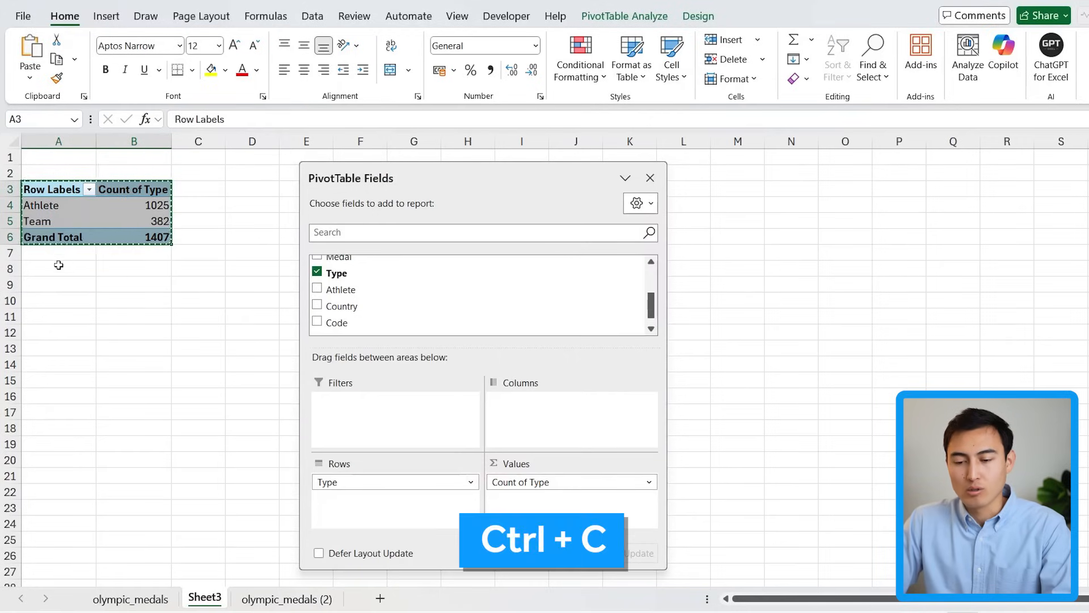
pyautogui.press('ctrl+v')
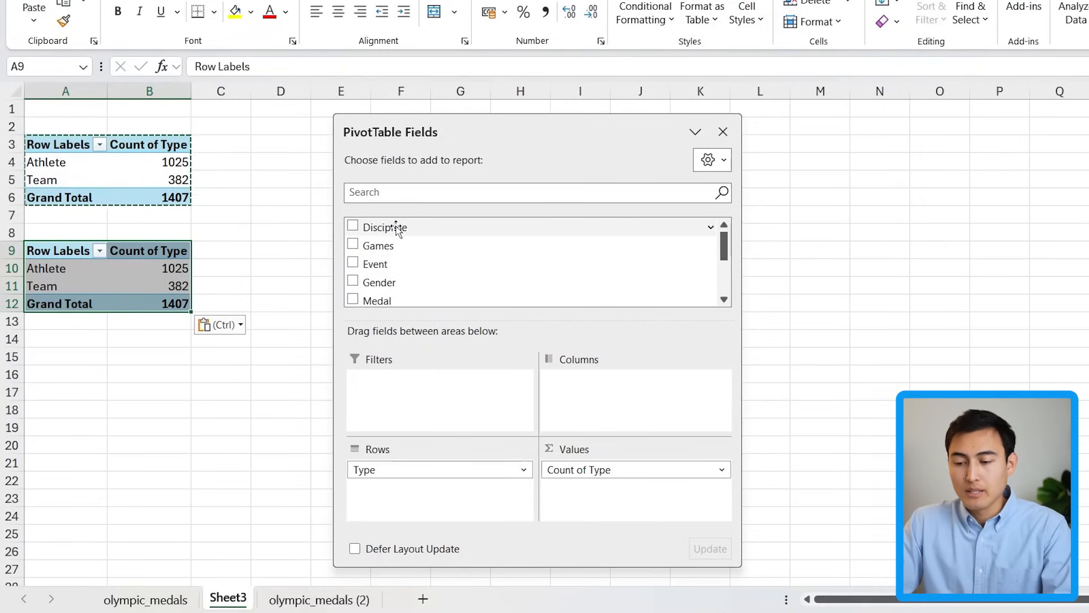
pyautogui.click(352, 226)
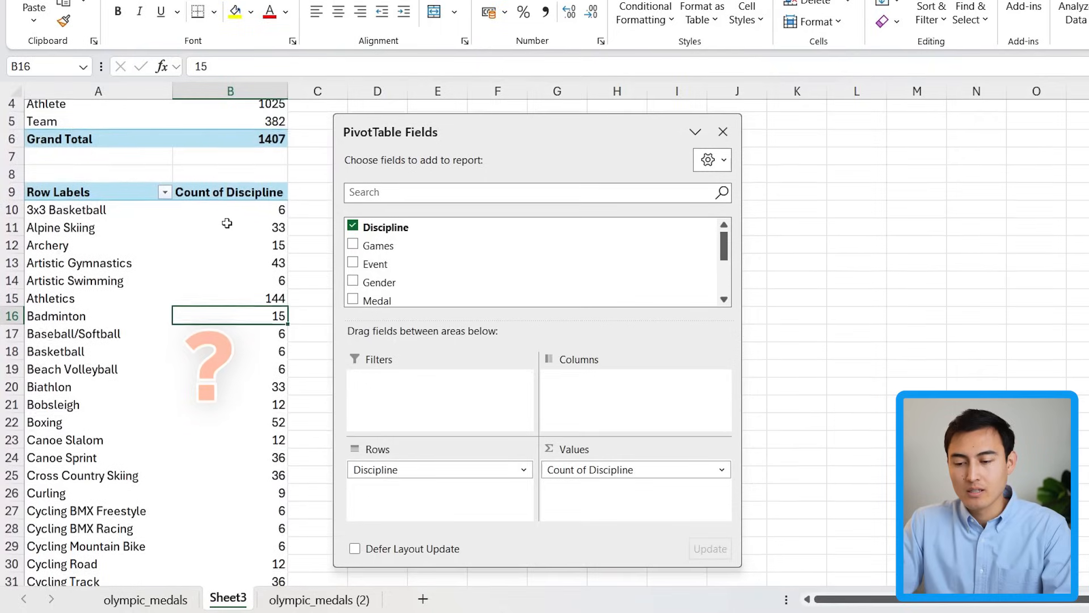
# - Sort the Discipline counts largest to smallest (Athletics 144, Swimming 105)
pyautogui.rightClick(229, 227)
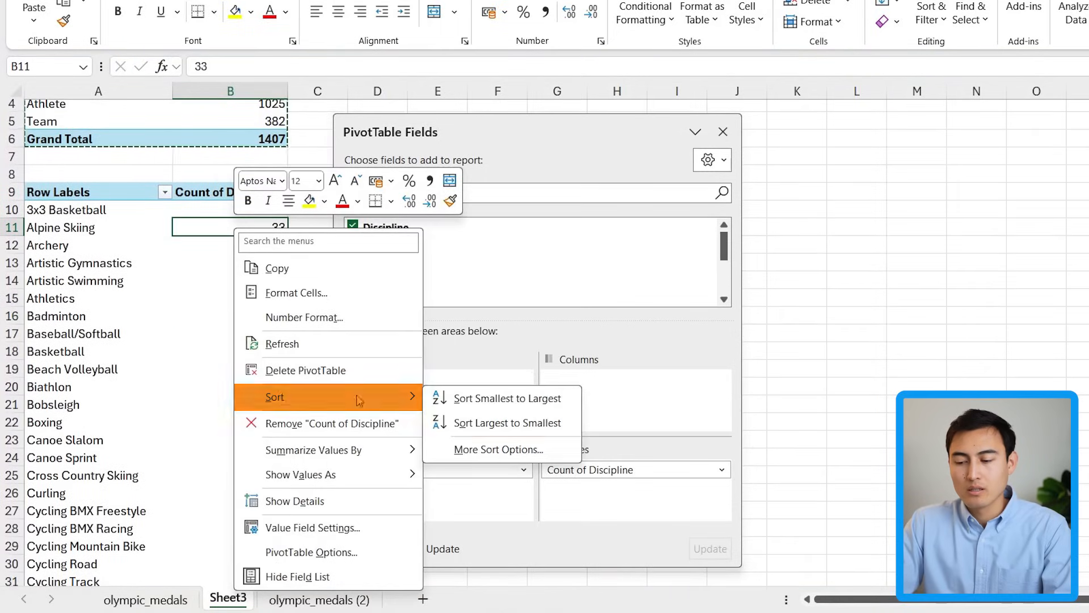
pyautogui.click(507, 422)
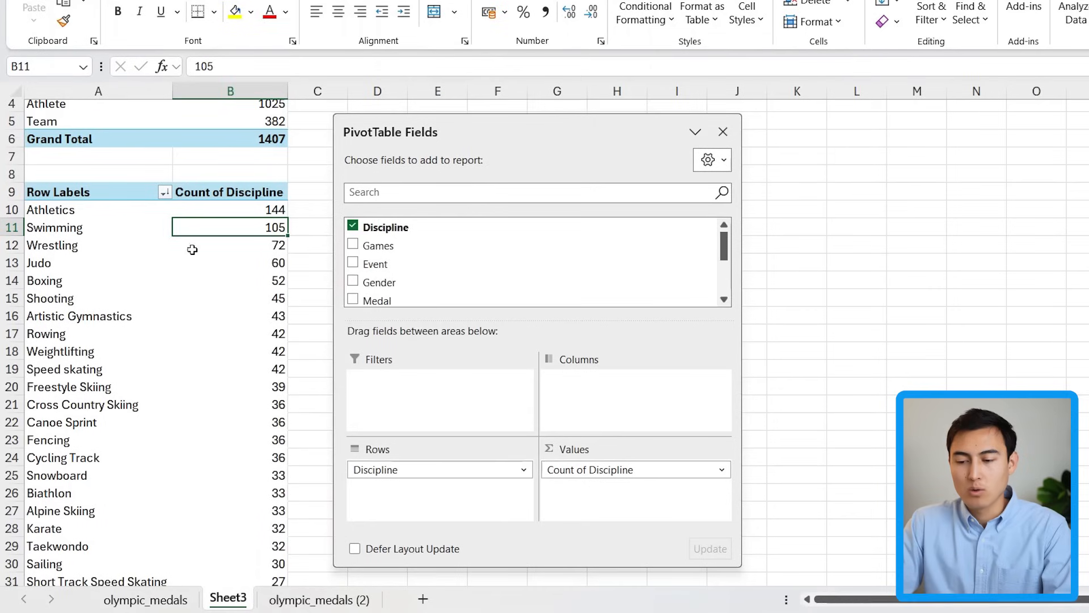
pyautogui.click(50, 210)
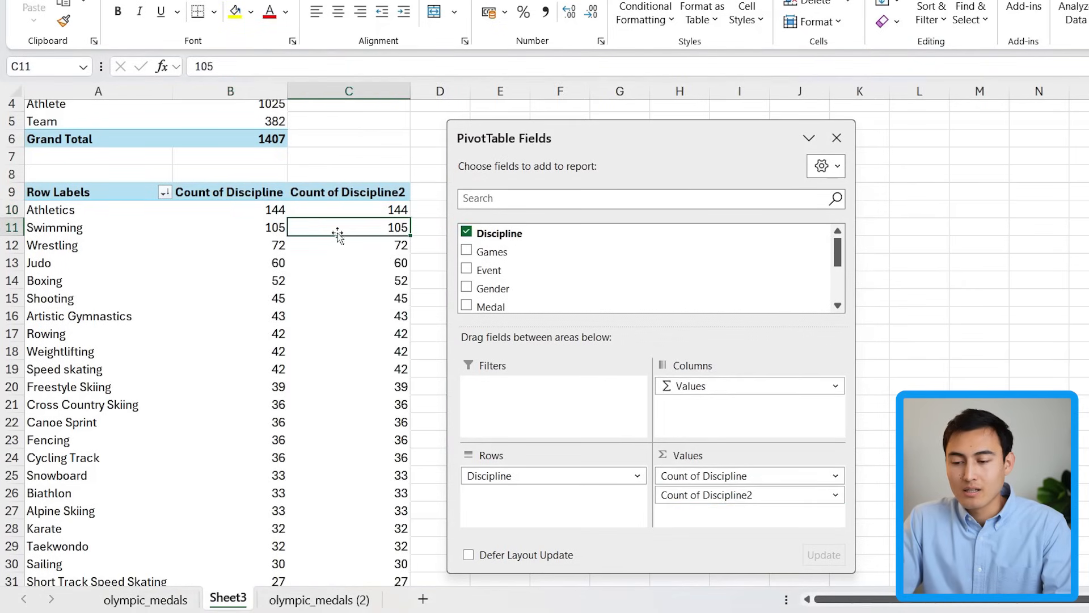
# - Show the second Discipline count as % of Grand Total (Athletics 10.23%)
pyautogui.rightClick(337, 227)
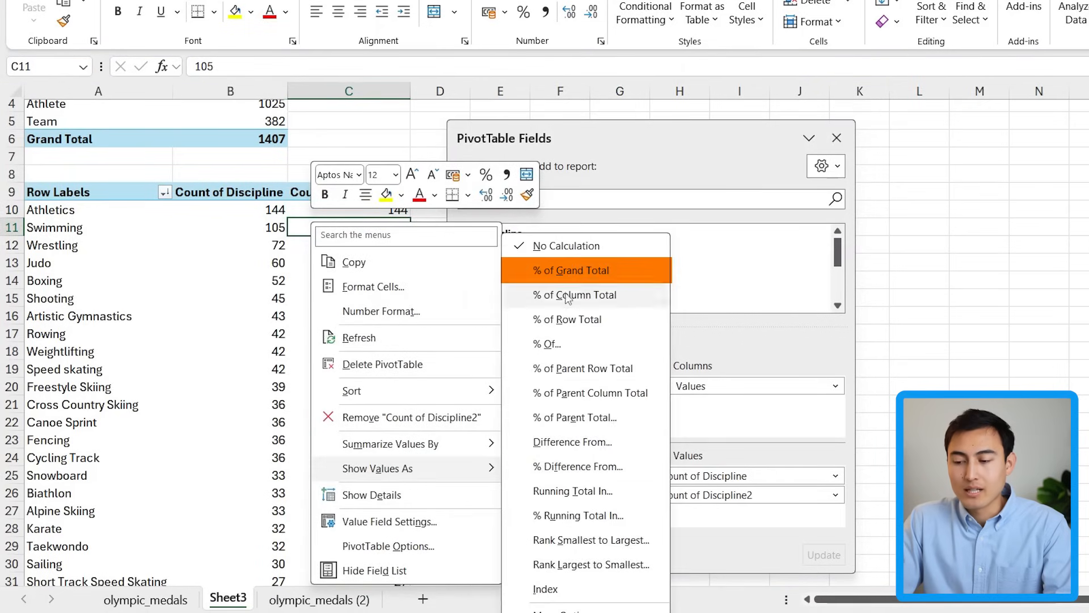
pyautogui.click(572, 270)
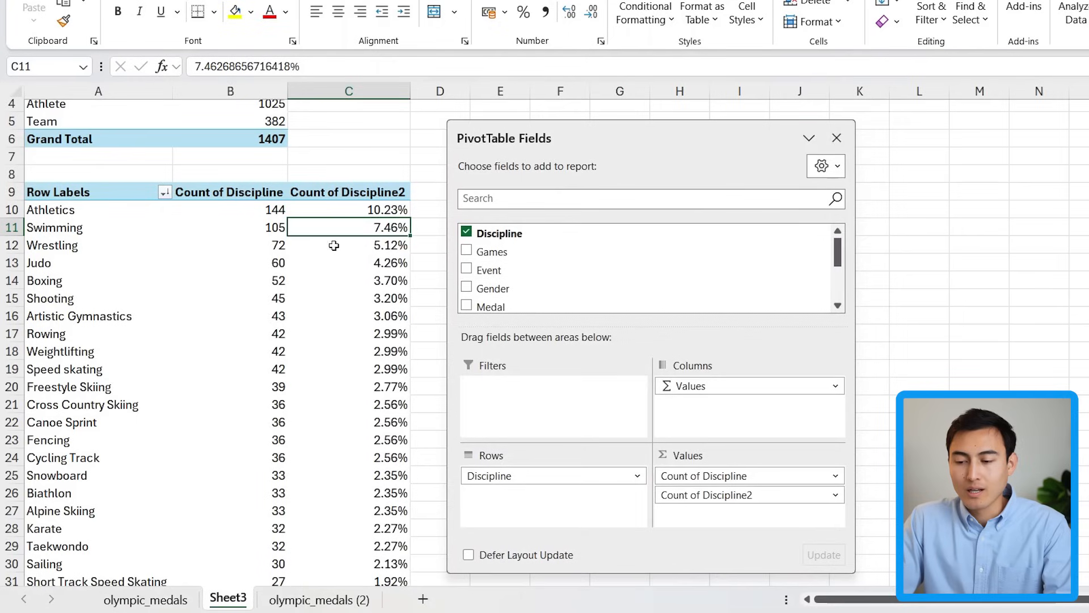
pyautogui.click(51, 209)
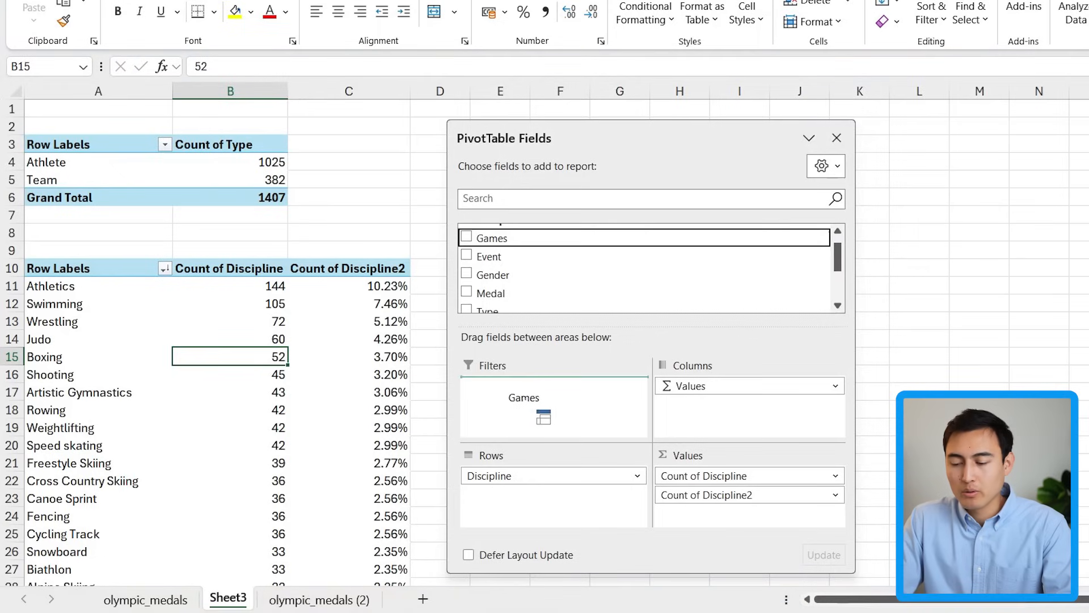
# - Set the Games filter to tokyo-2020, giving Athletics 13.33% and Swimming 9.72%
pyautogui.click(467, 237)
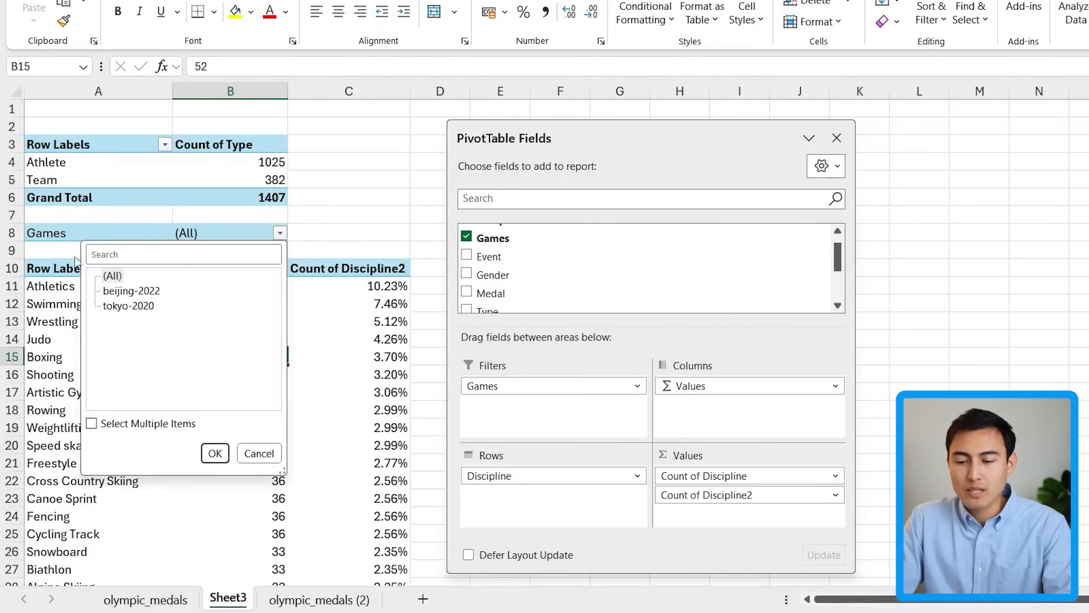
pyautogui.click(214, 454)
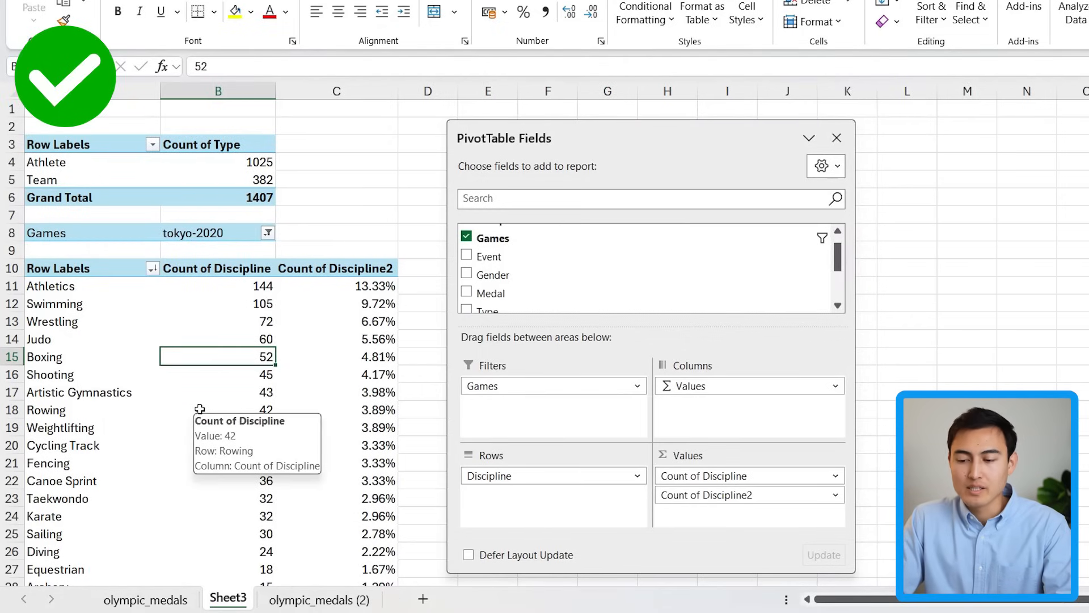
pyautogui.moveTo(223, 327)
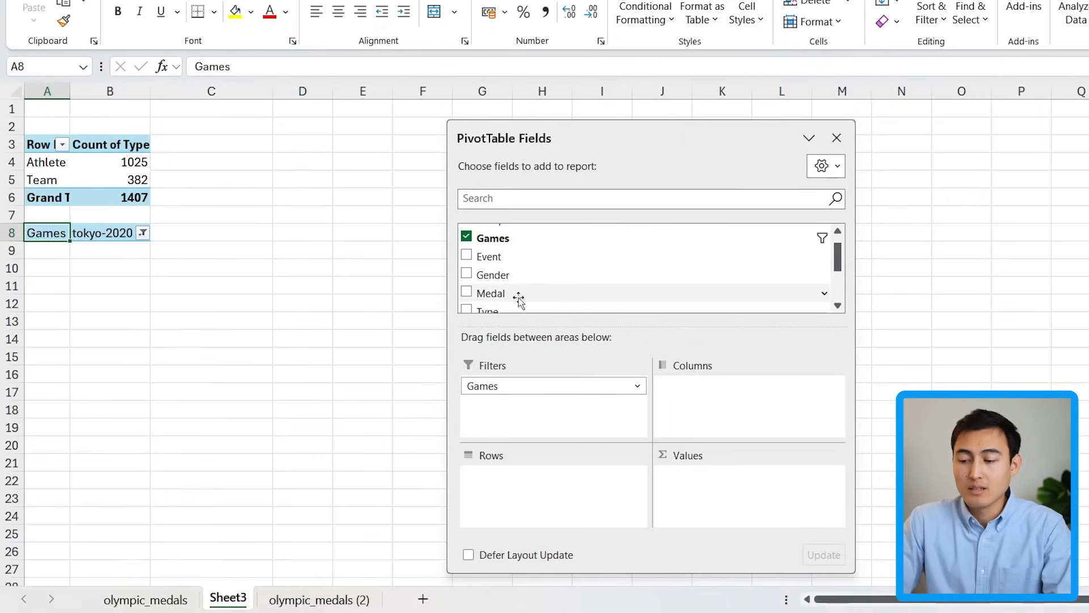
# - Add Medal to Columns, Country to Rows, and Medal to Values (Australia 46 total)
pyautogui.click(467, 292)
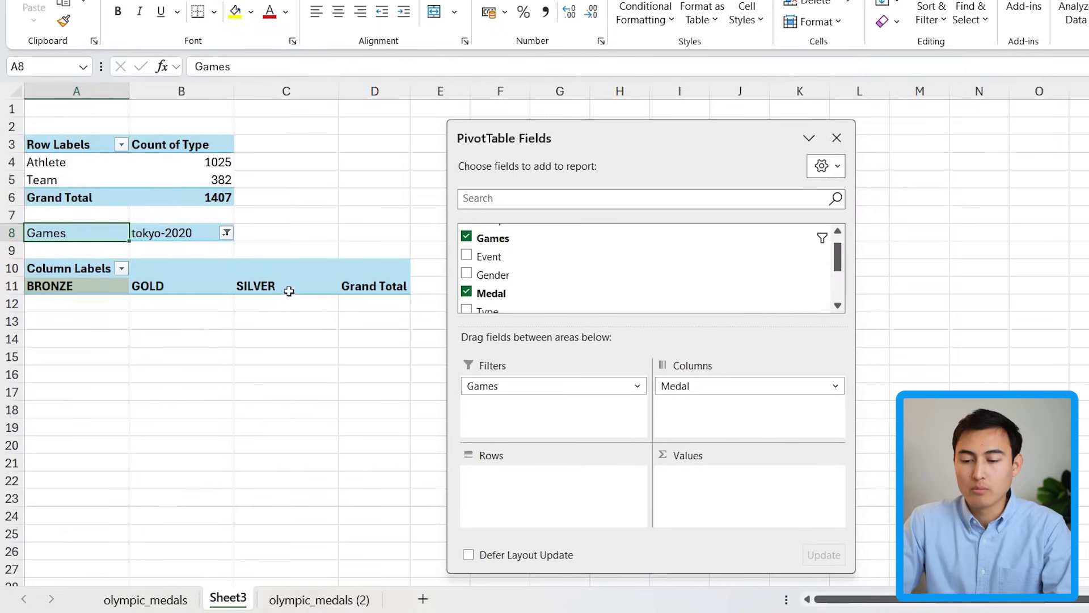
pyautogui.scroll(-3)
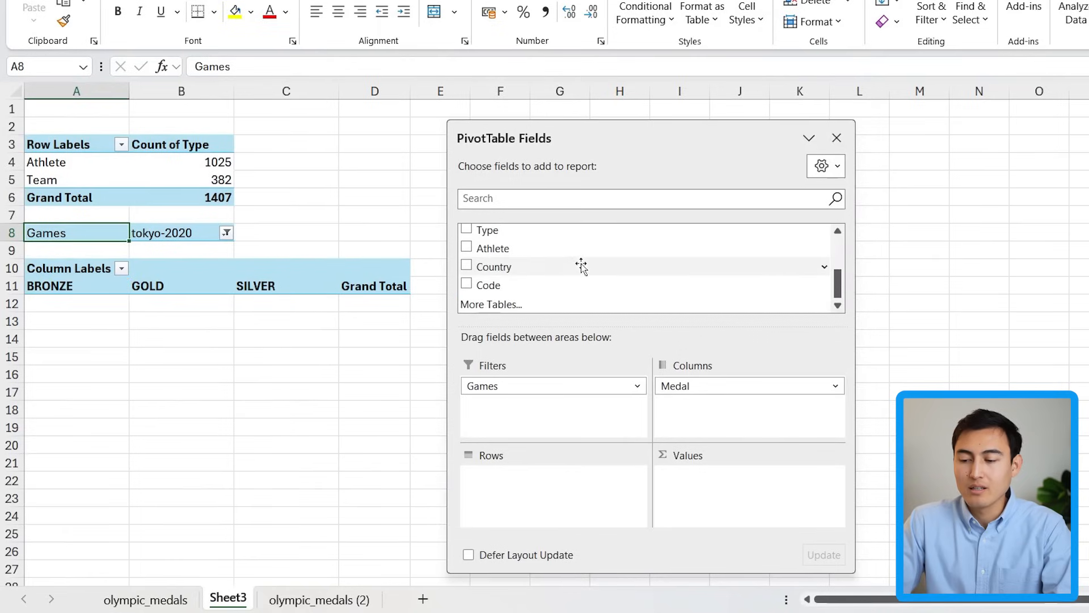
pyautogui.click(466, 266)
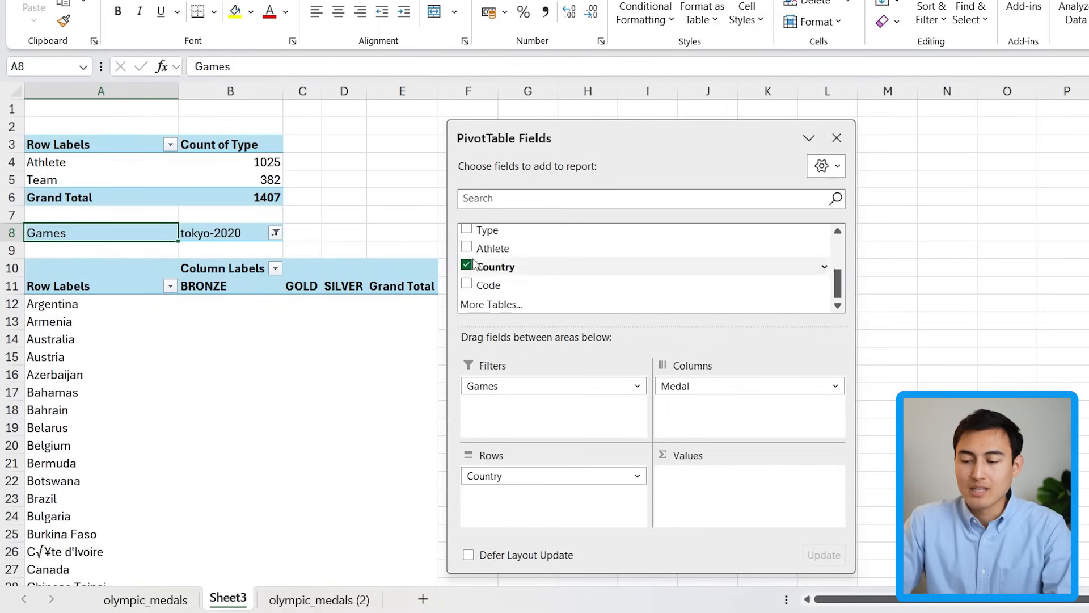
pyautogui.click(467, 252)
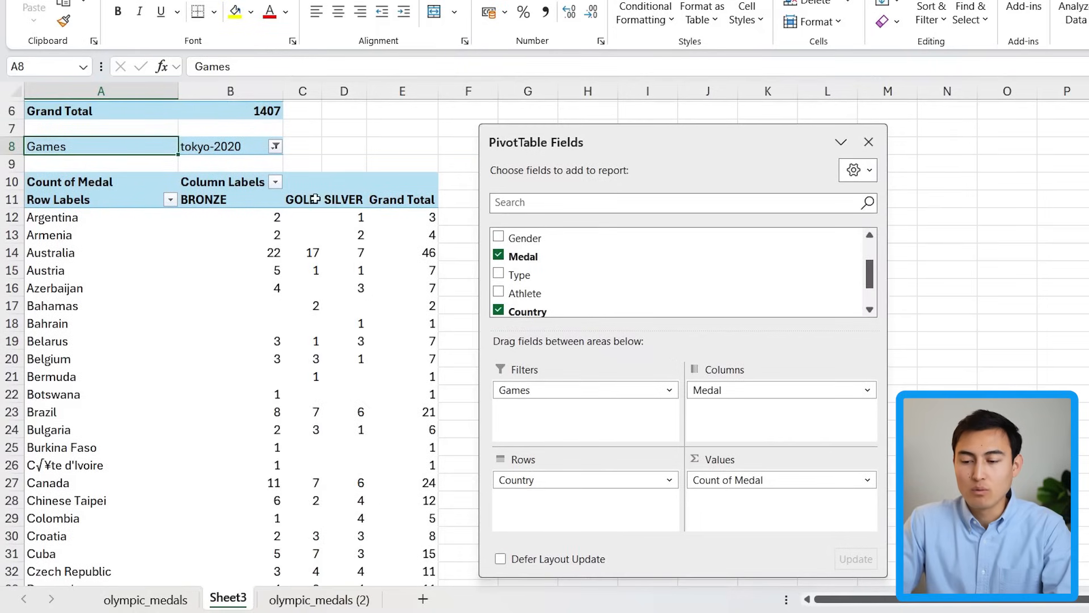
# - Move the GOLD column ahead of BRONZE in the medal pivot table
pyautogui.click(302, 199)
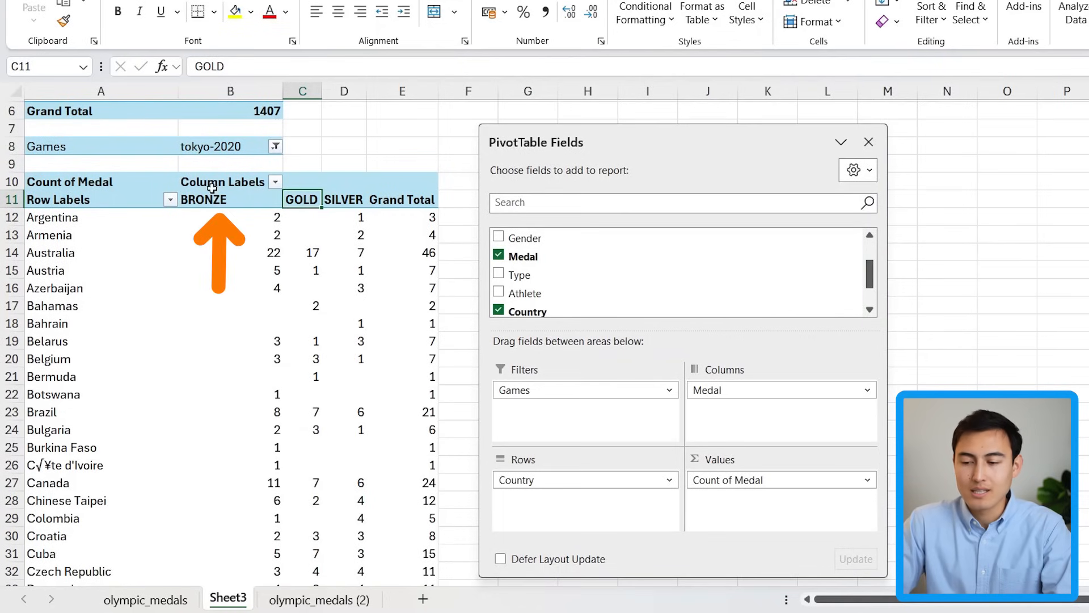
pyautogui.click(229, 199)
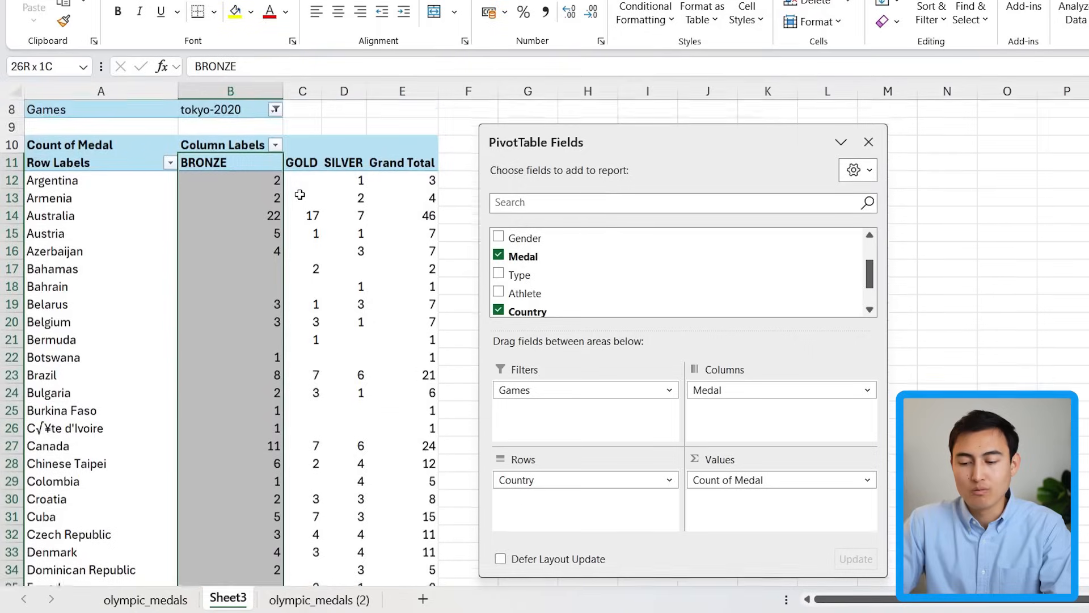
pyautogui.scroll(-3)
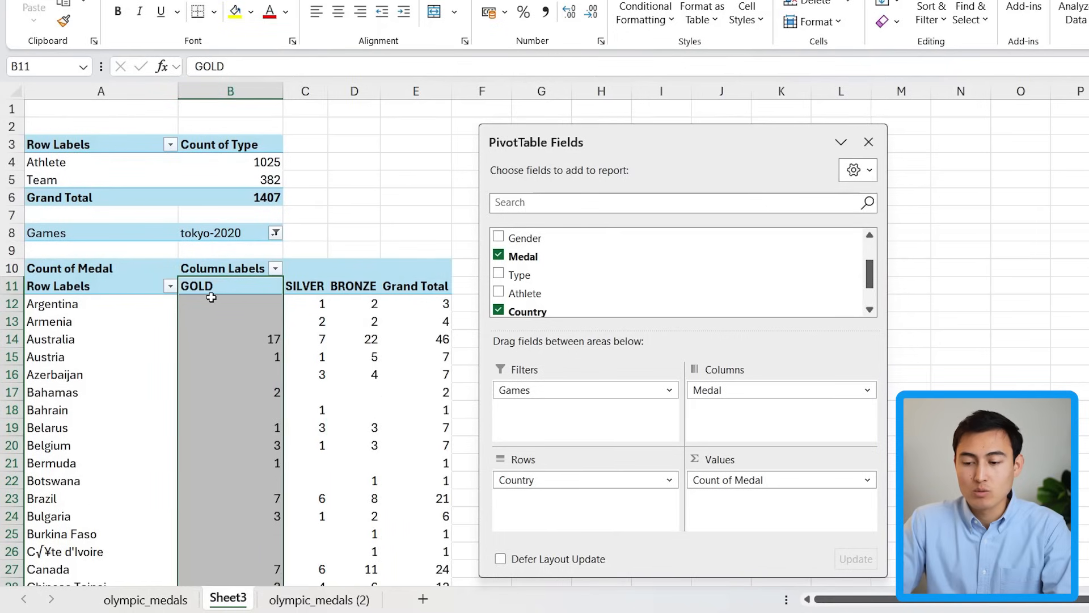
# - Sort countries by gold count from largest to smallest, then select the whole pivot table
pyautogui.click(230, 303)
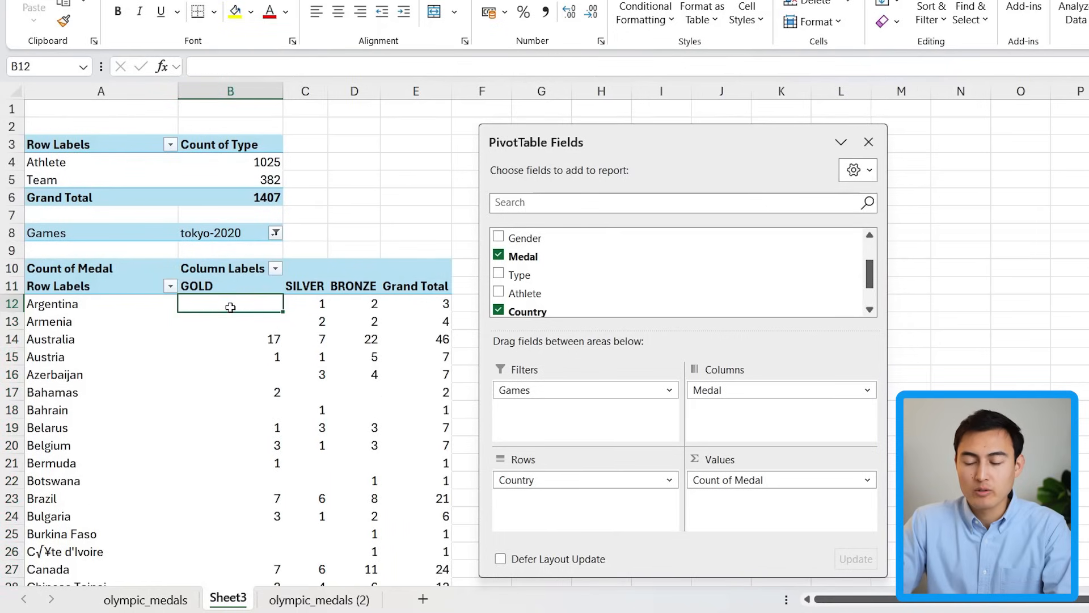
pyautogui.rightClick(229, 306)
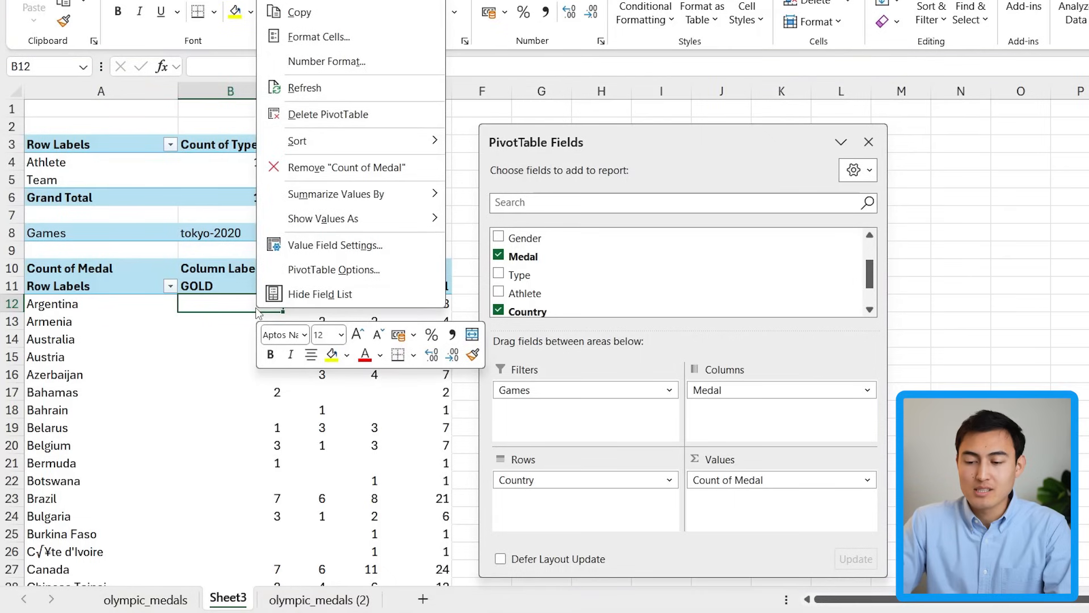
pyautogui.moveTo(340, 140)
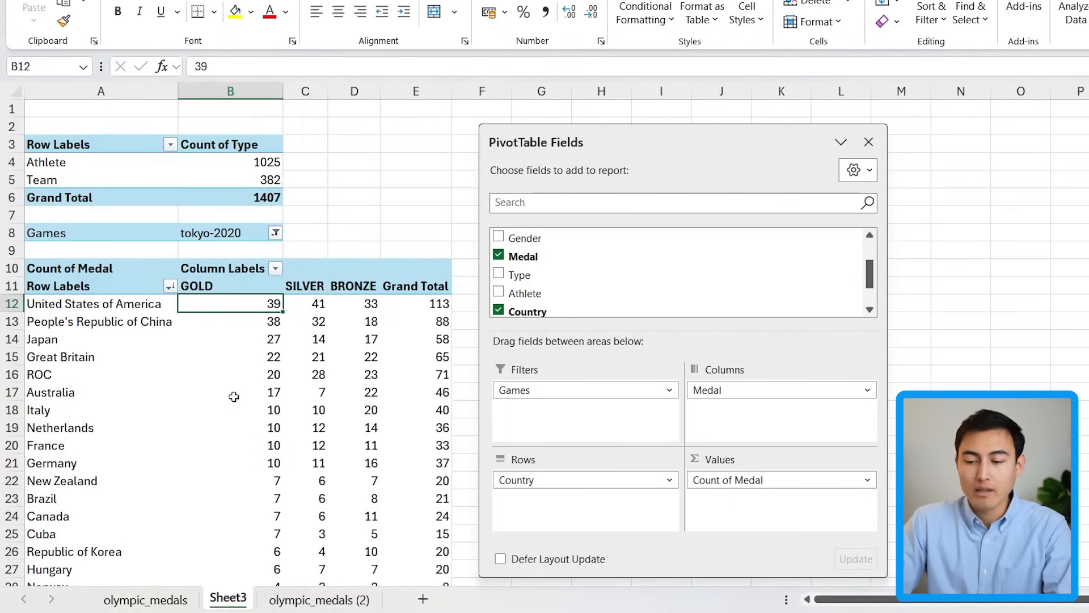
pyautogui.scroll(-3)
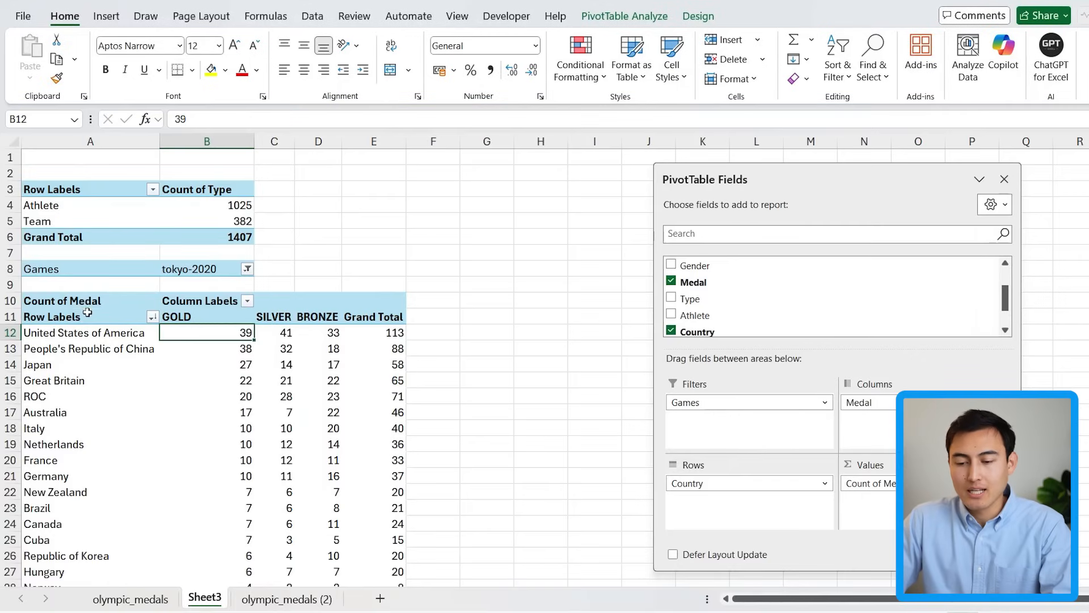
pyautogui.press('ctrl+shift+down')
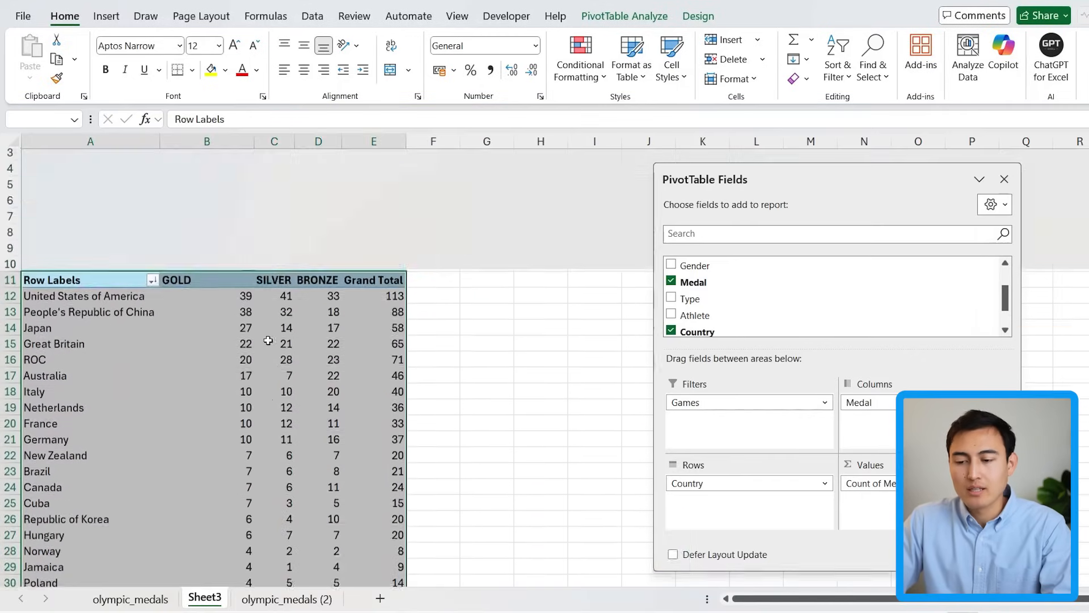
pyautogui.click(105, 16)
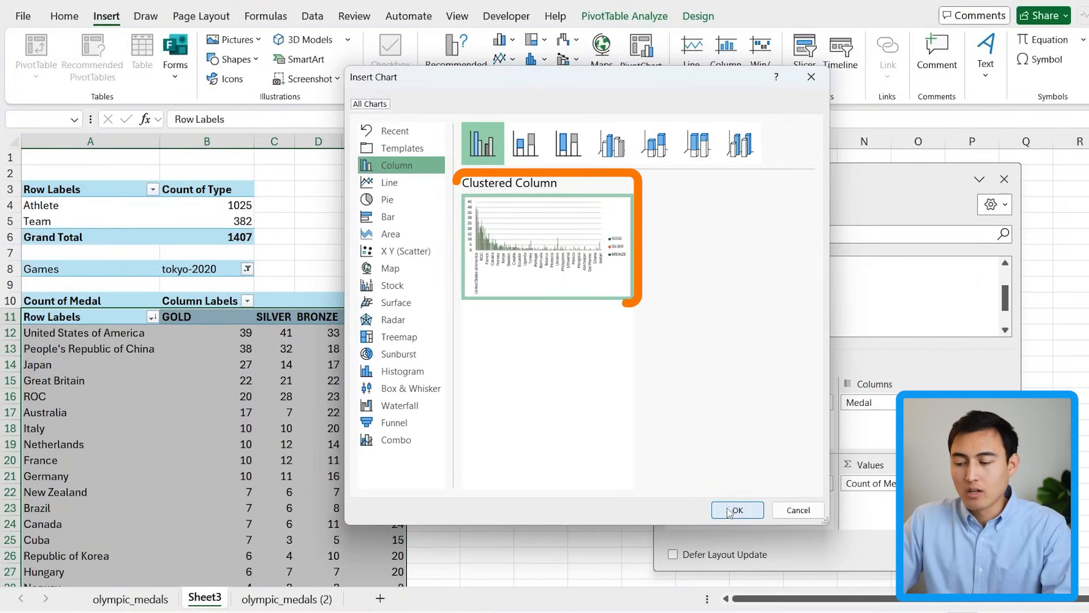
# - Insert a Clustered Column PivotChart and filter countries to the Top 10 by Count of Medal
pyautogui.click(737, 509)
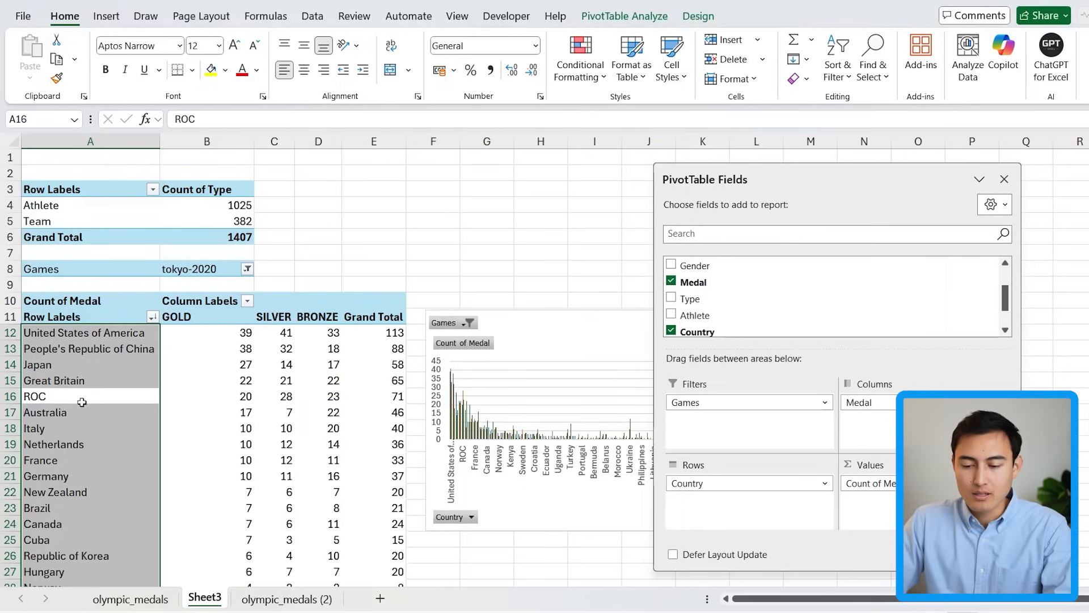
pyautogui.rightClick(81, 401)
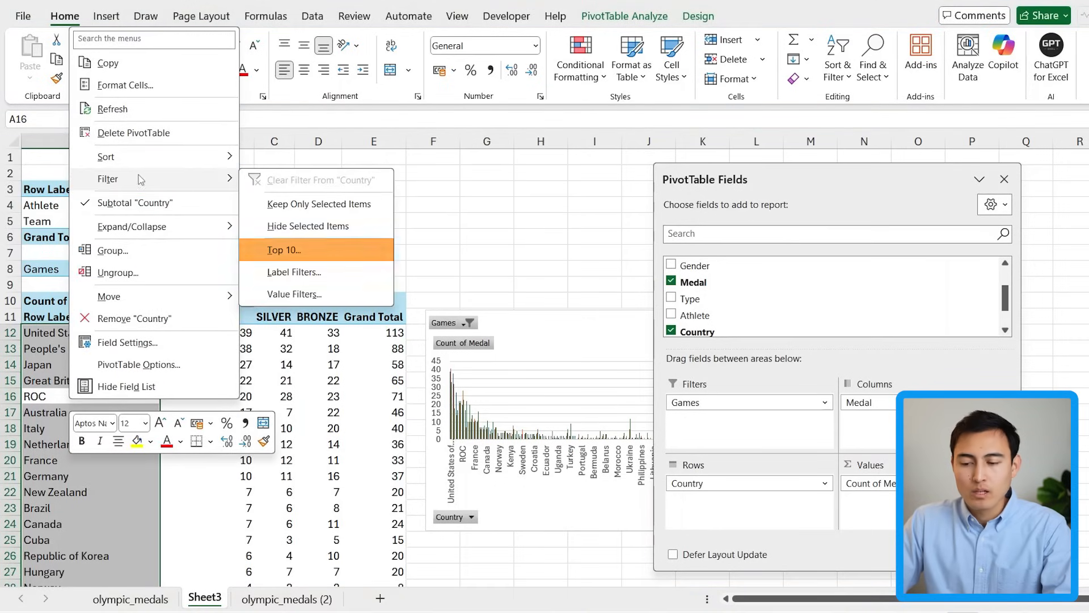
pyautogui.click(284, 249)
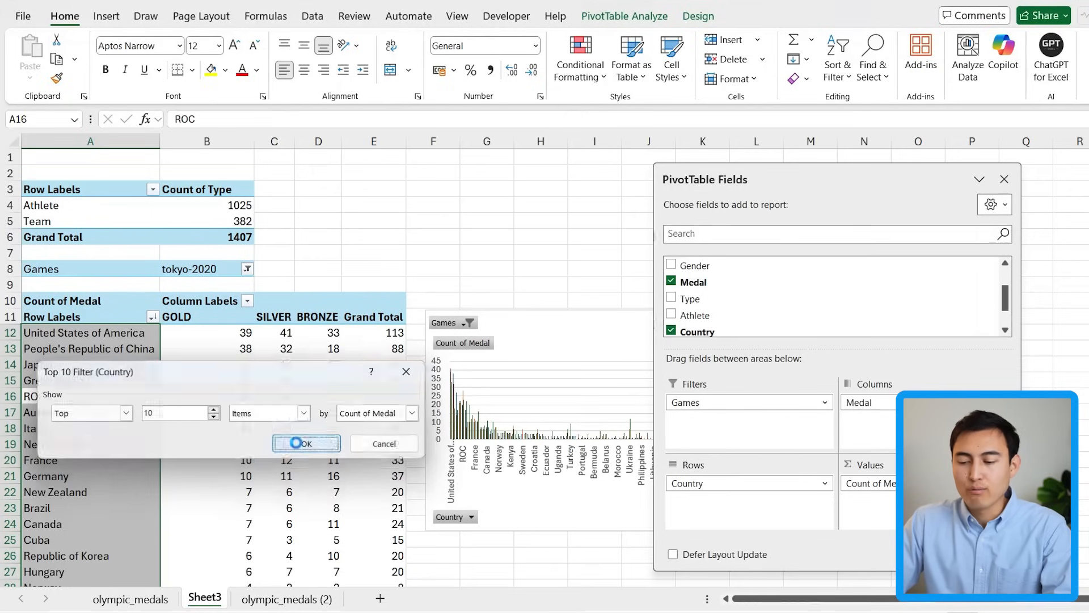
pyautogui.click(306, 443)
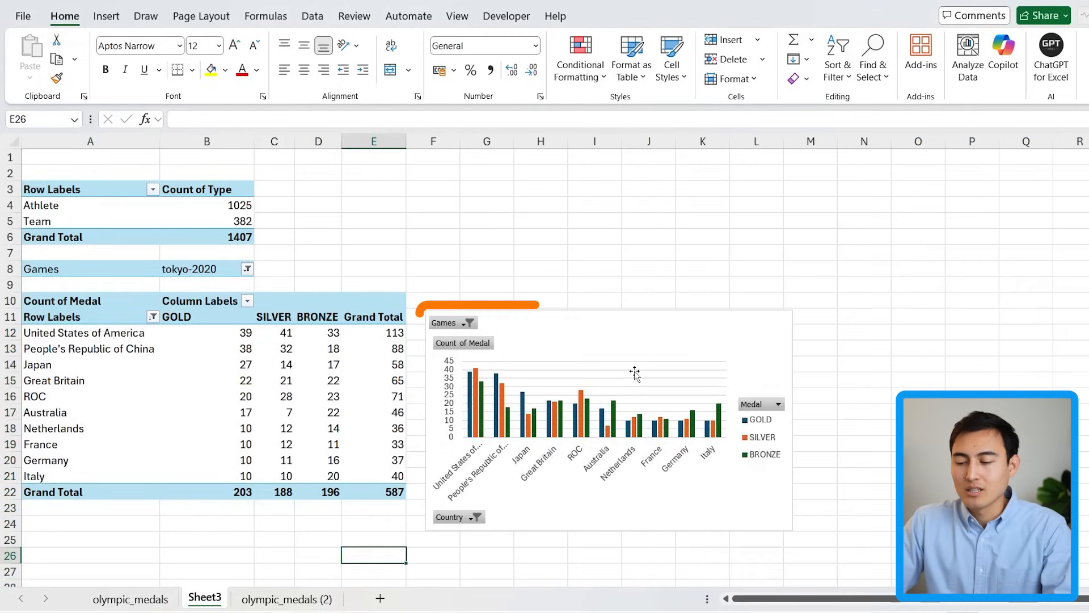
pyautogui.moveTo(666, 513)
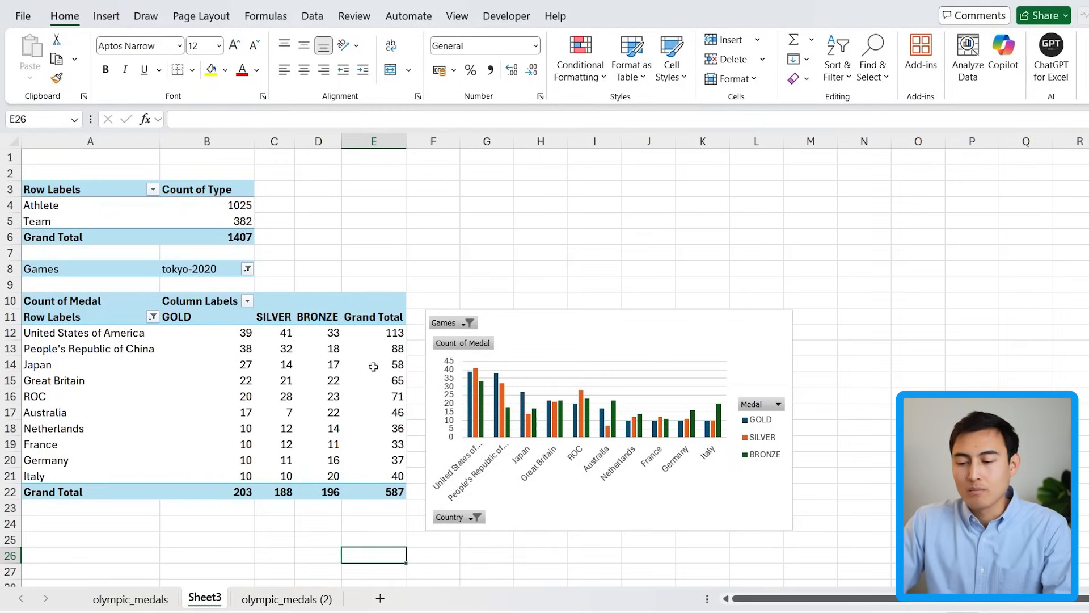
# - Change the PivotChart type to Stacked Column and select the chart for enlarging
pyautogui.click(205, 365)
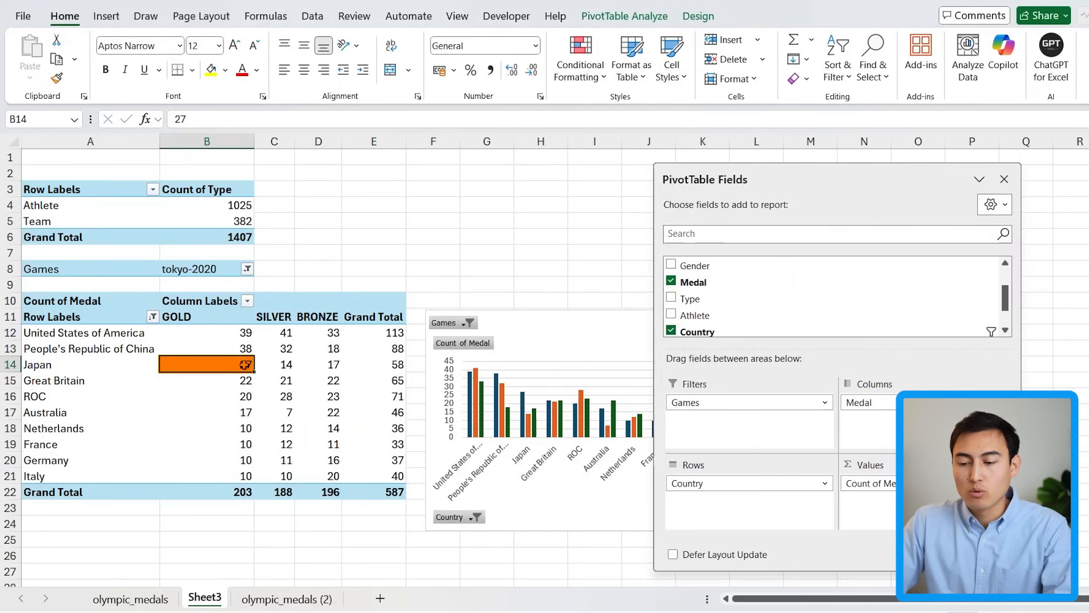
pyautogui.click(373, 364)
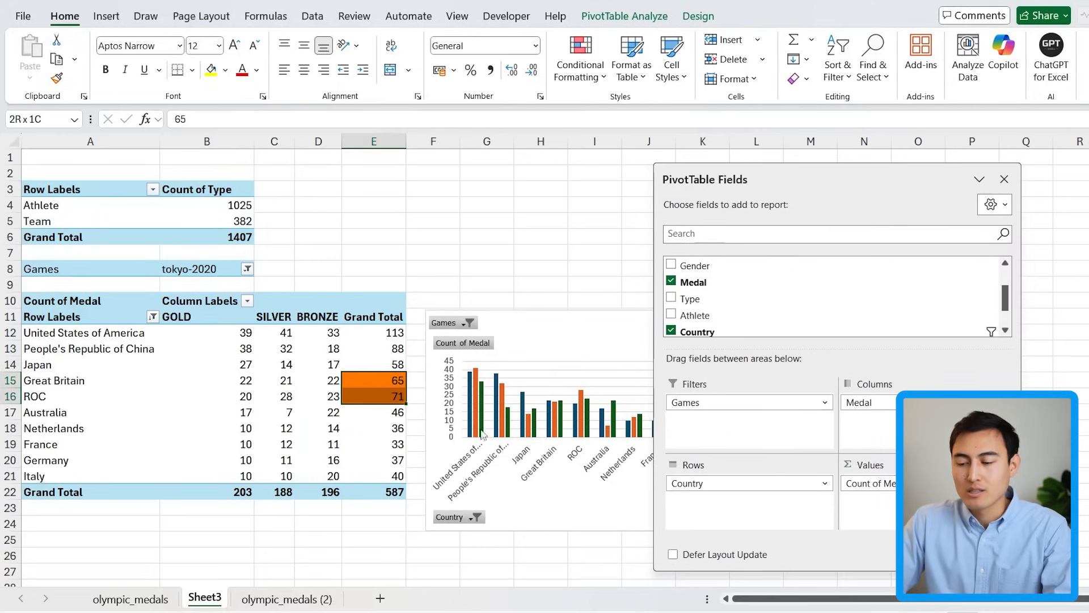
pyautogui.click(518, 417)
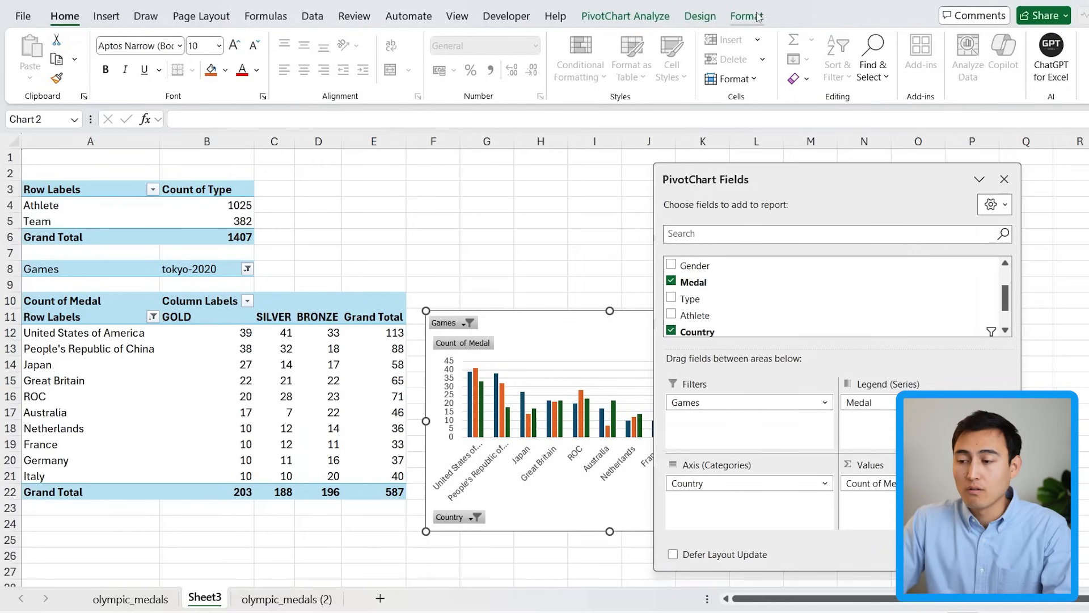
pyautogui.click(700, 16)
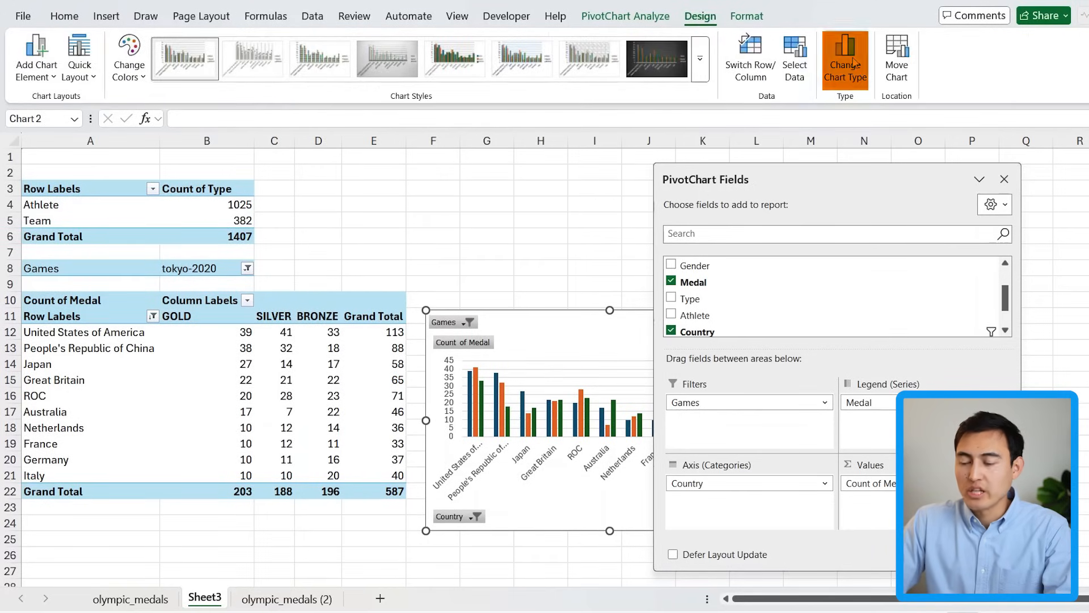
pyautogui.click(845, 59)
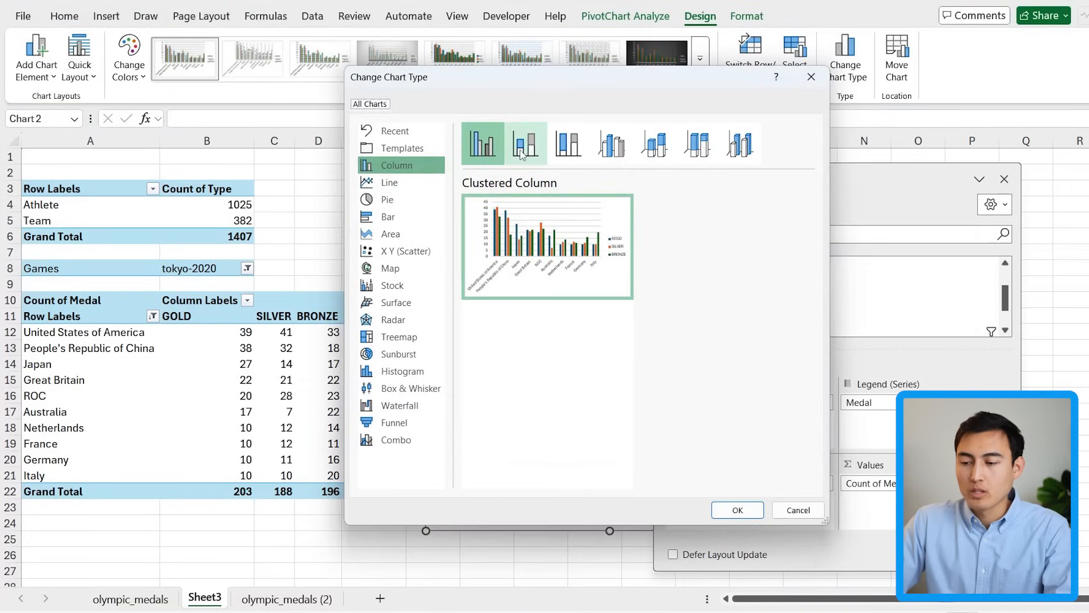
pyautogui.click(526, 145)
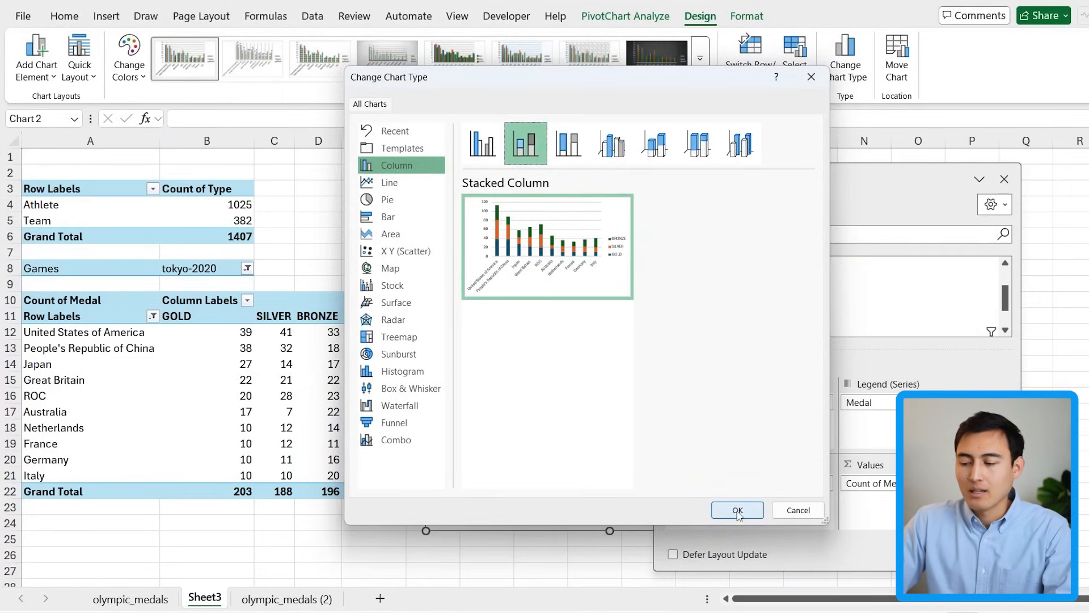
pyautogui.click(736, 510)
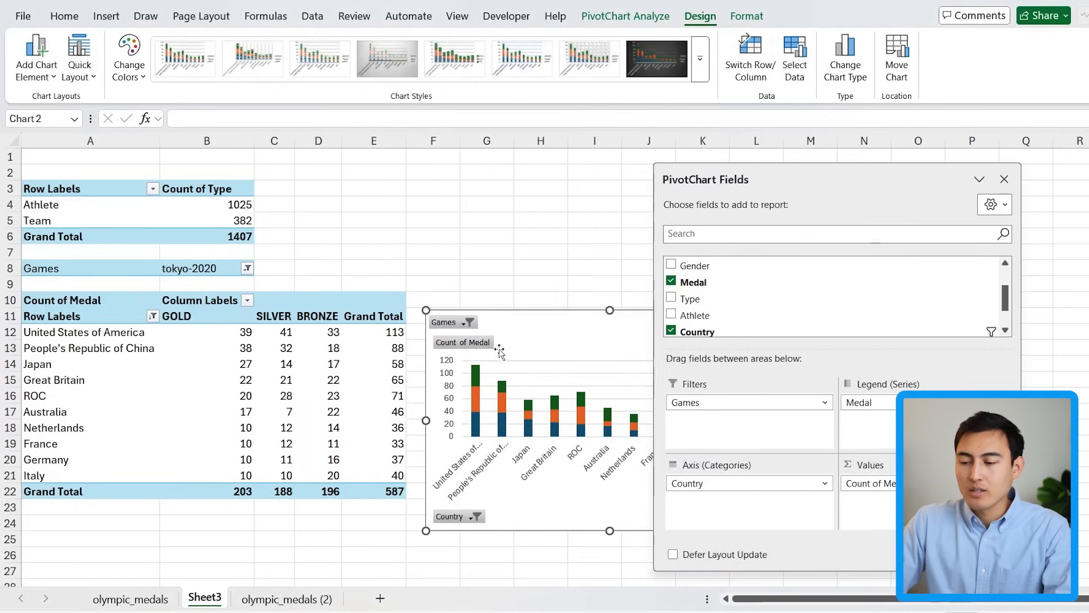
pyautogui.click(540, 268)
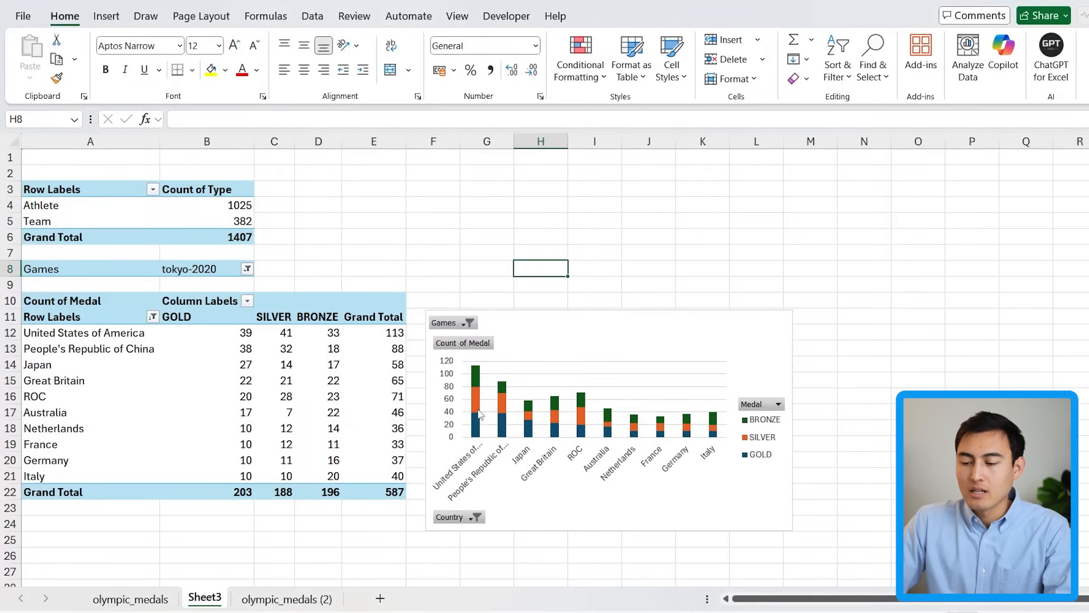
pyautogui.moveTo(529, 412)
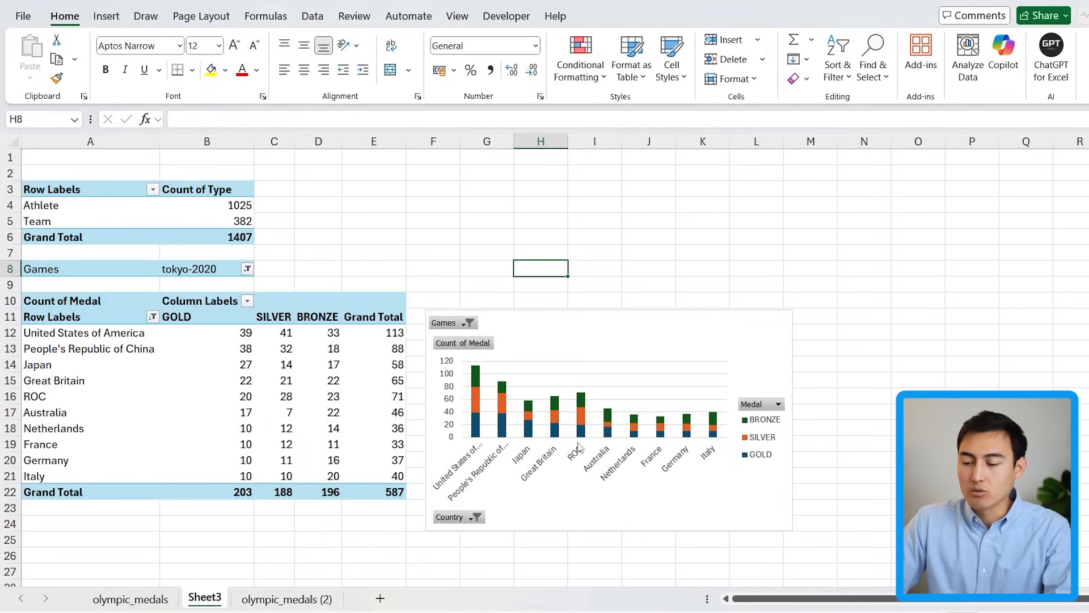
pyautogui.click(535, 417)
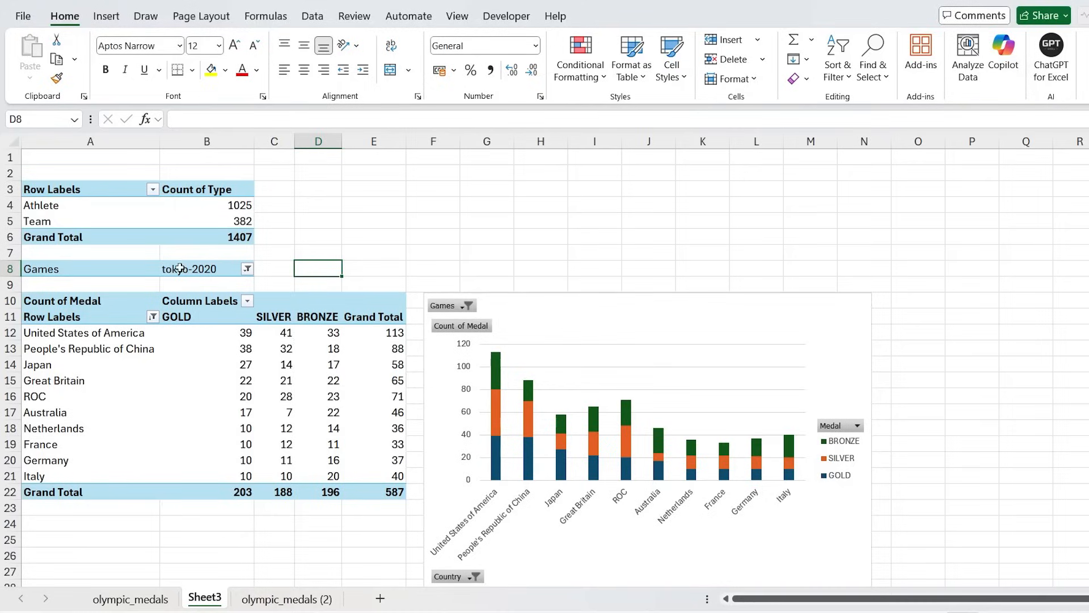
# - Insert a Games slicer and try its beijing-2022 and tokyo-2020 buttons
pyautogui.click(202, 269)
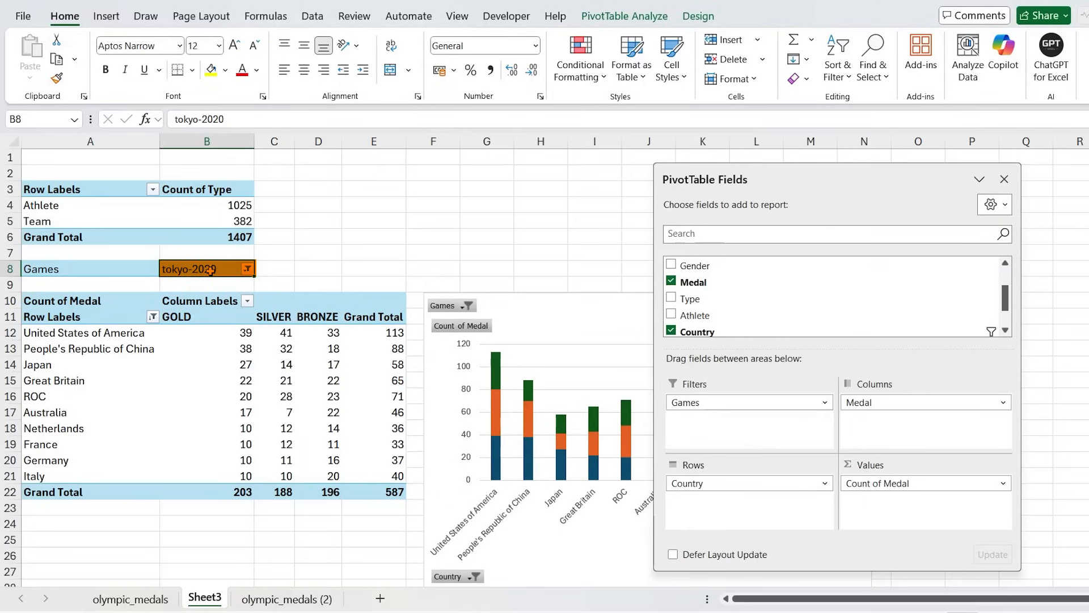
pyautogui.click(624, 15)
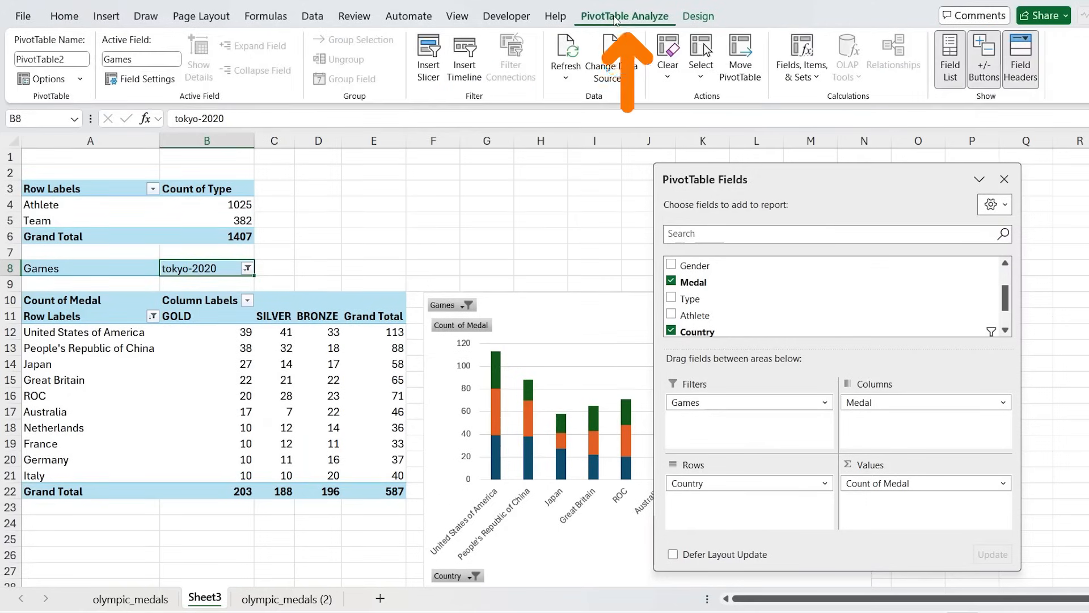
pyautogui.click(428, 57)
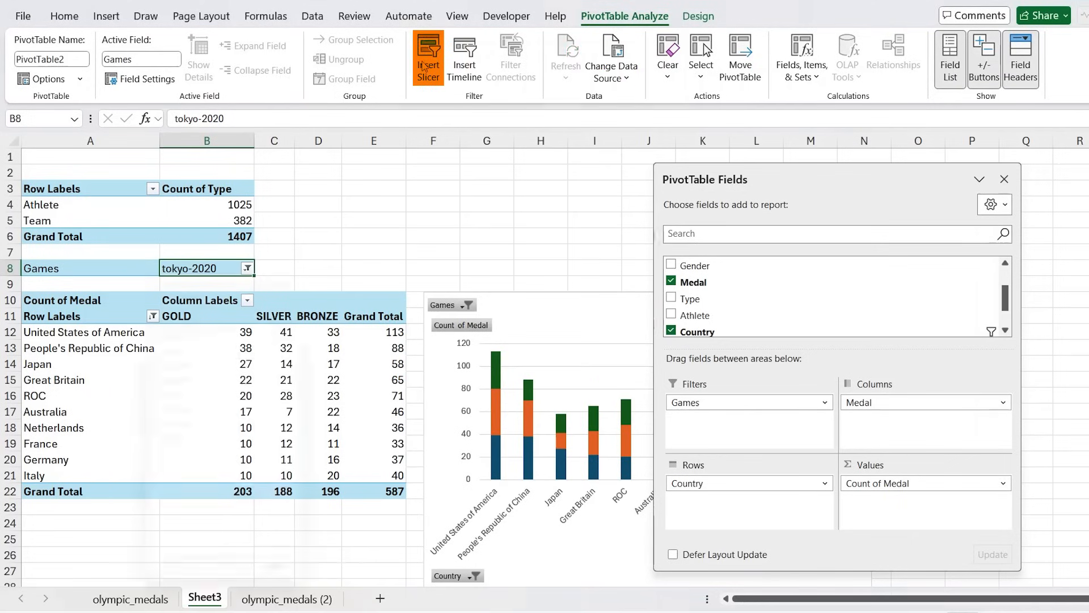
pyautogui.click(427, 56)
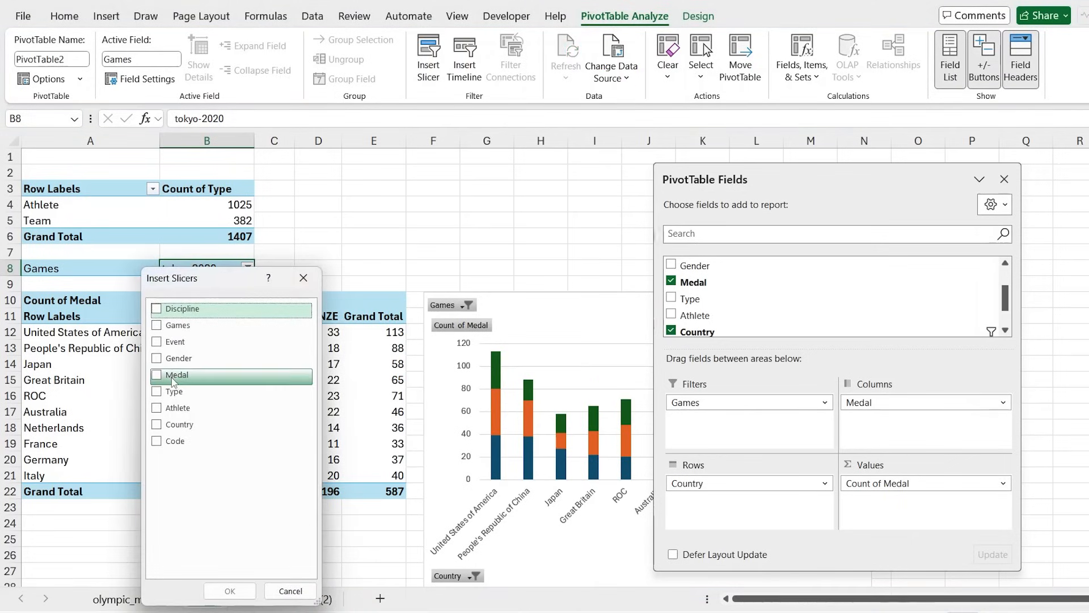
pyautogui.click(157, 325)
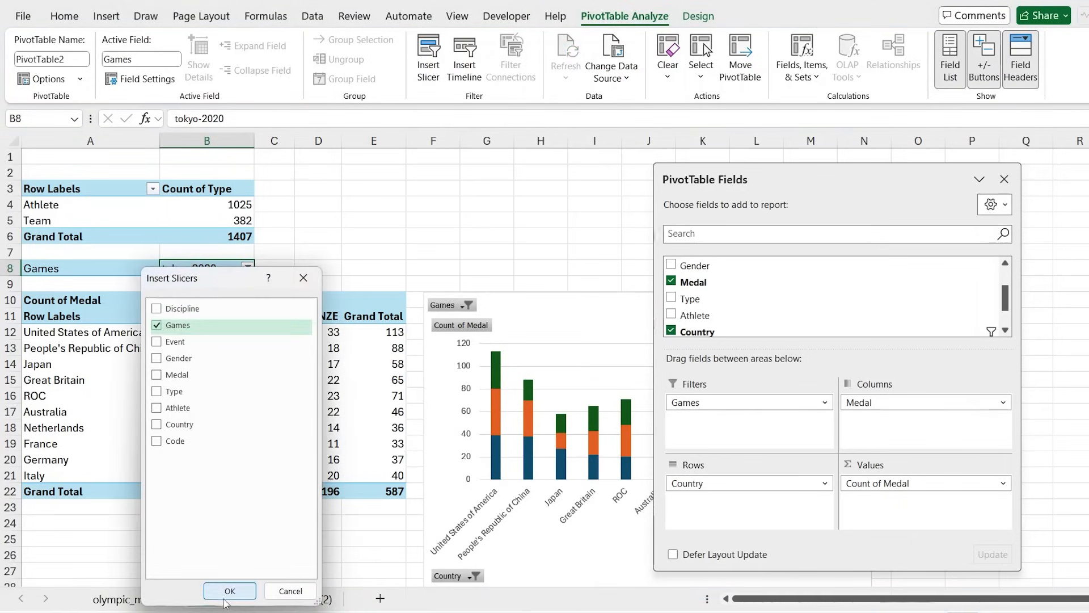
pyautogui.click(229, 590)
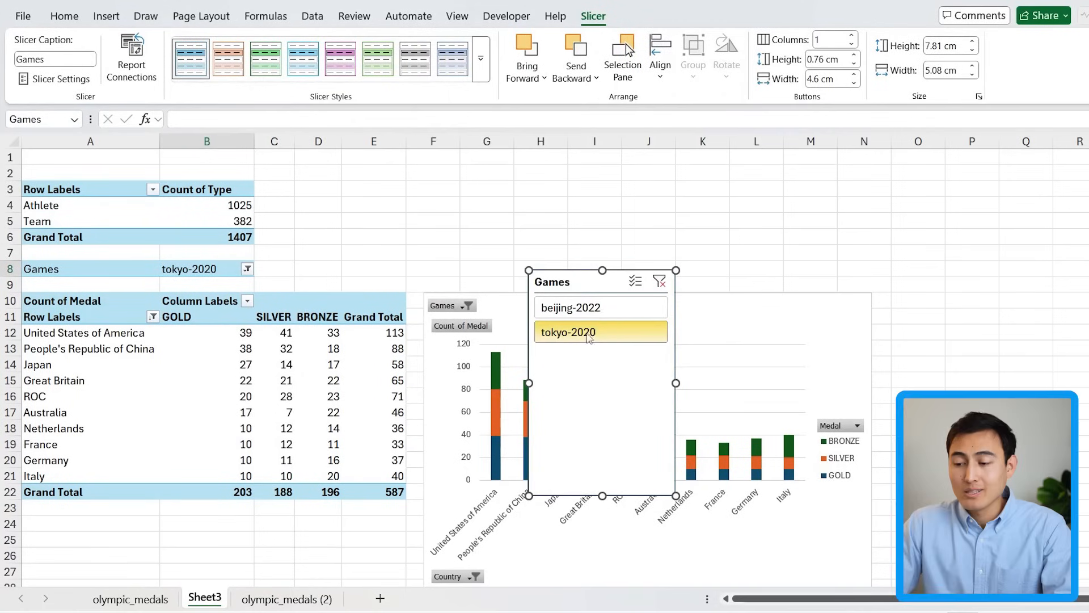
pyautogui.click(600, 307)
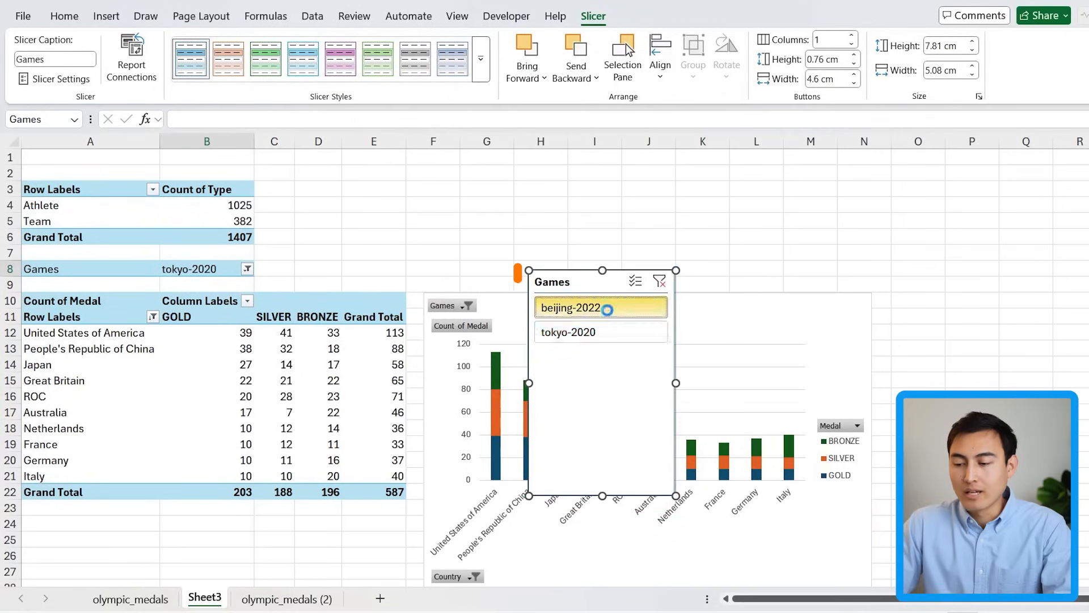
pyautogui.click(570, 307)
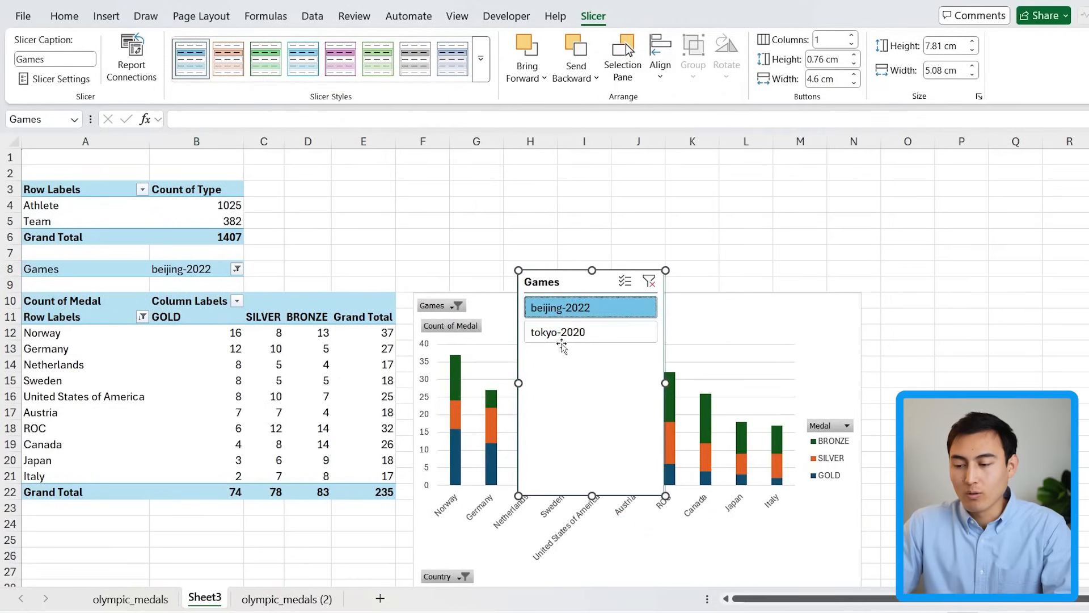
# - Set the slicer to 2 columns, resize it above the chart, and pick beijing-2022
pyautogui.click(589, 331)
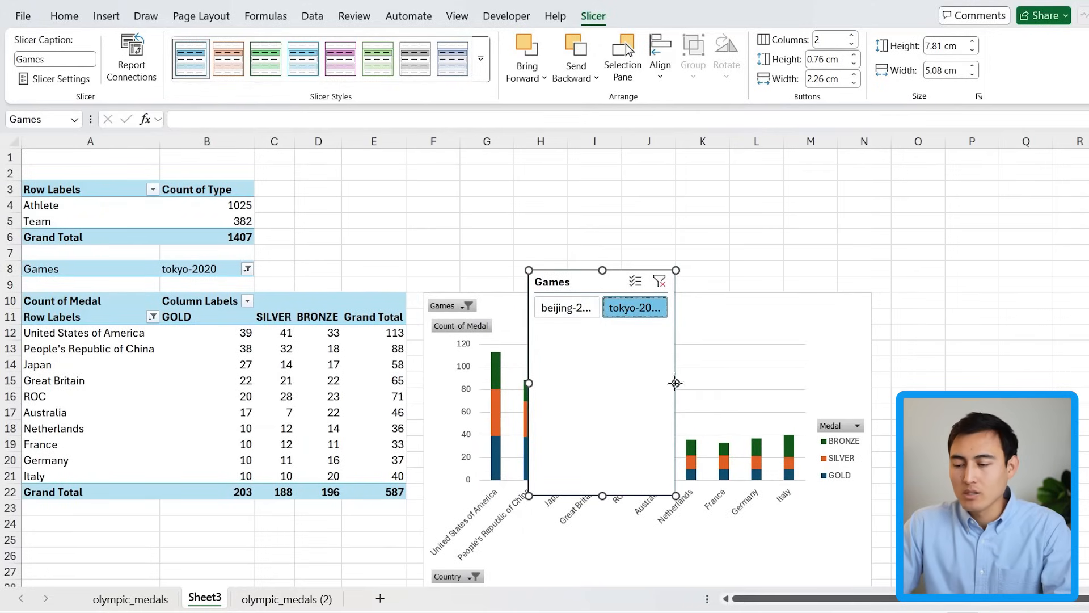
pyautogui.moveTo(674, 382); pyautogui.dragTo(846, 382)
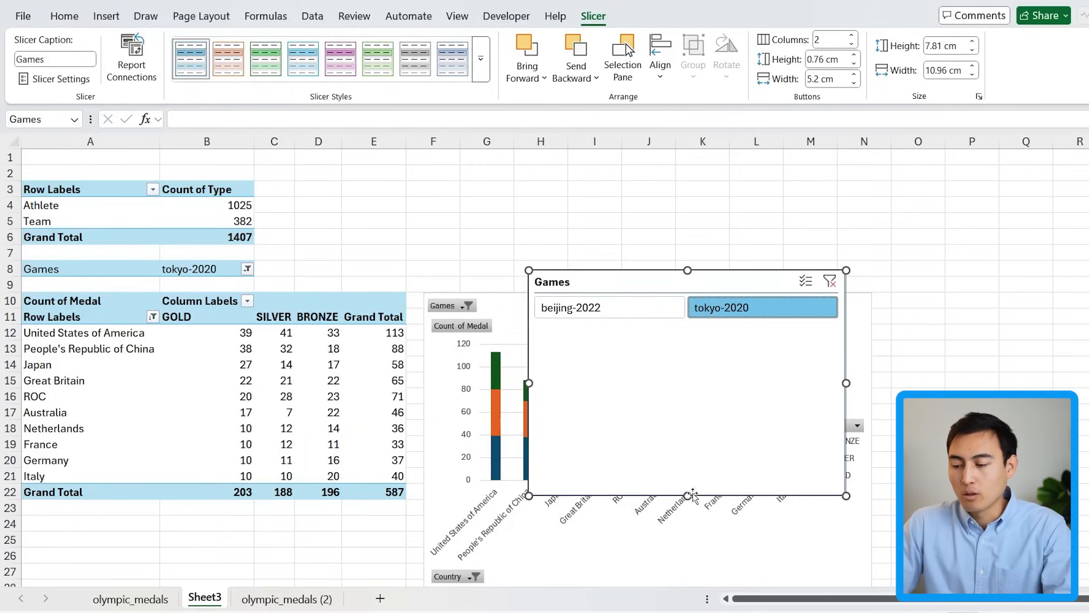
pyautogui.moveTo(687, 495); pyautogui.dragTo(688, 327)
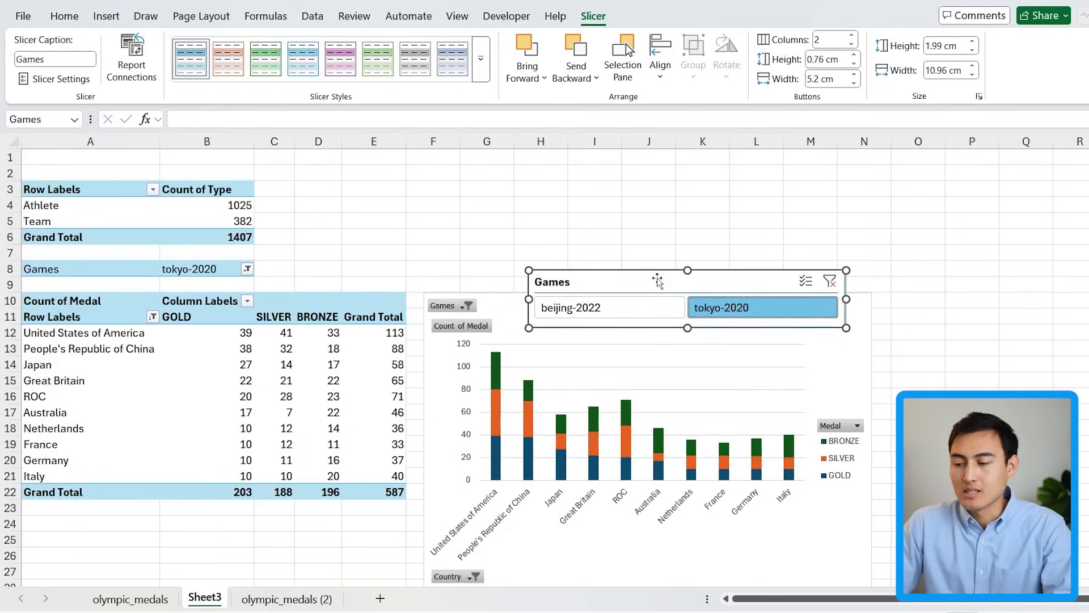
pyautogui.moveTo(686, 282); pyautogui.dragTo(584, 236)
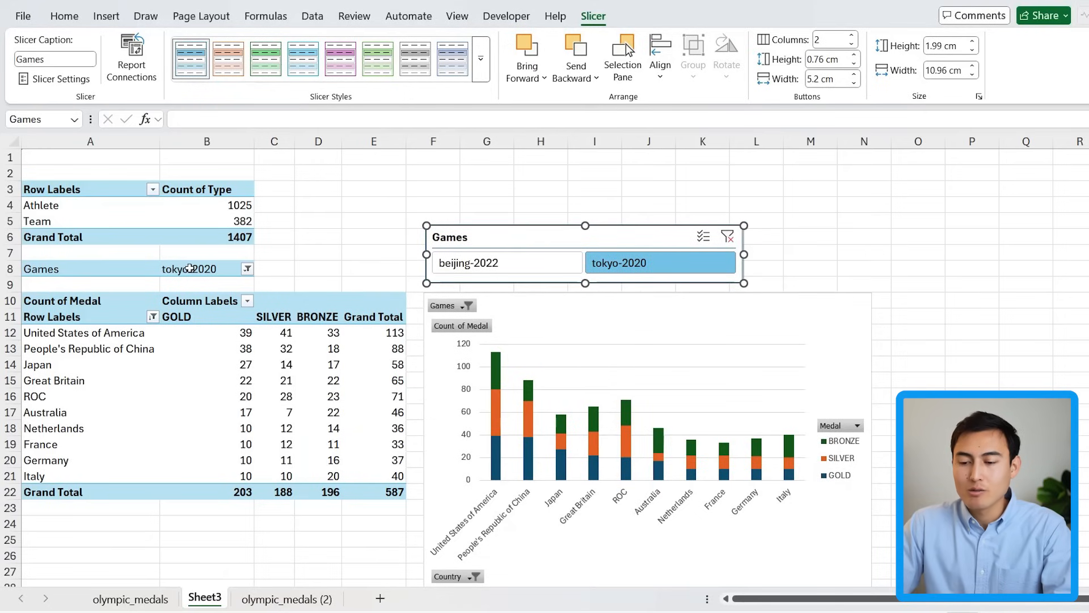
pyautogui.click(318, 221)
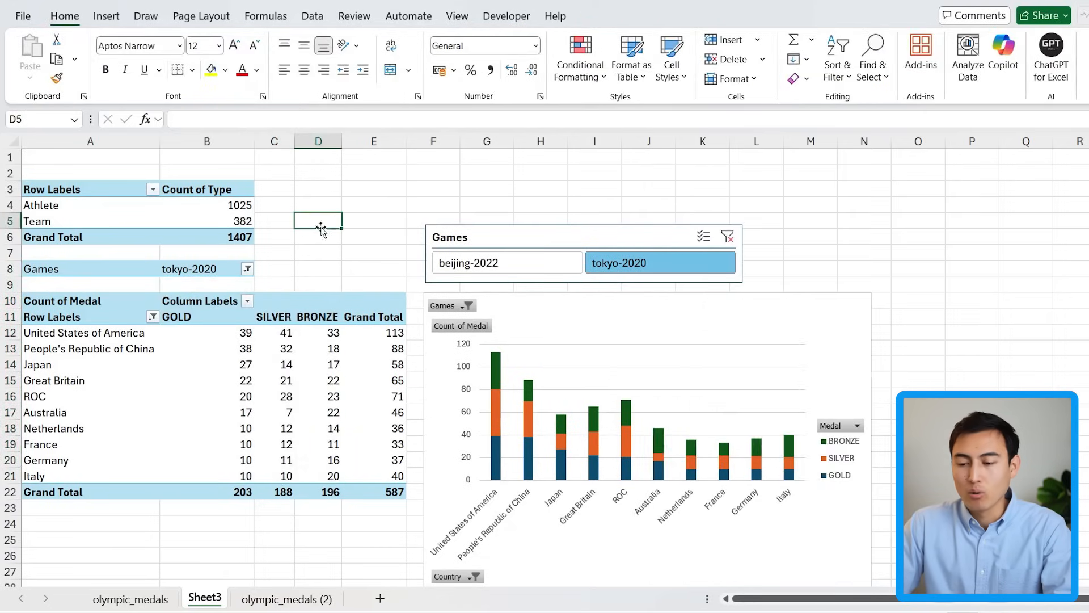
pyautogui.click(495, 263)
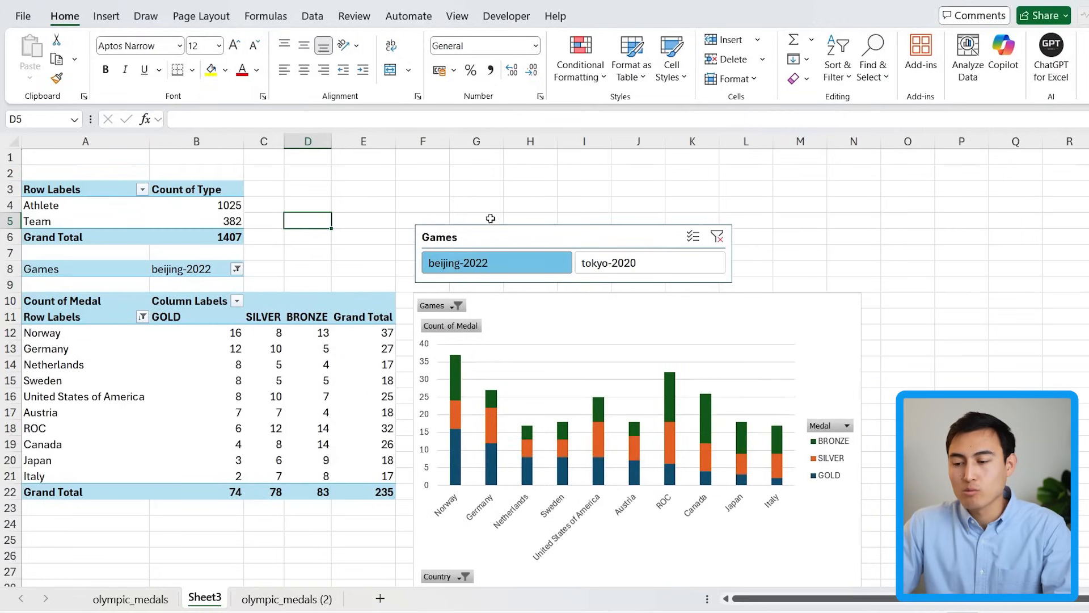
# - Connect the Games slicer to PivotTable1 through Report Connections, then return to olympic_medals (2)
pyautogui.click(486, 236)
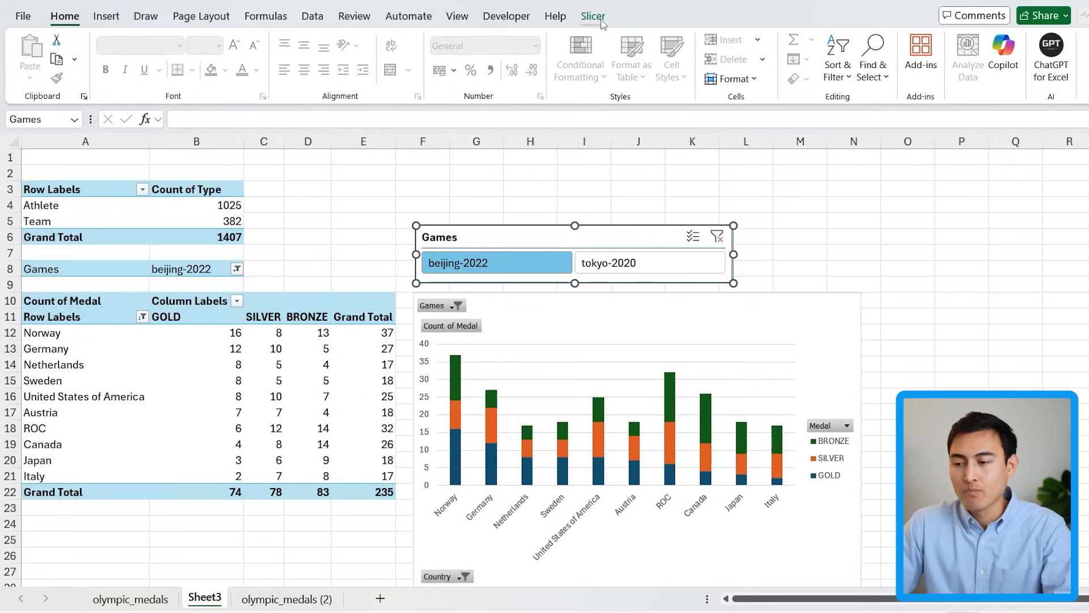
pyautogui.click(593, 16)
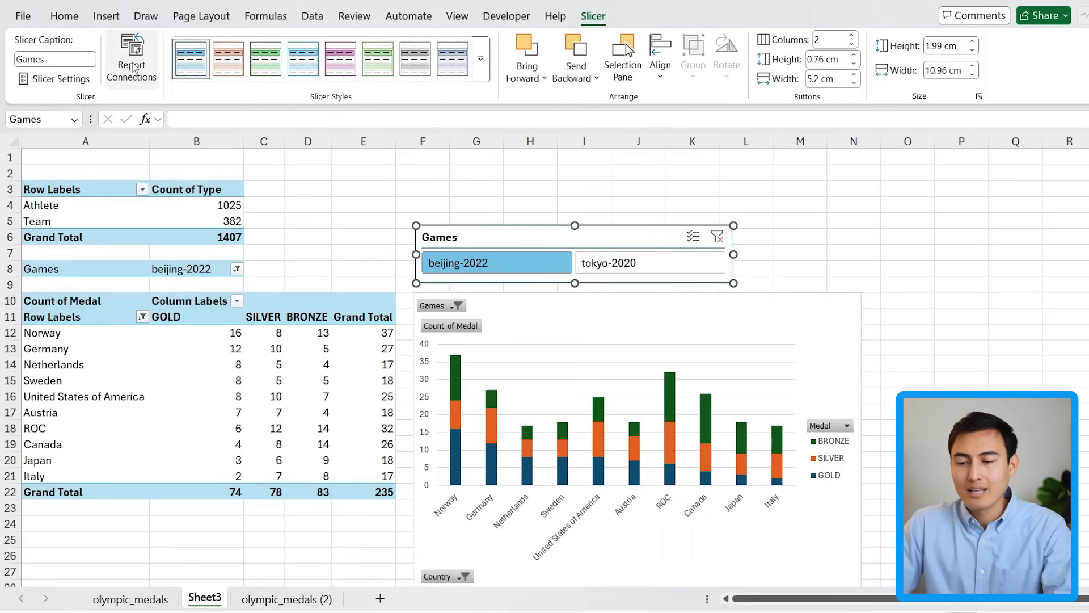
pyautogui.click(131, 57)
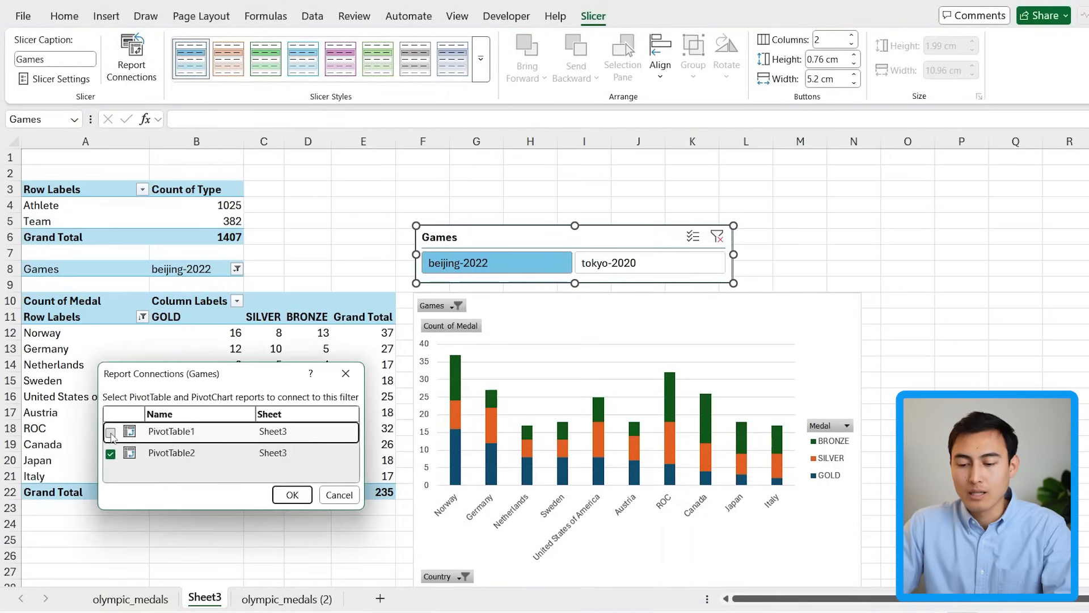
pyautogui.click(111, 431)
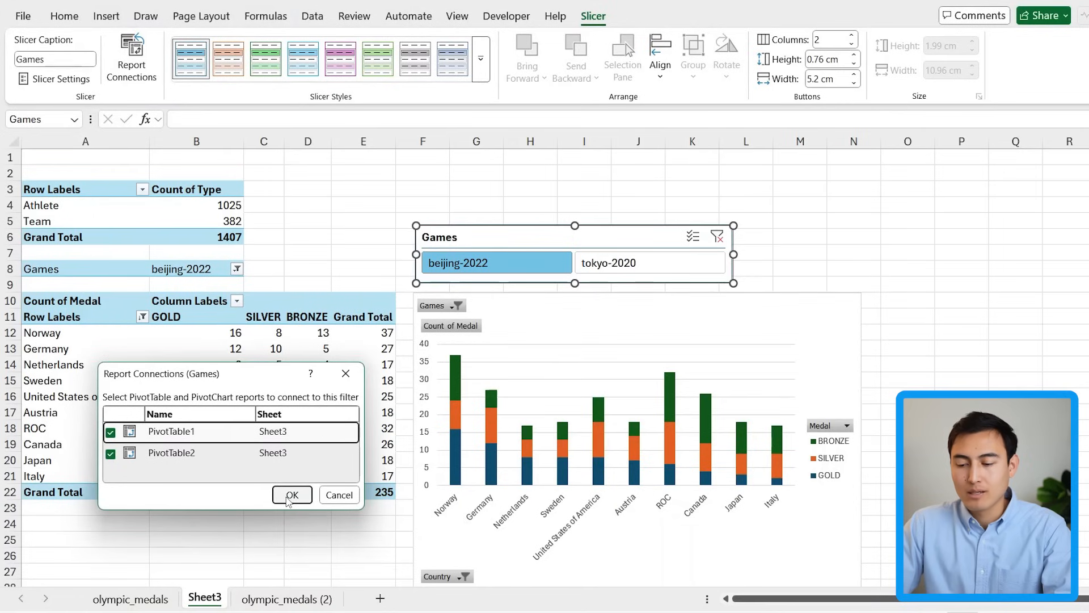
pyautogui.click(291, 494)
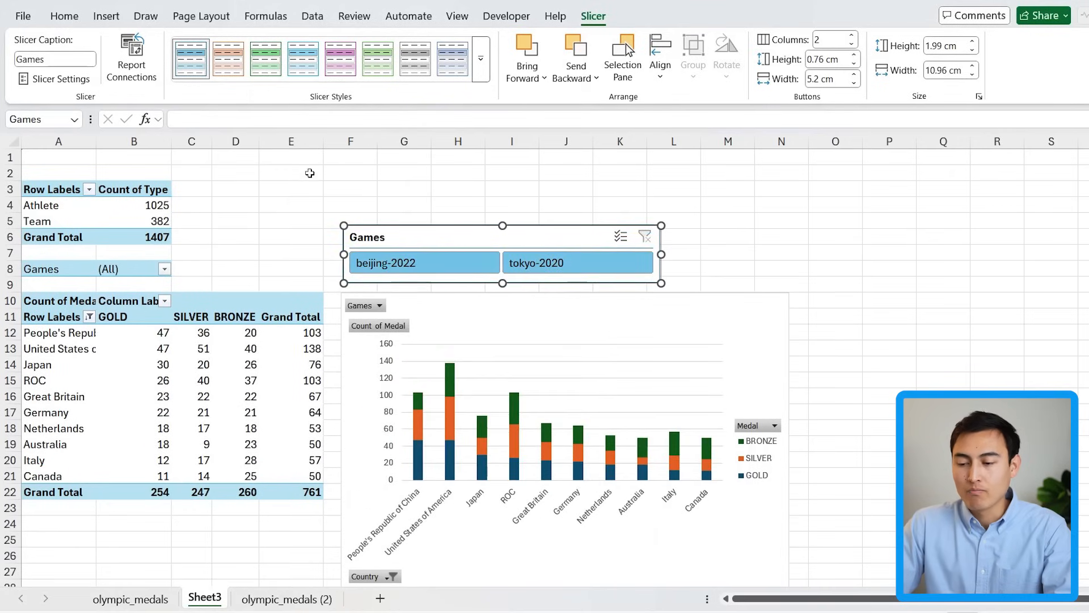
pyautogui.click(285, 599)
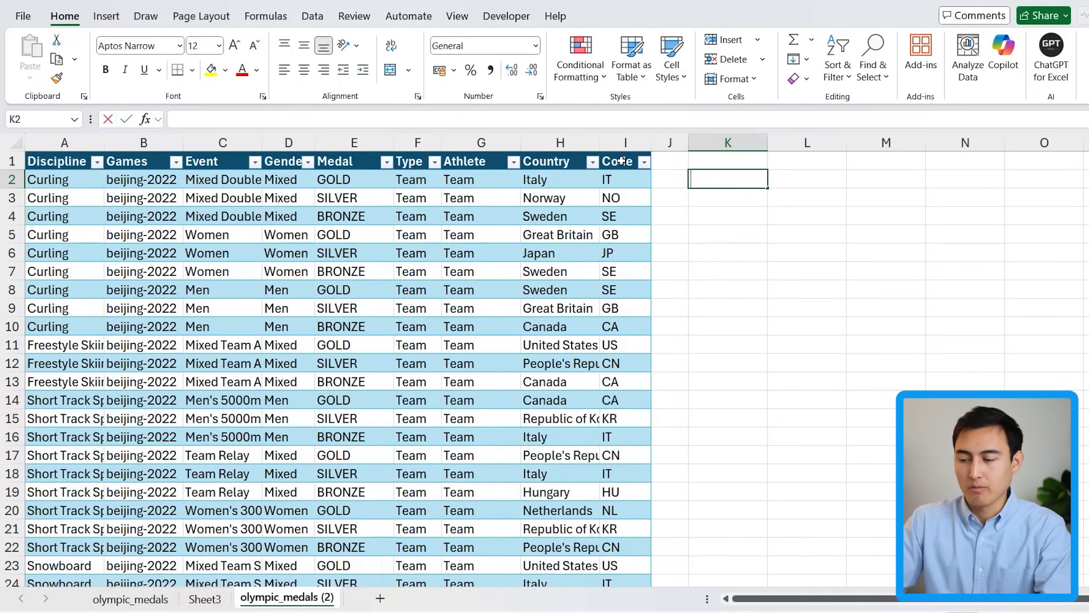
# - Enter =FILTER(Table1[#All],Table1[[#All],[Country]]="India") in K2 and inspect India's medal rows
pyautogui.write('=filter')
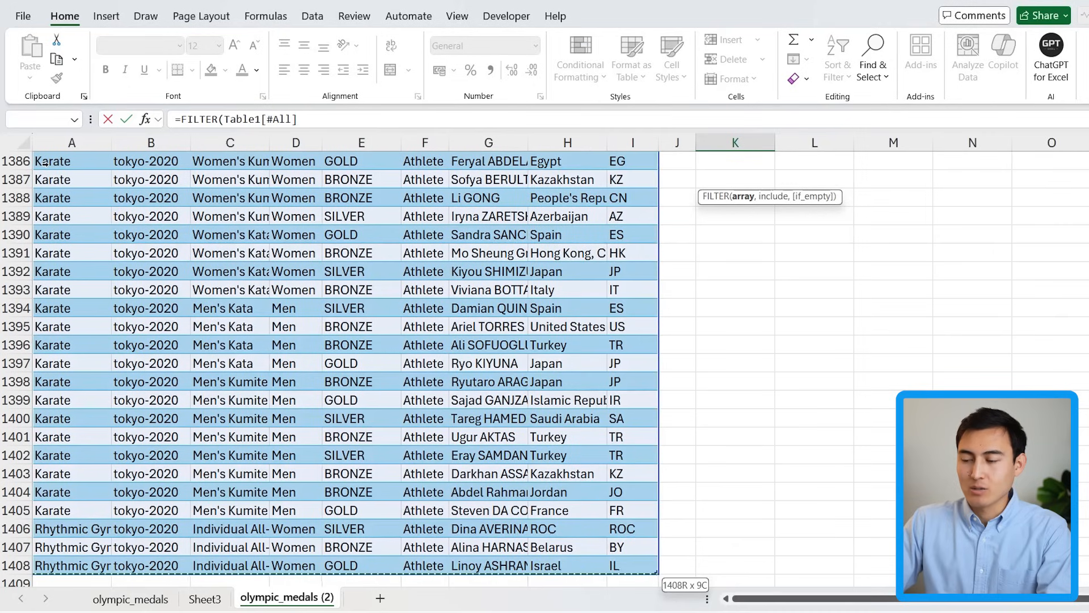
pyautogui.write(',')
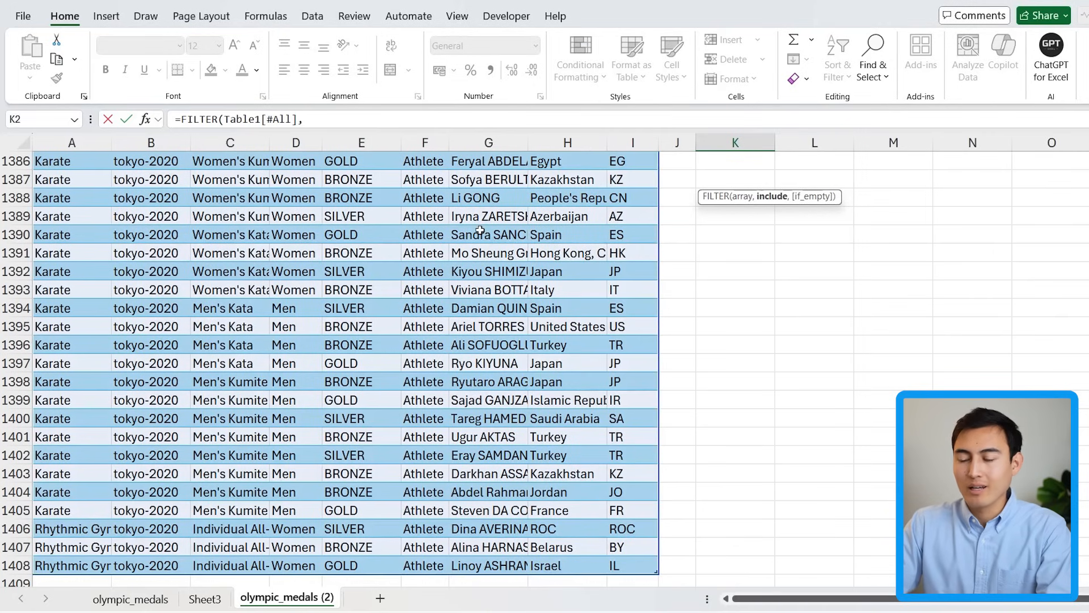
pyautogui.click(567, 252)
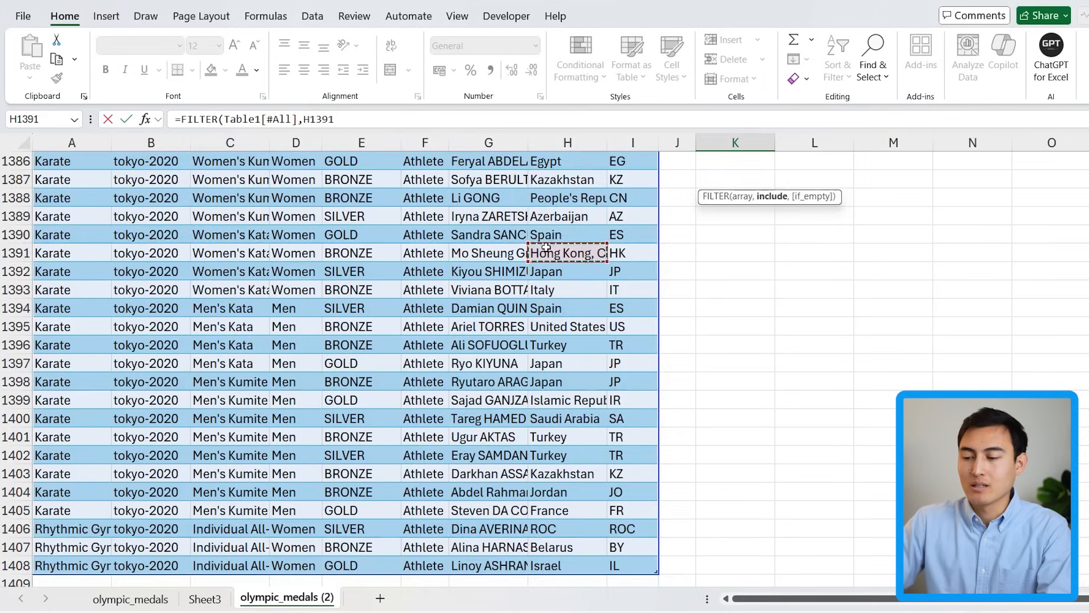
pyautogui.click(567, 142)
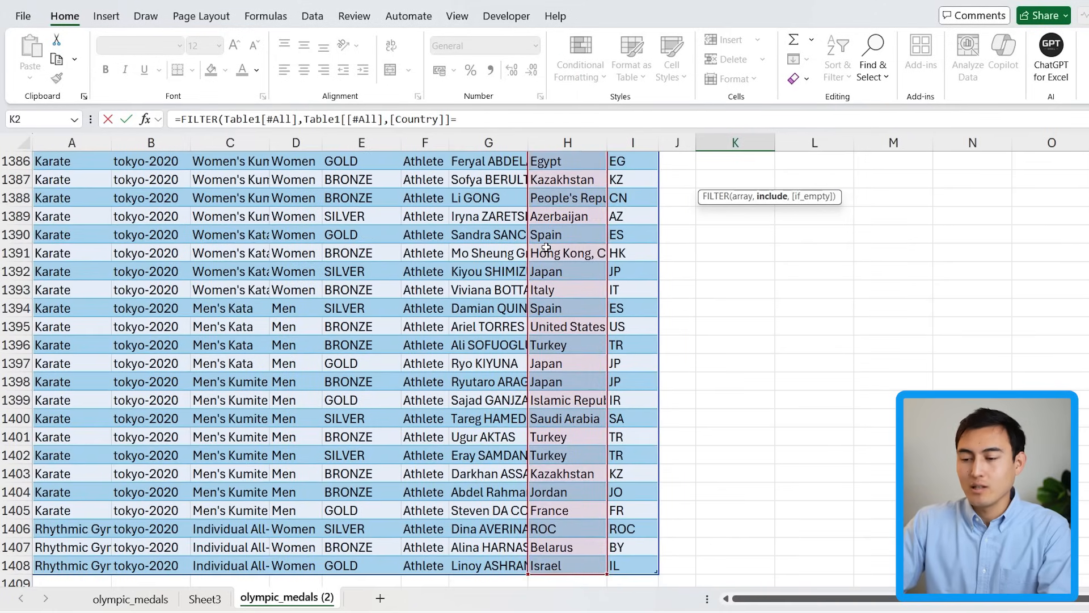
pyautogui.write('"India")')
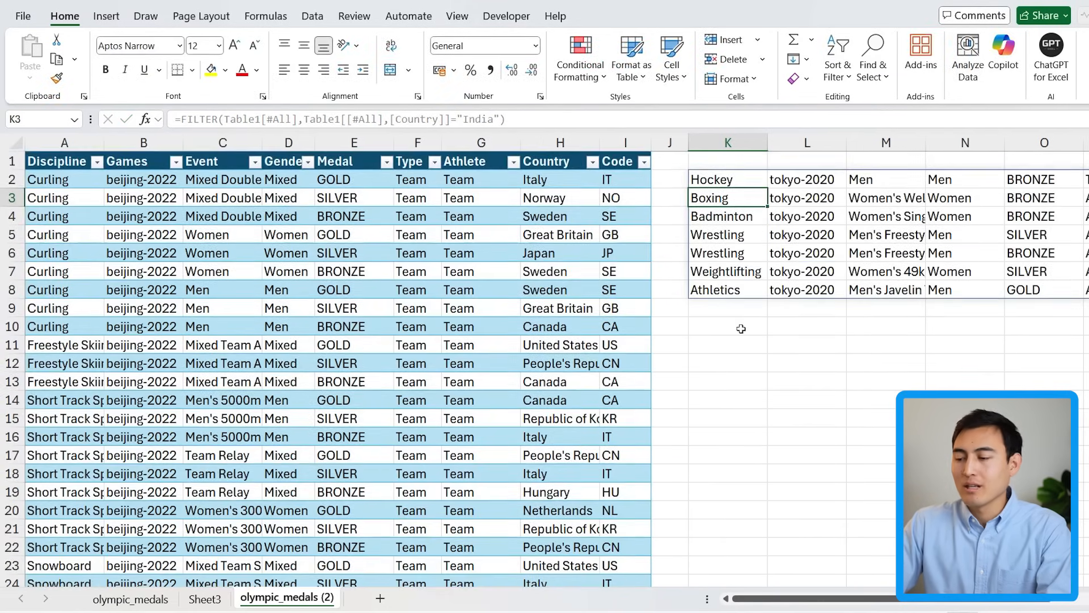
pyautogui.hscroll(3)
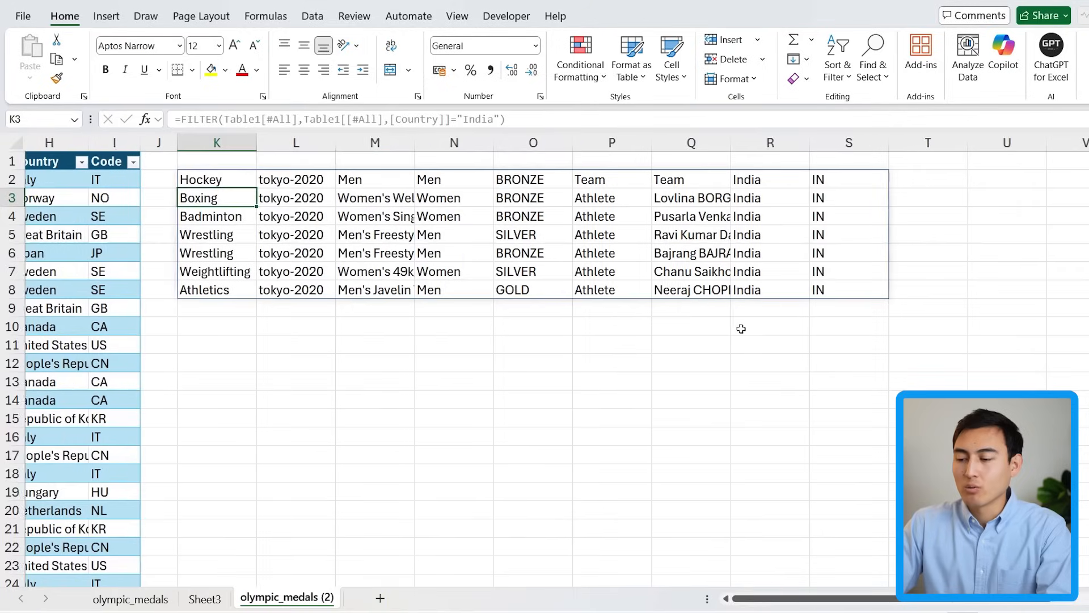
pyautogui.click(532, 216)
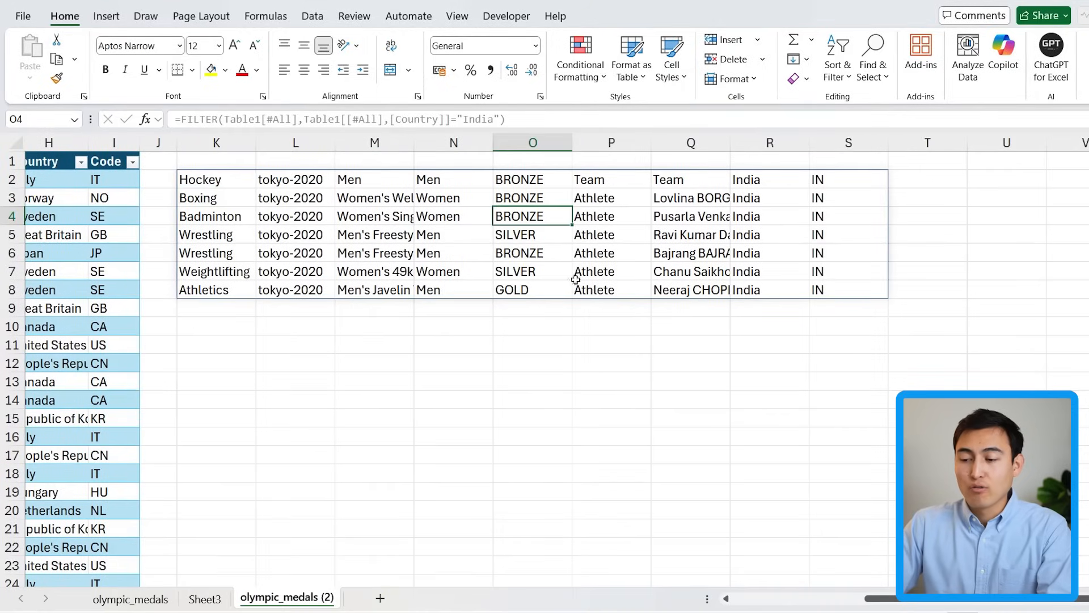
pyautogui.click(452, 290)
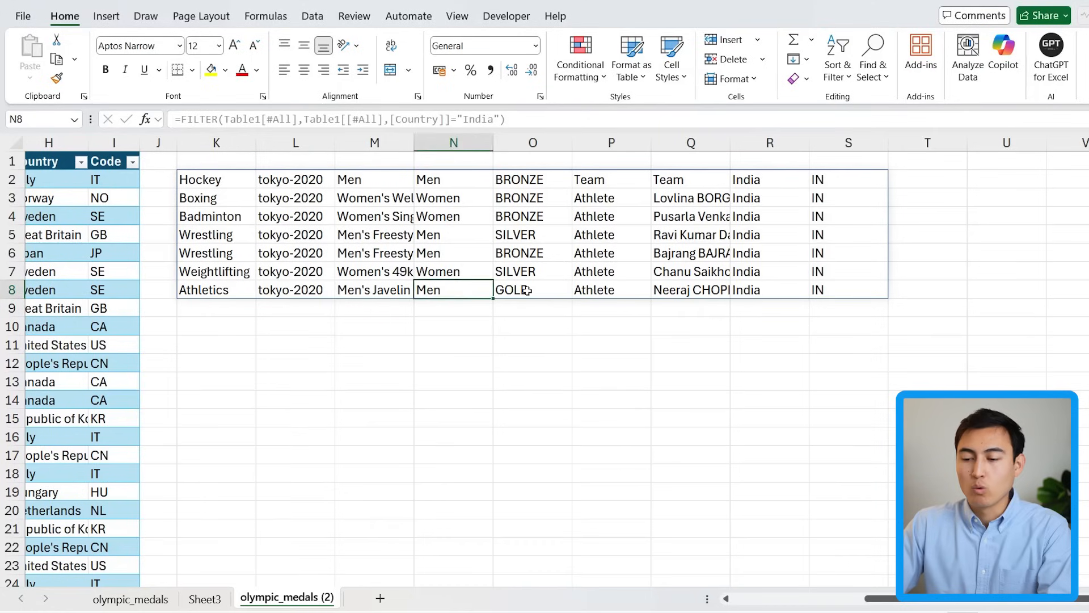